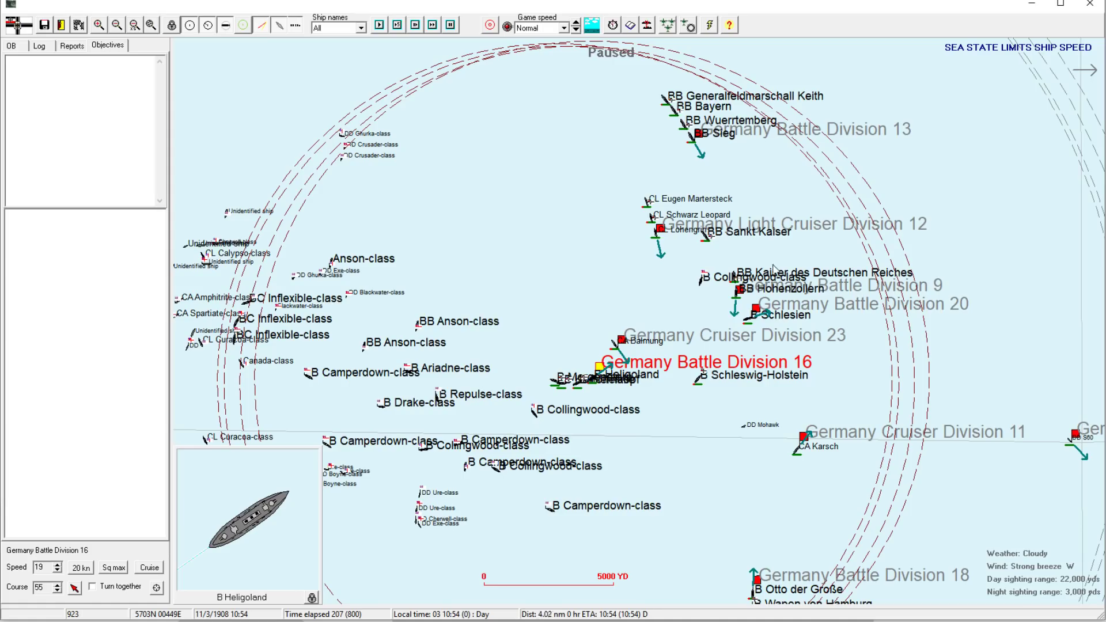
mouse_move(720, 280)
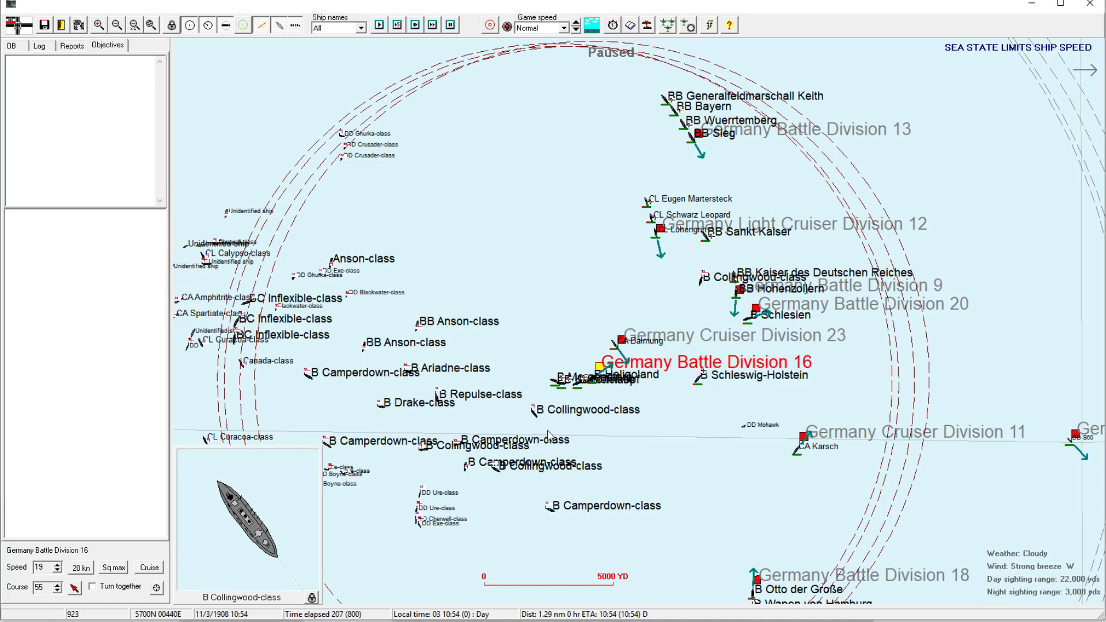
- Zoom out to survey all divisions, then zoom back in on Division 16 and its targets
click(116, 24)
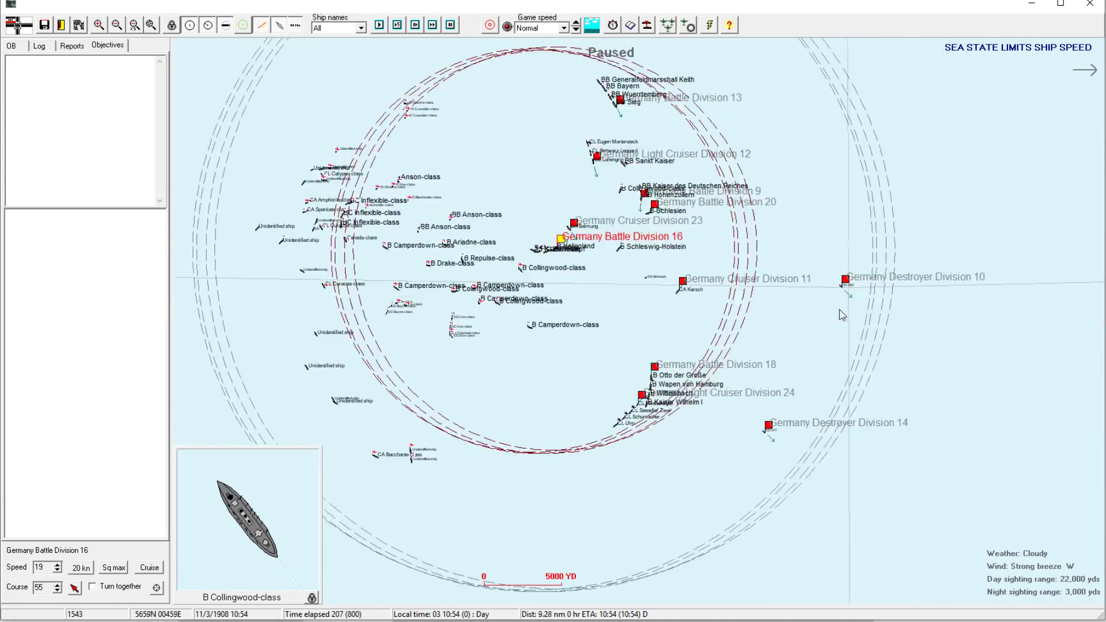
click(98, 24)
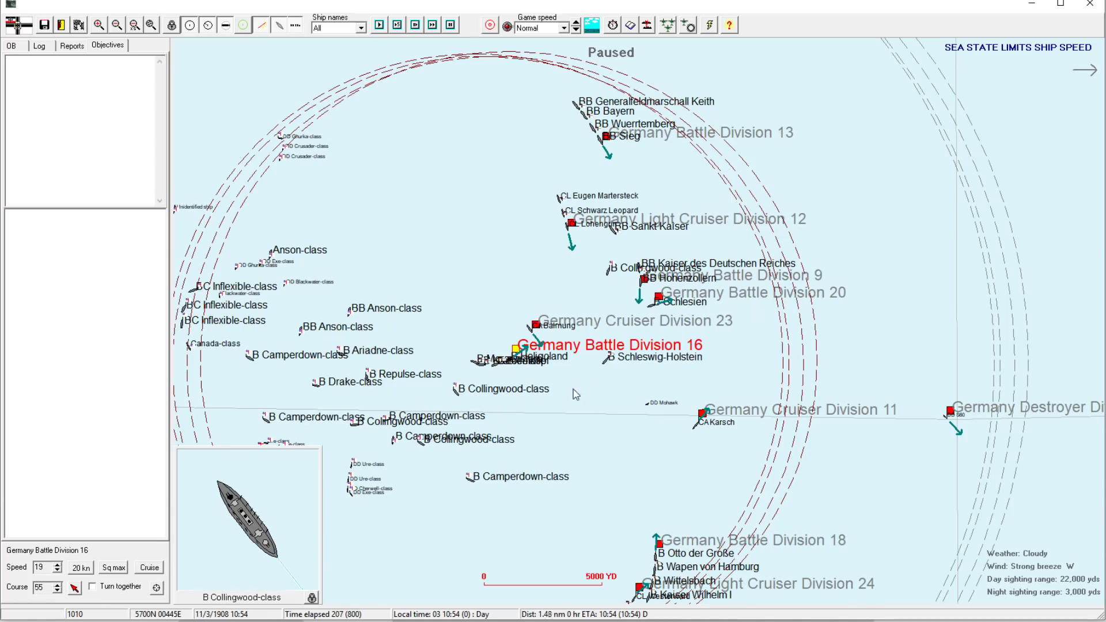
click(117, 25)
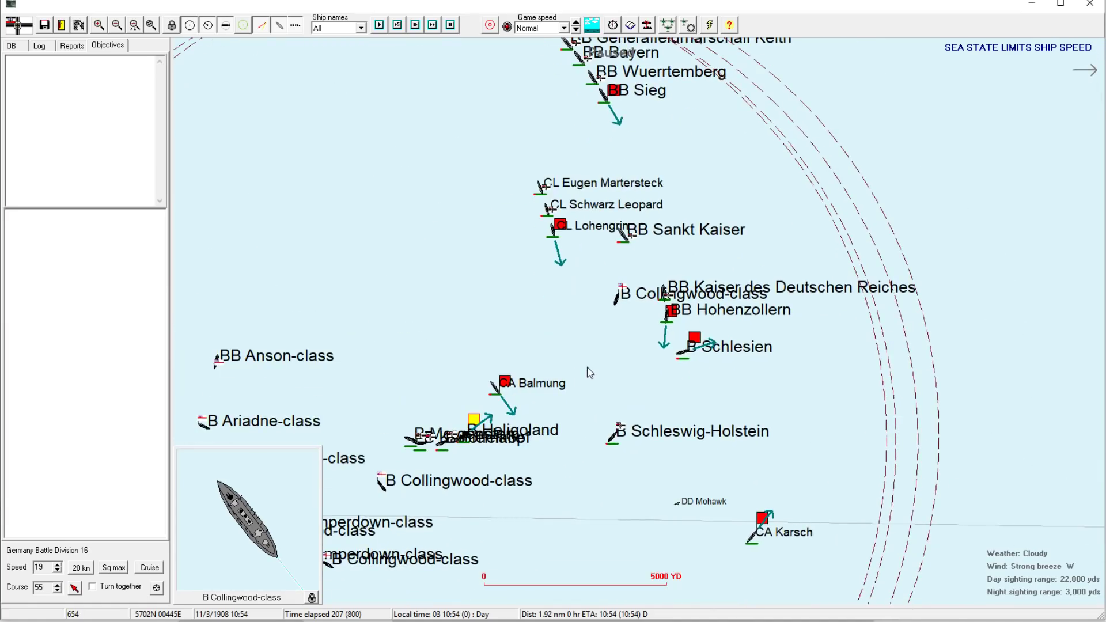
mouse_move(548, 351)
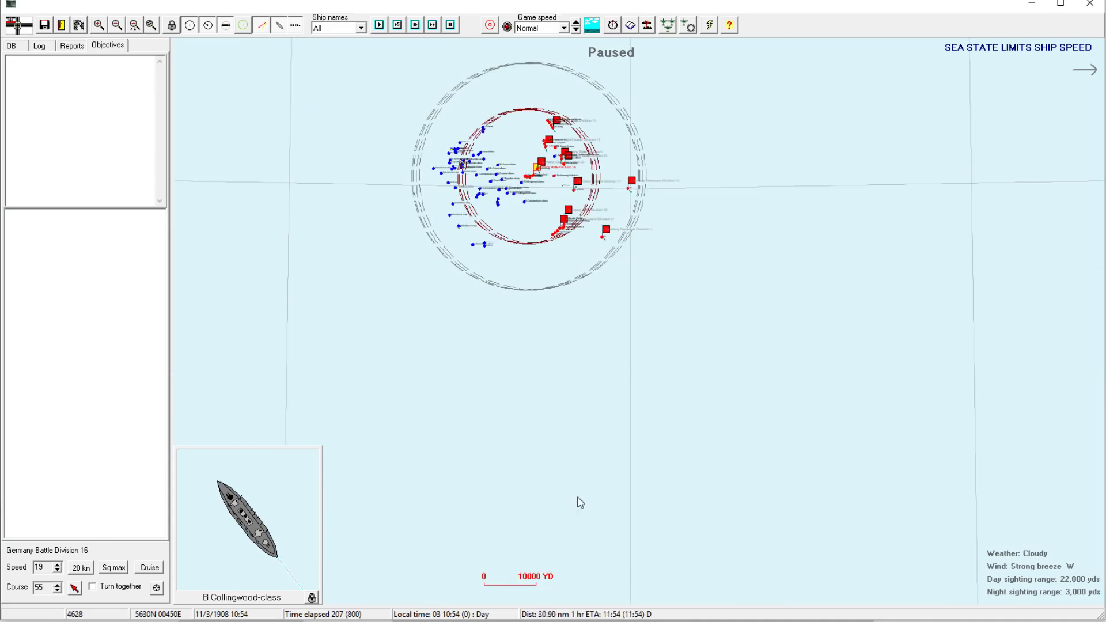
- Recentre the map on the battle and zoom in two steps toward the German divisions
click(116, 25)
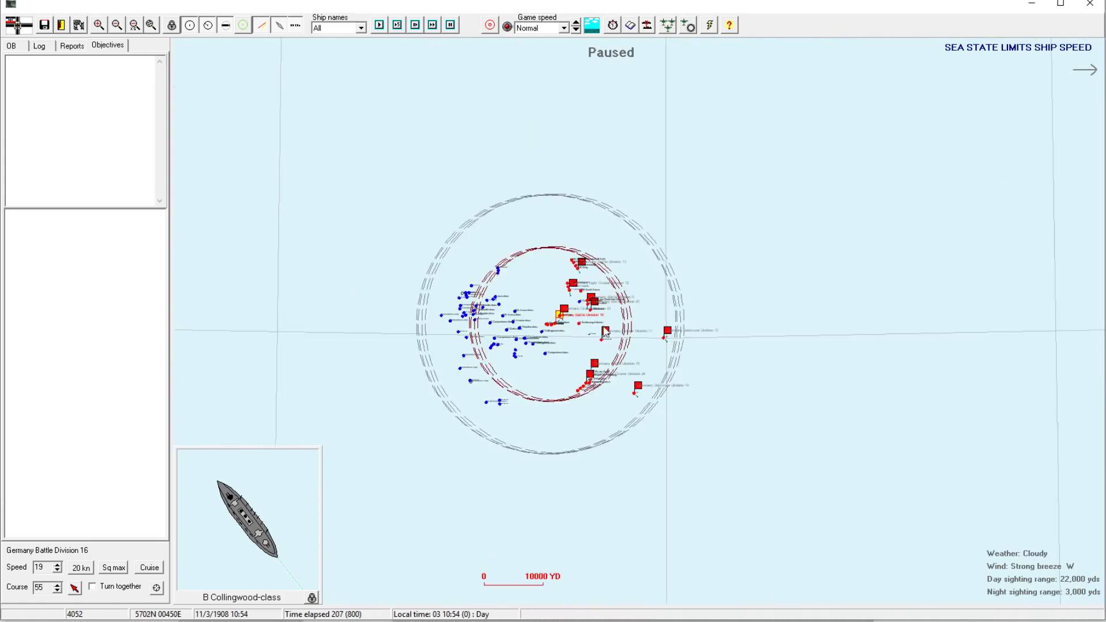
click(99, 25)
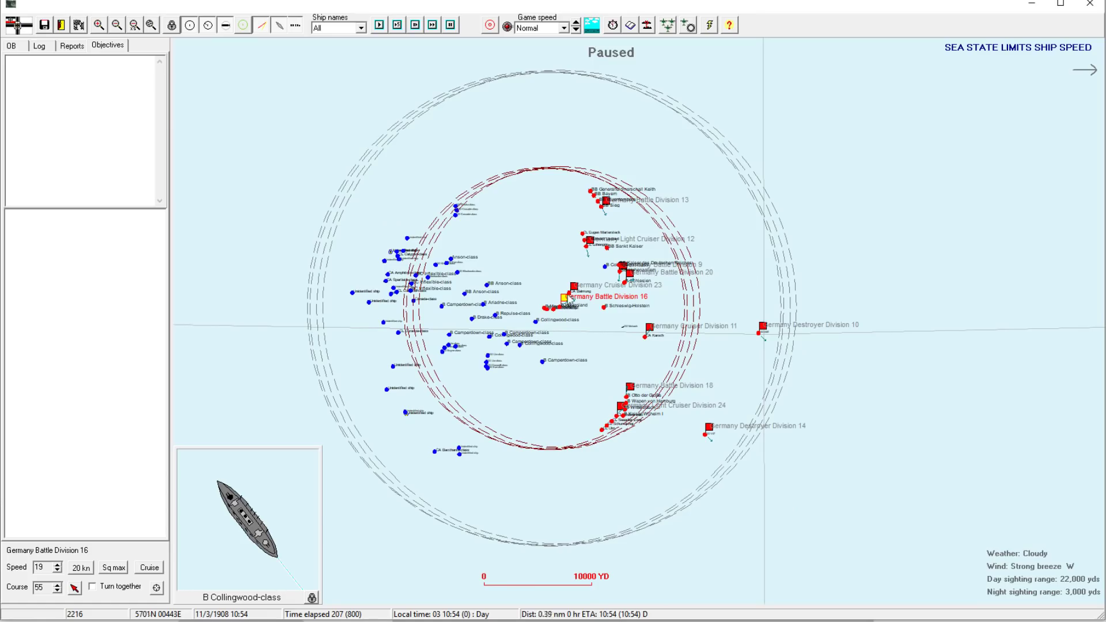
mouse_move(524, 388)
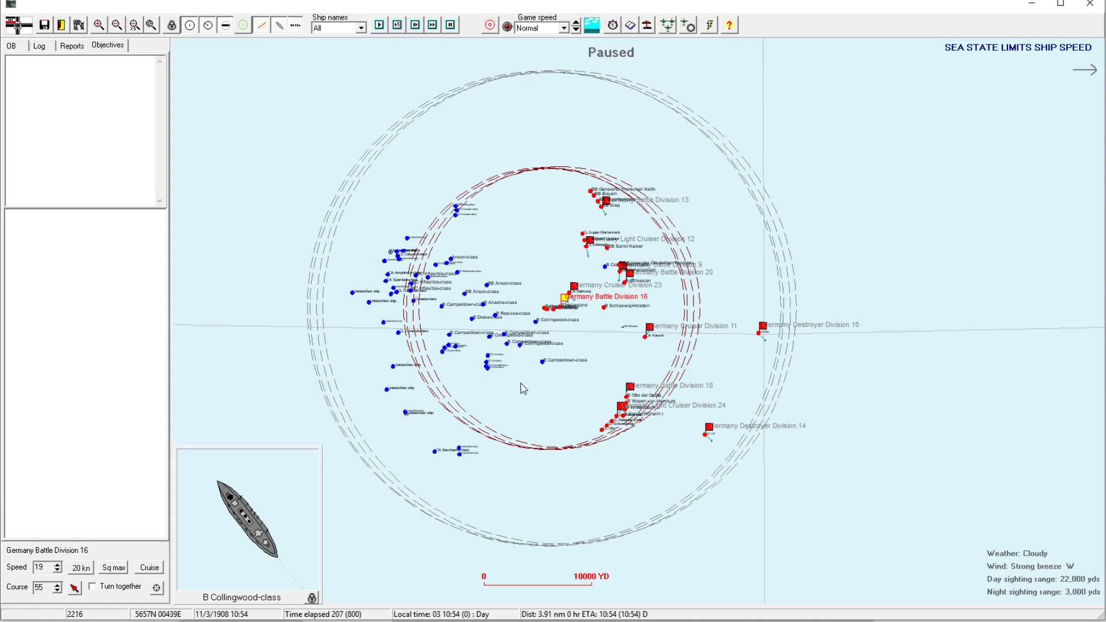
click(98, 25)
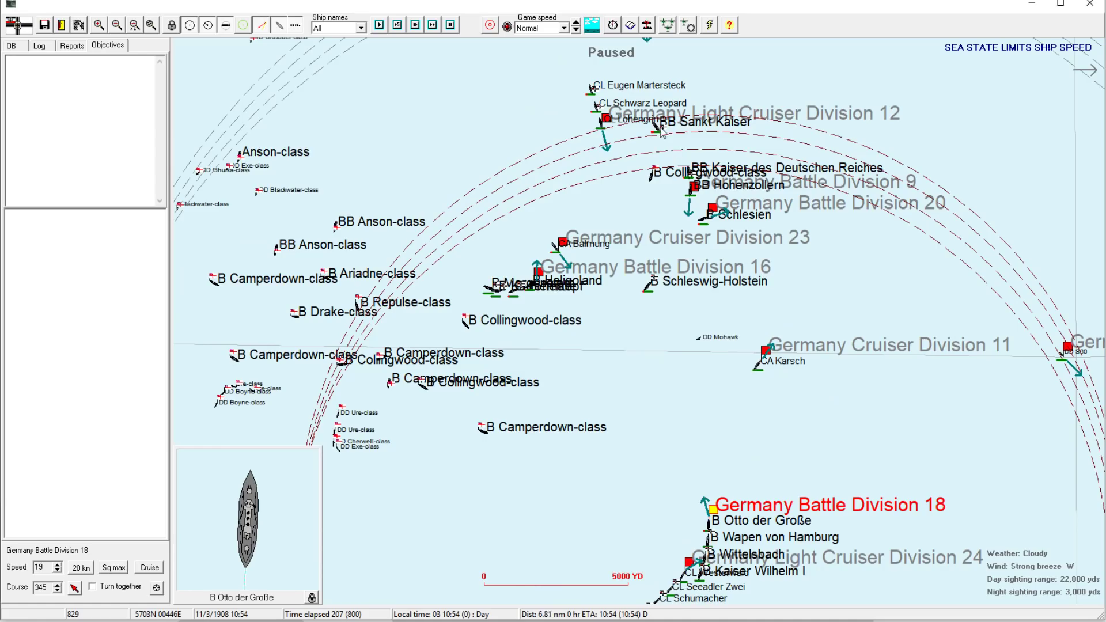
mouse_move(705, 381)
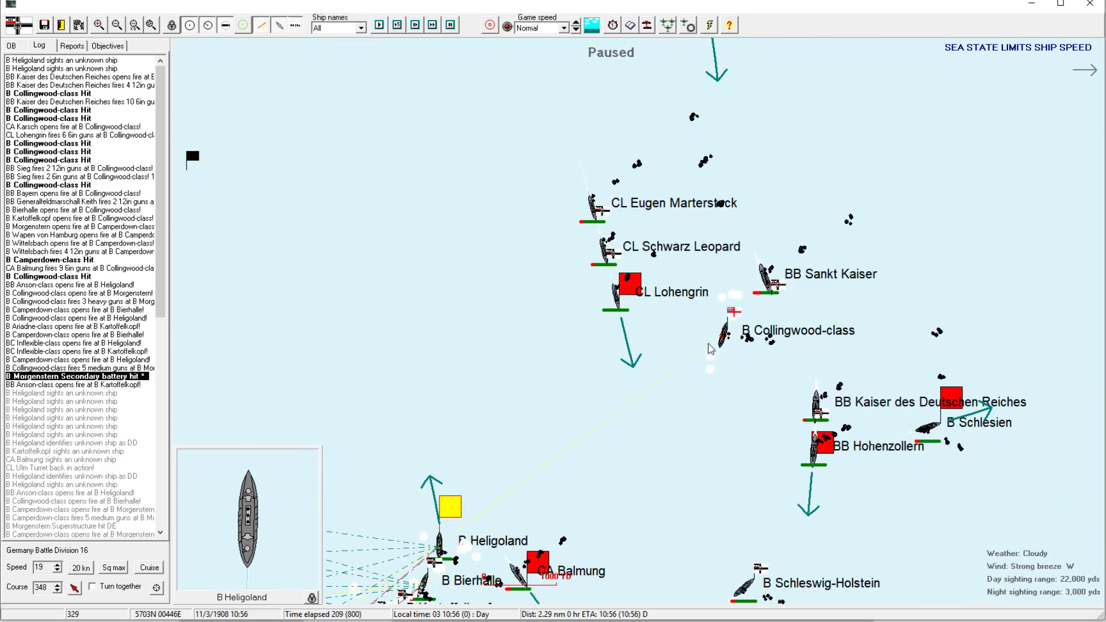
- Open battleship Schleswig-Holstein's status data sheet
click(817, 443)
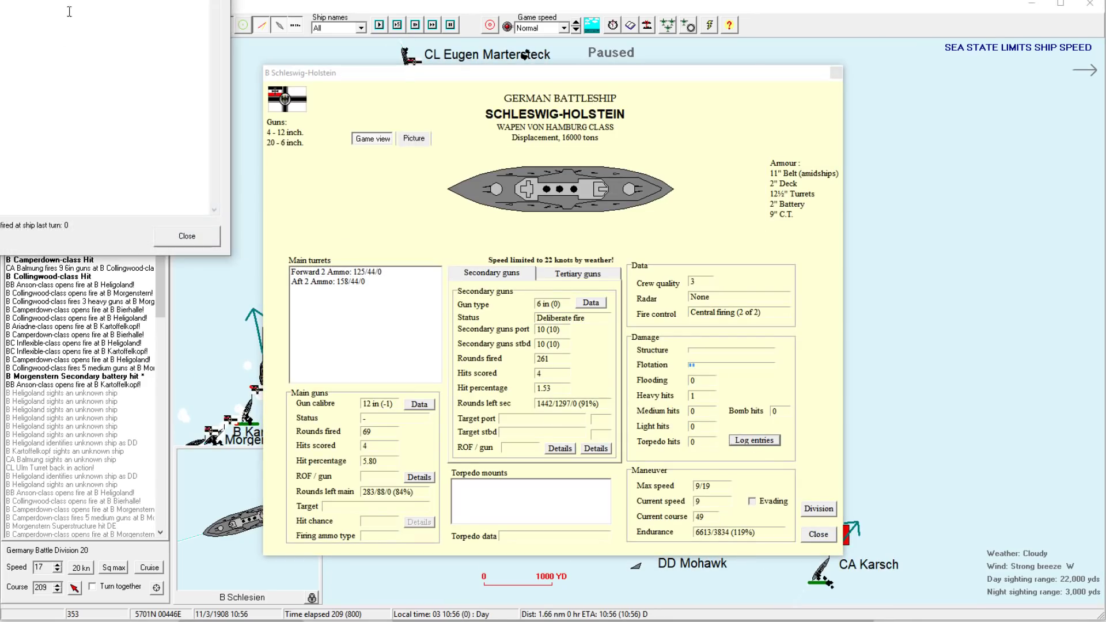
- Close Schleswig-Holstein's sheet, then review Sankt Kaiser's status and close it
click(753, 440)
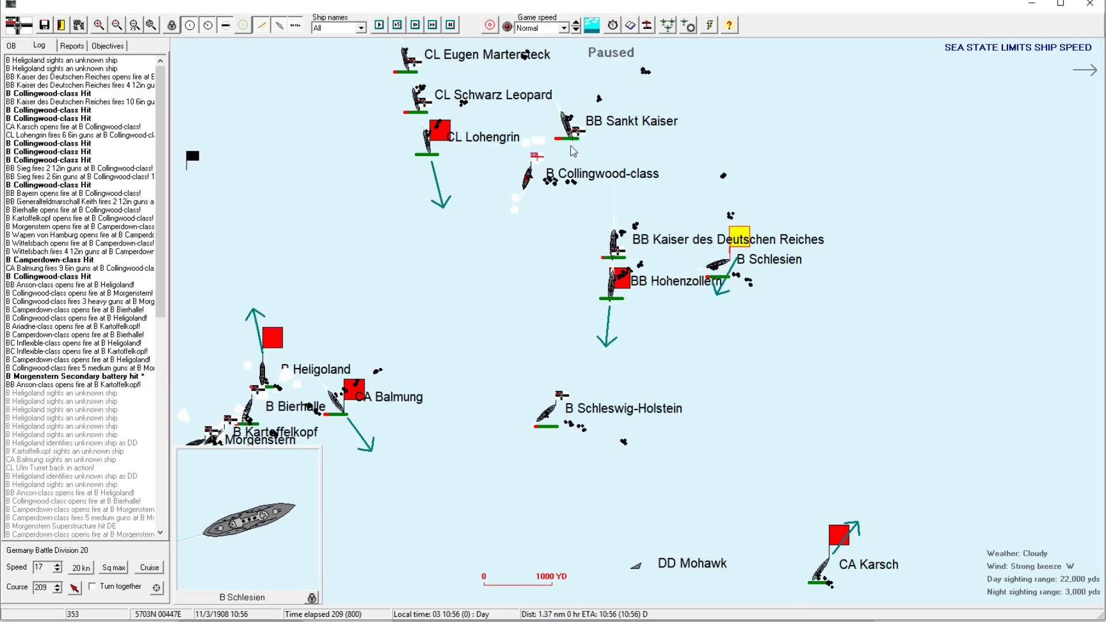
click(565, 127)
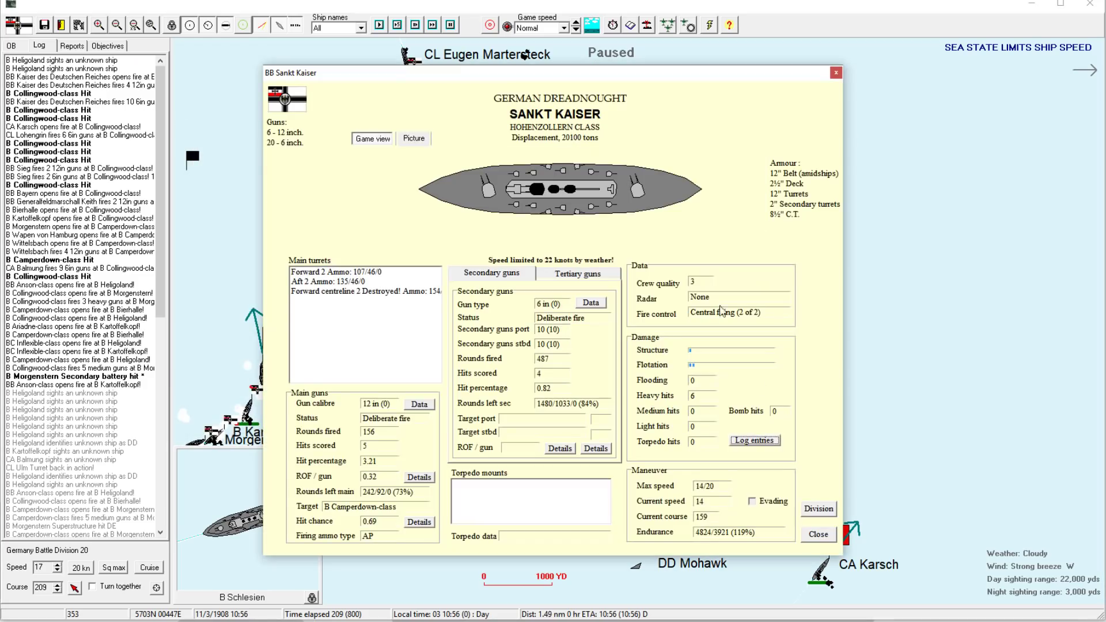
click(754, 440)
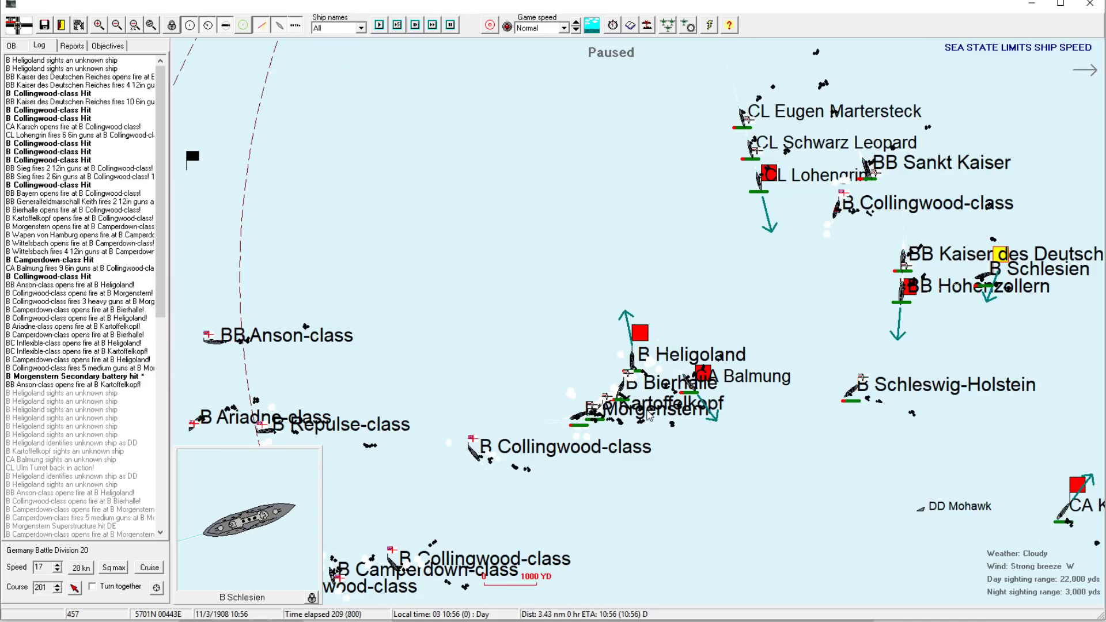
mouse_move(739, 283)
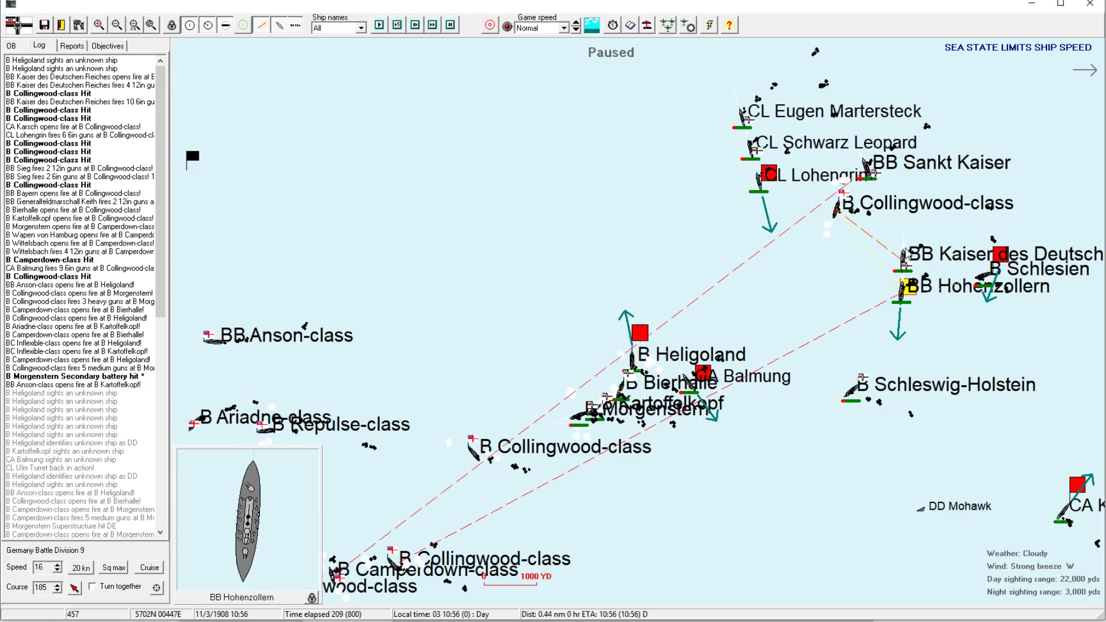
mouse_move(908, 254)
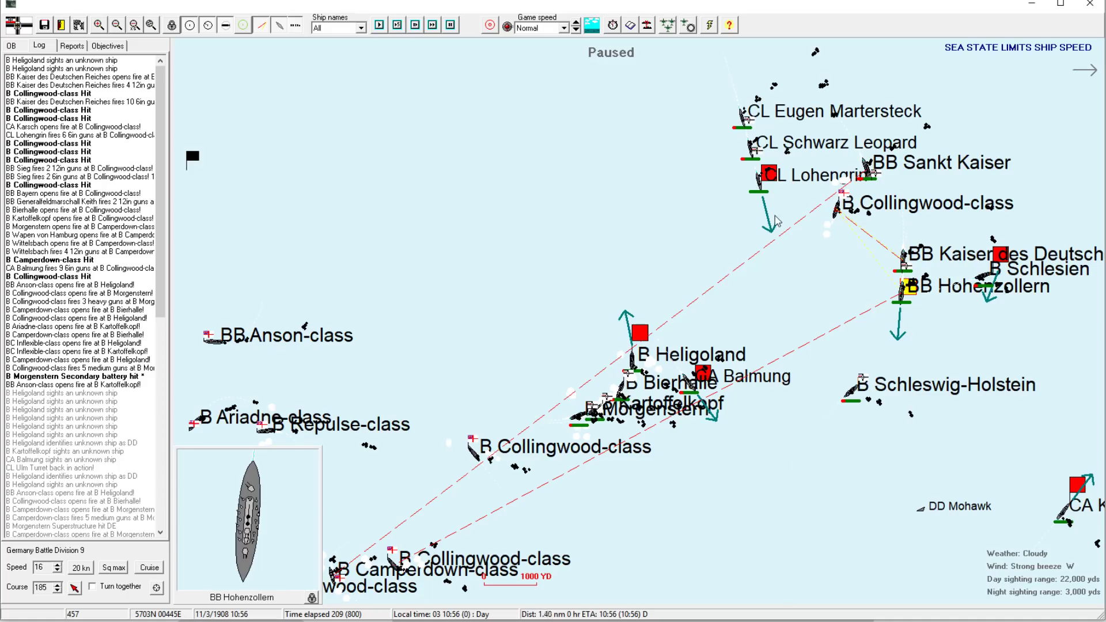
mouse_move(754, 490)
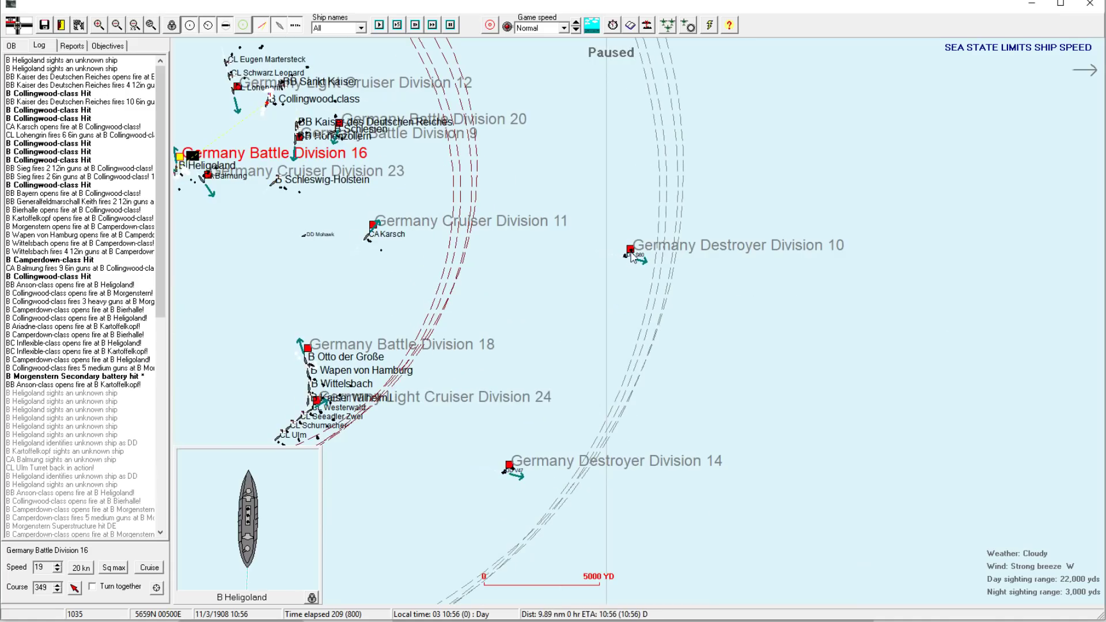
- Select Destroyer Division 10, zoom in on the battle line, and open Battle Division 9's orders
click(628, 252)
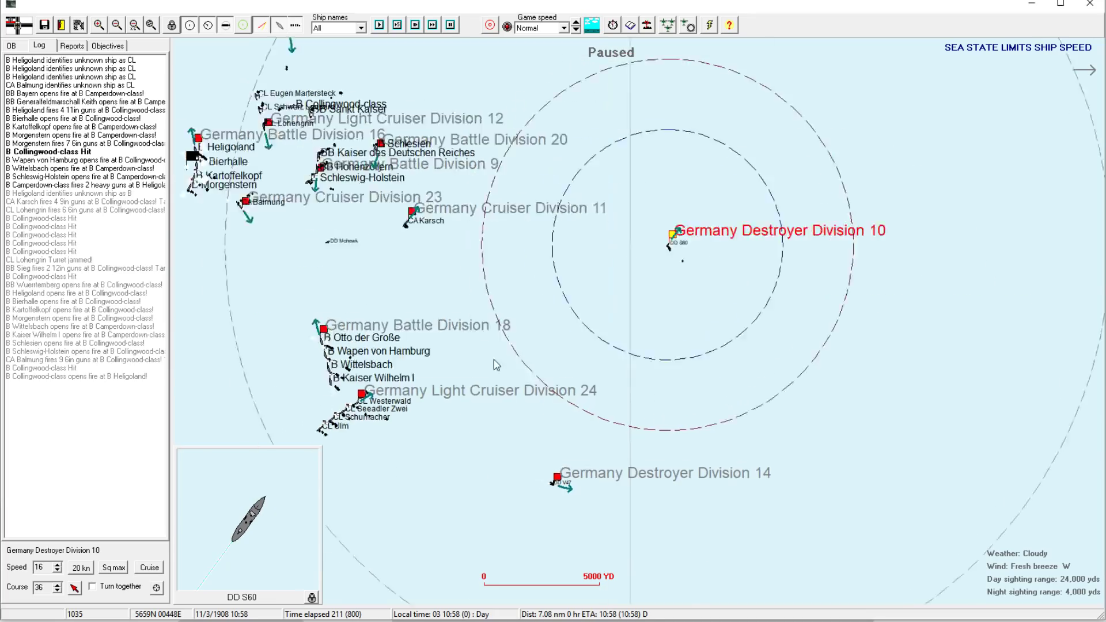
click(99, 24)
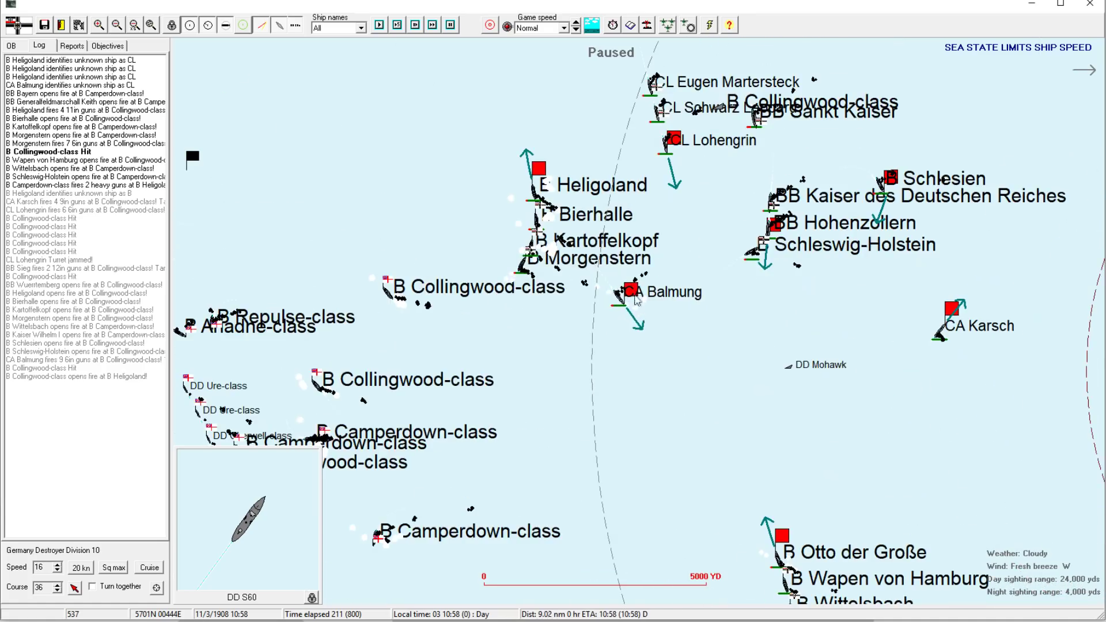
click(631, 291)
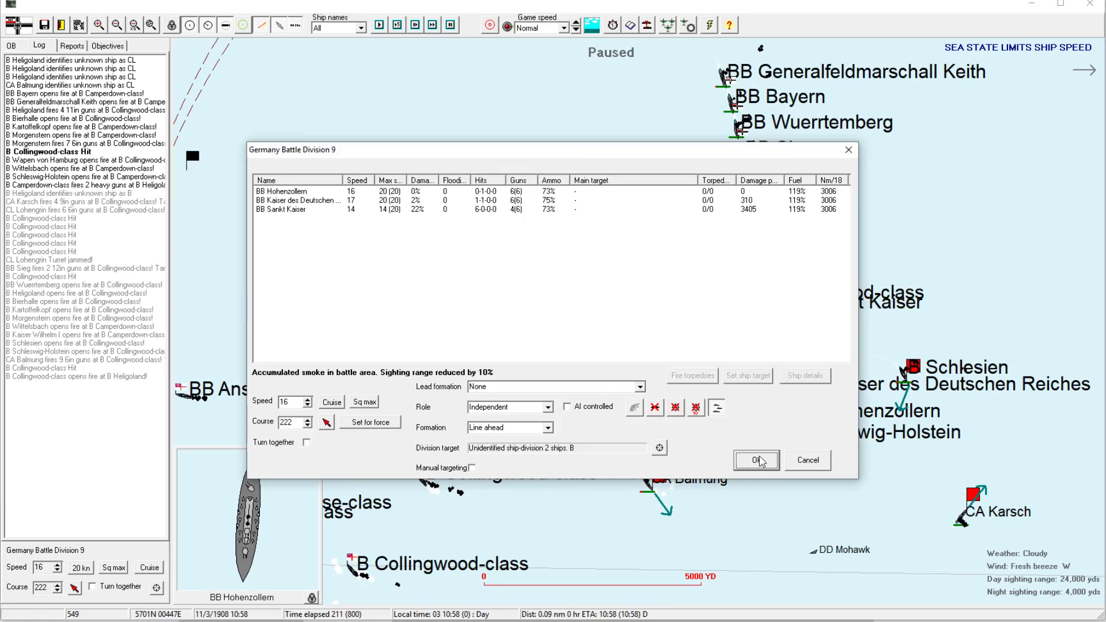
- Accept Battle Division 9's orders at speed 16, course 222
click(754, 461)
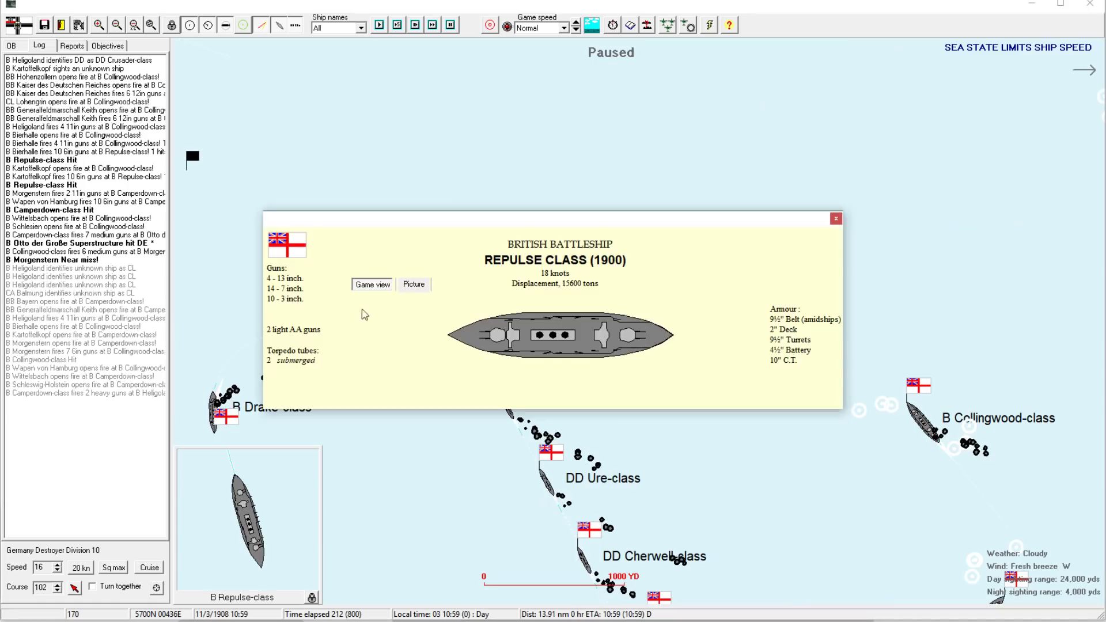
mouse_move(356, 330)
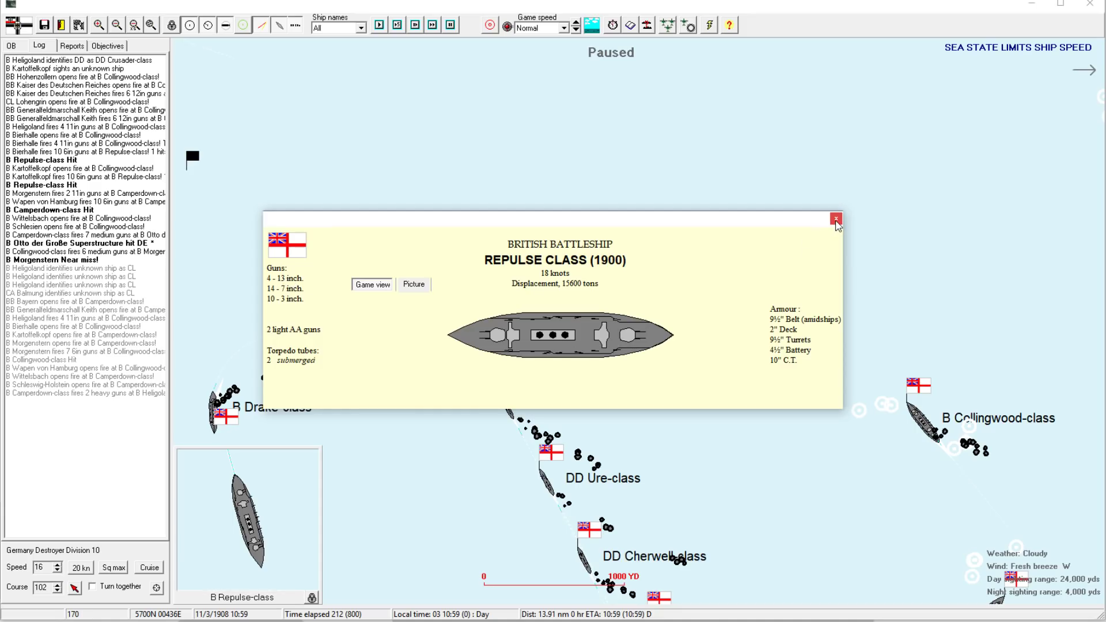
click(835, 220)
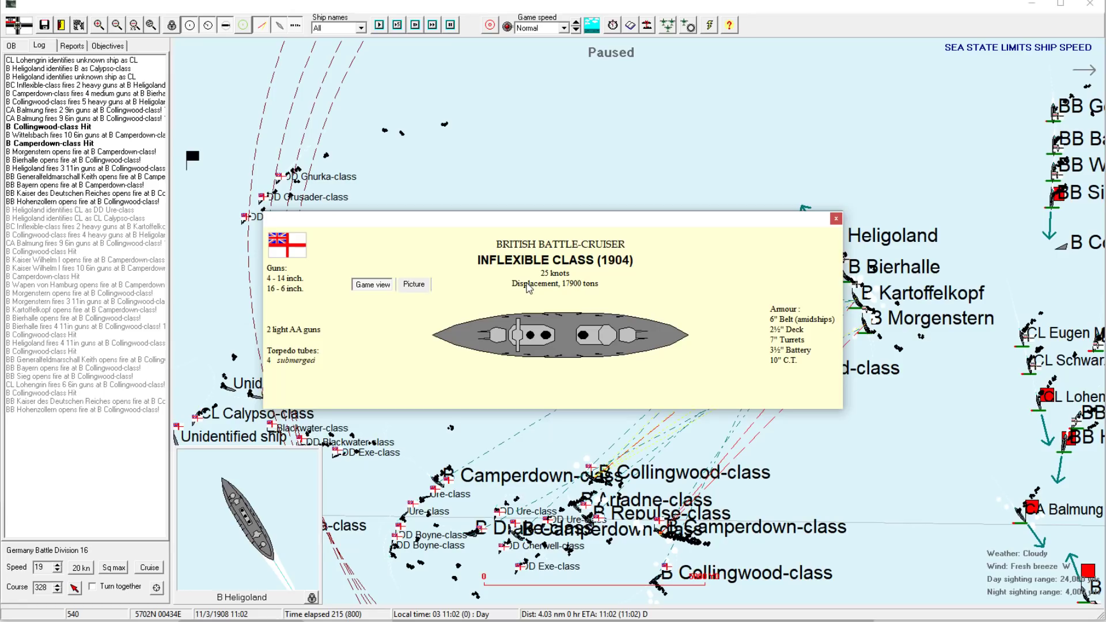
mouse_move(300, 302)
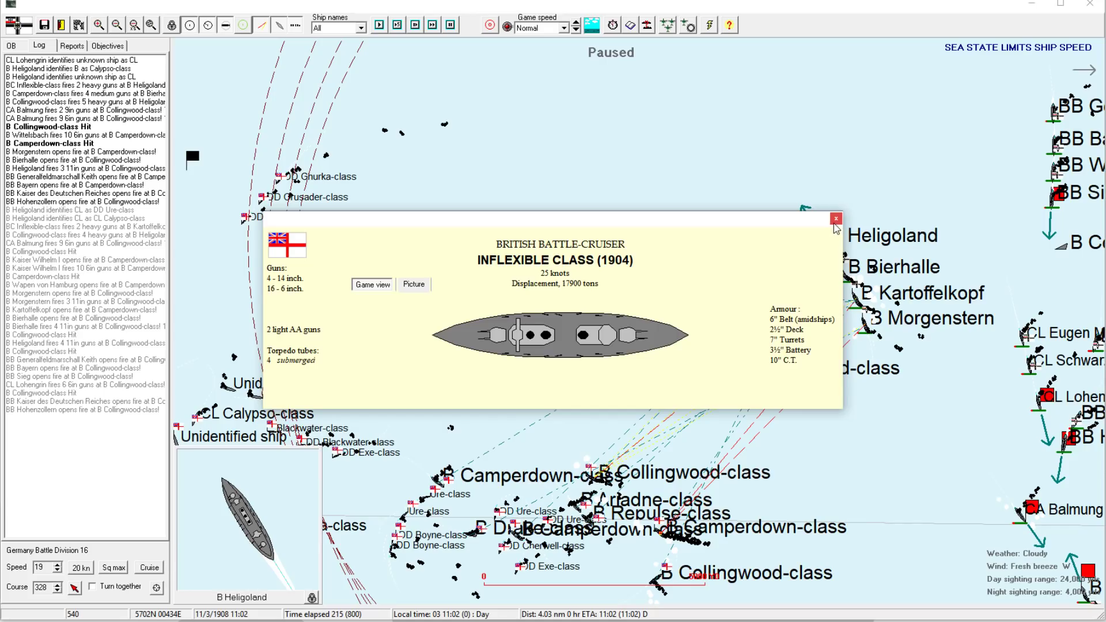
mouse_move(836, 220)
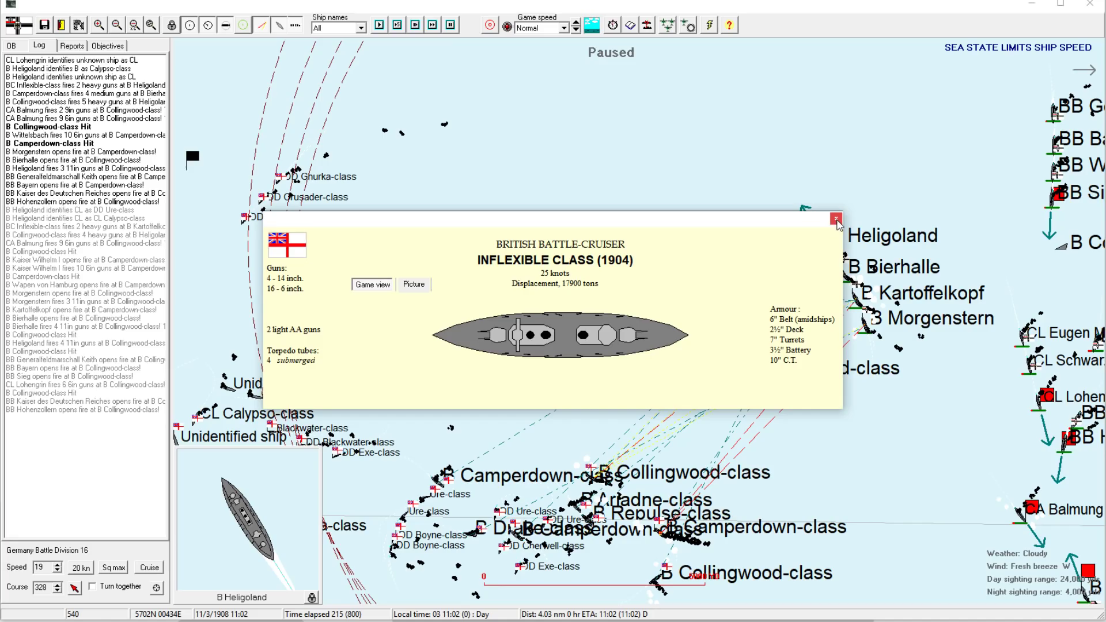
click(833, 219)
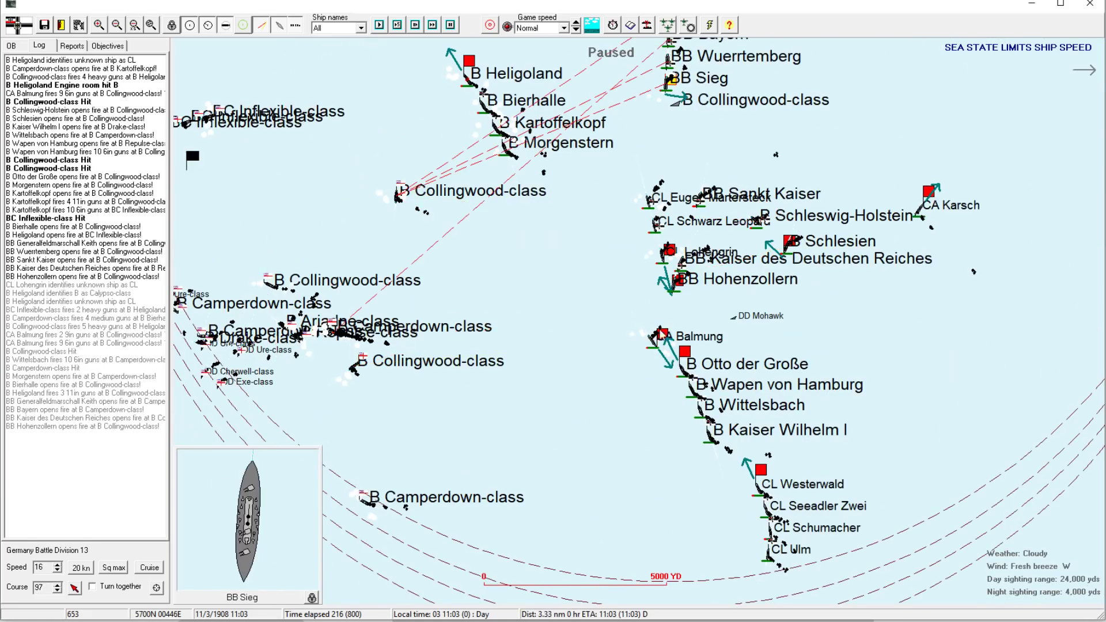
- Let the battle run to 11:04 until the signals-misunderstood report appears
click(672, 336)
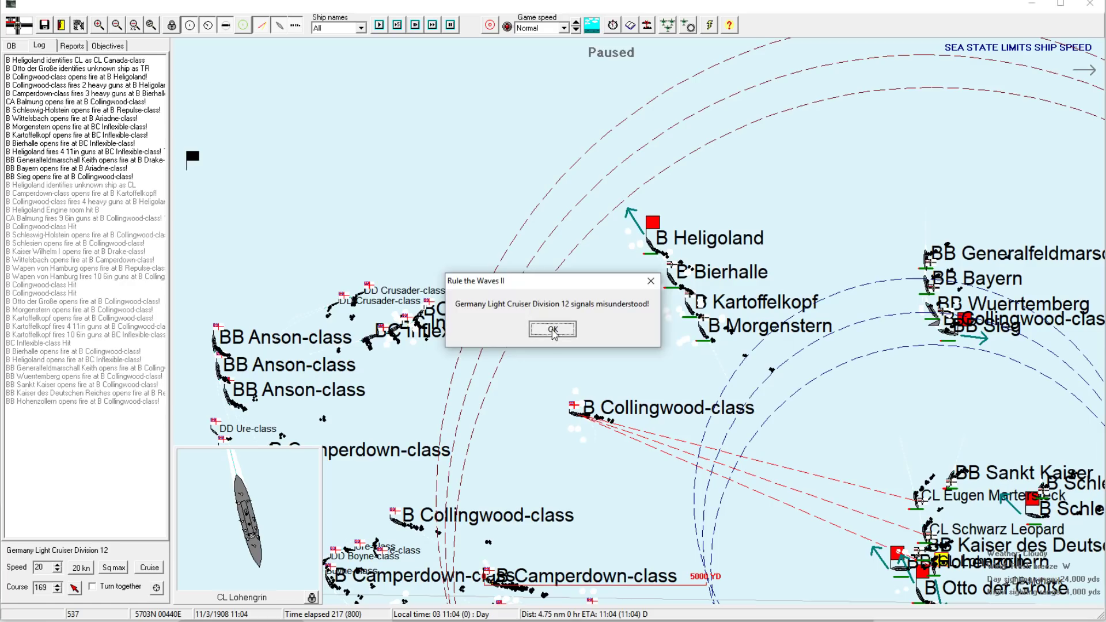
- Dismiss the signals report, adjust the zoom, and open Heligoland's data sheet at 11:11
click(552, 330)
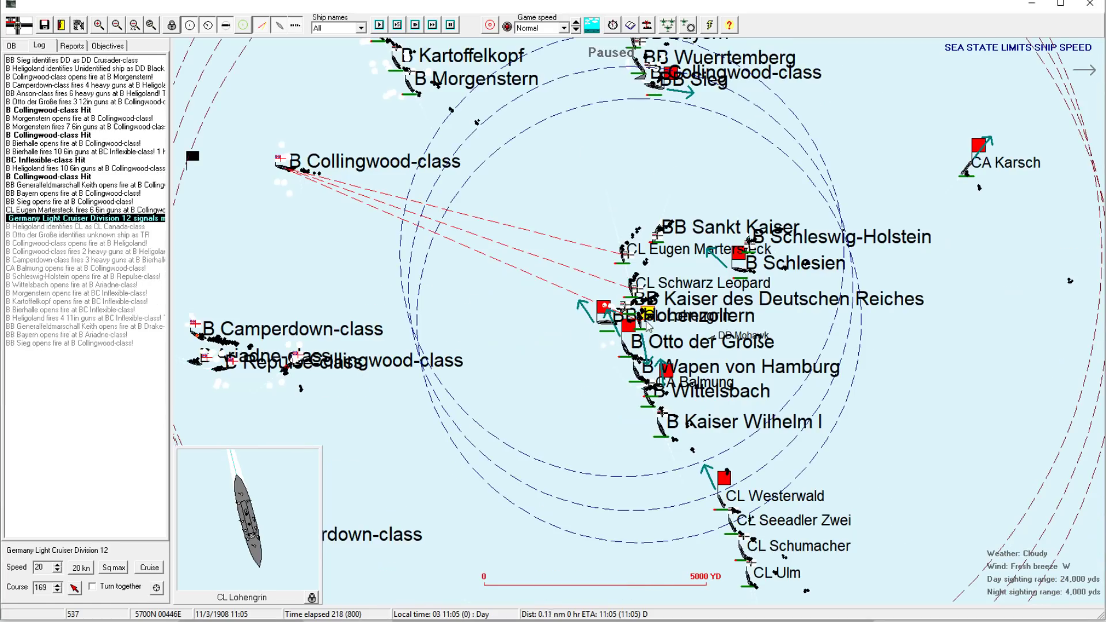
click(100, 25)
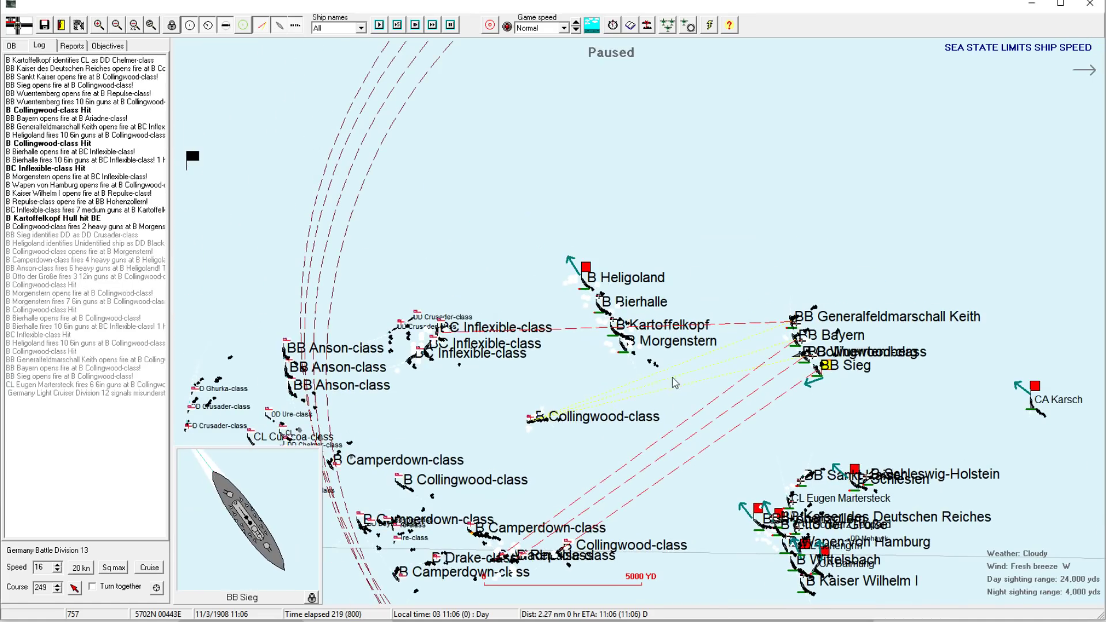
mouse_move(673, 383)
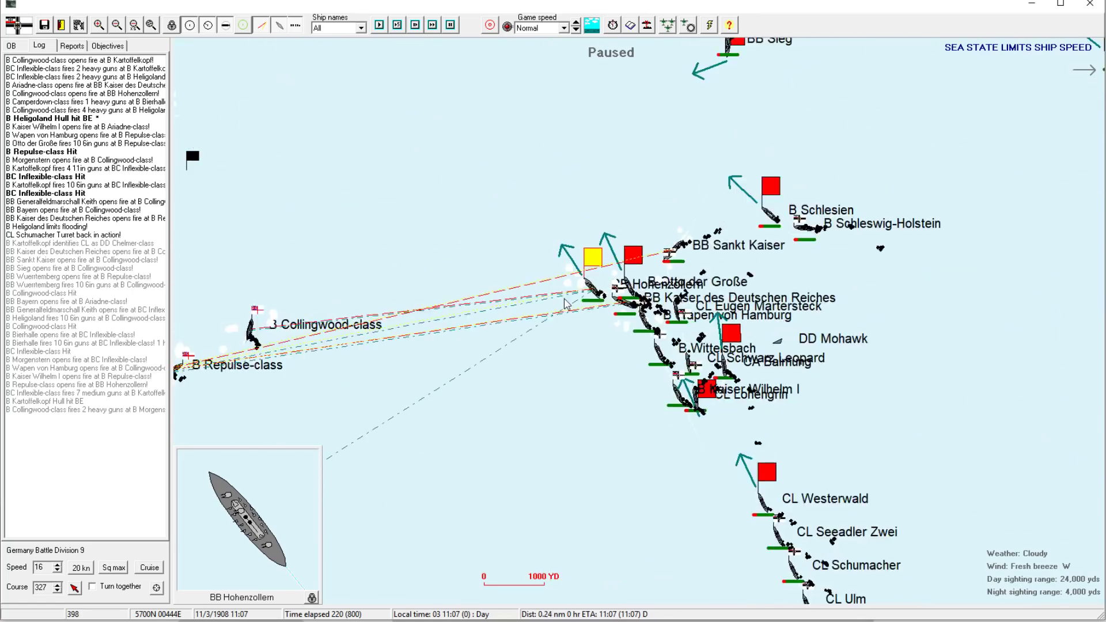
click(117, 23)
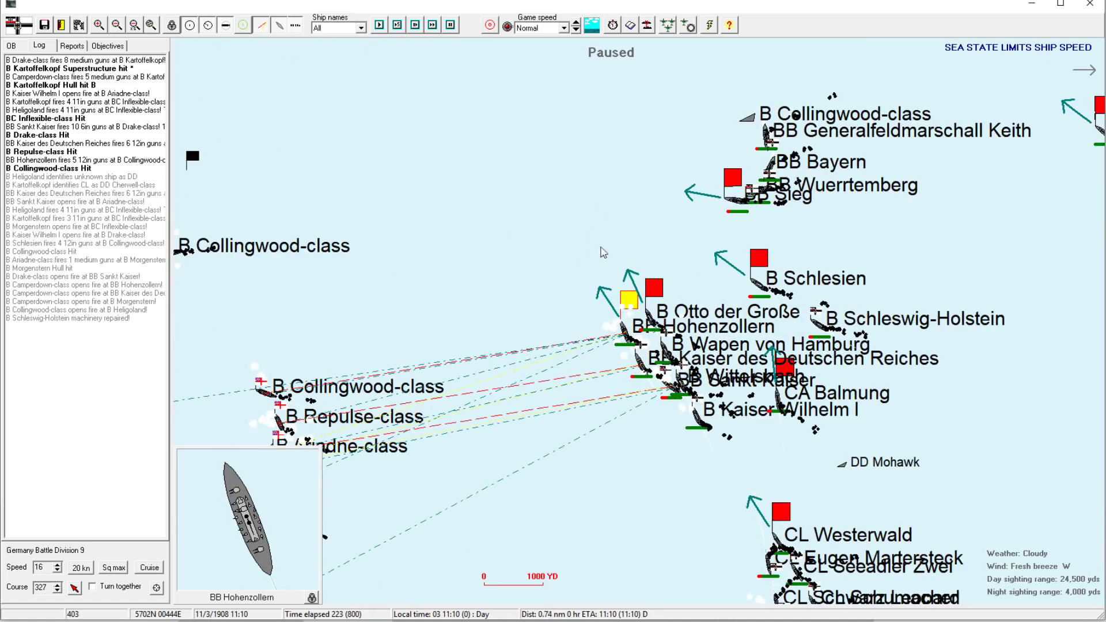
click(652, 300)
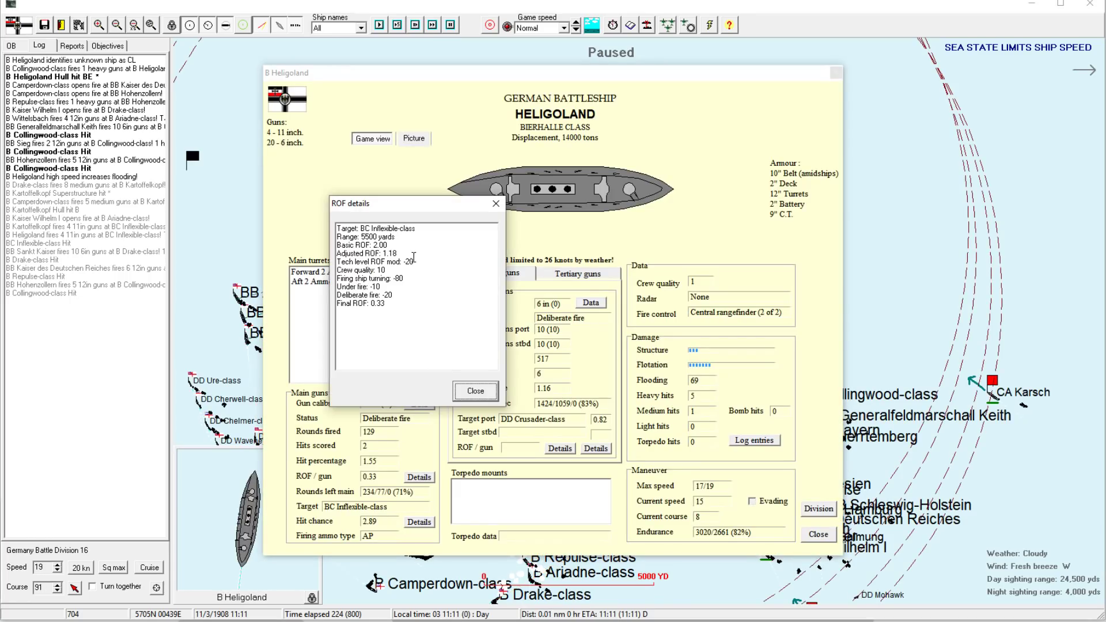
mouse_move(415, 284)
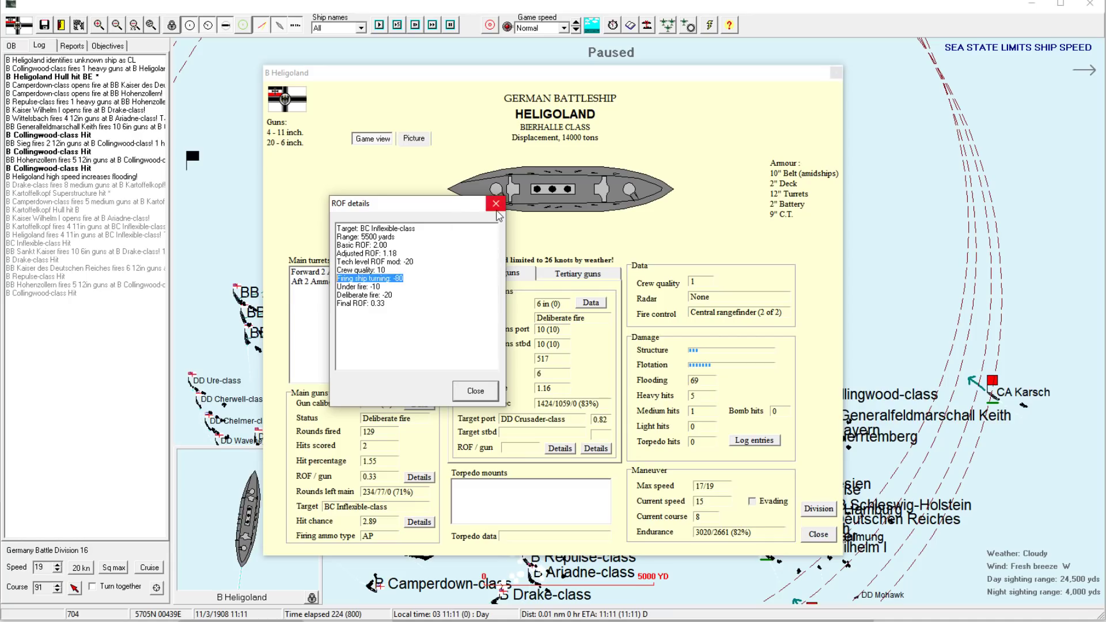
click(496, 204)
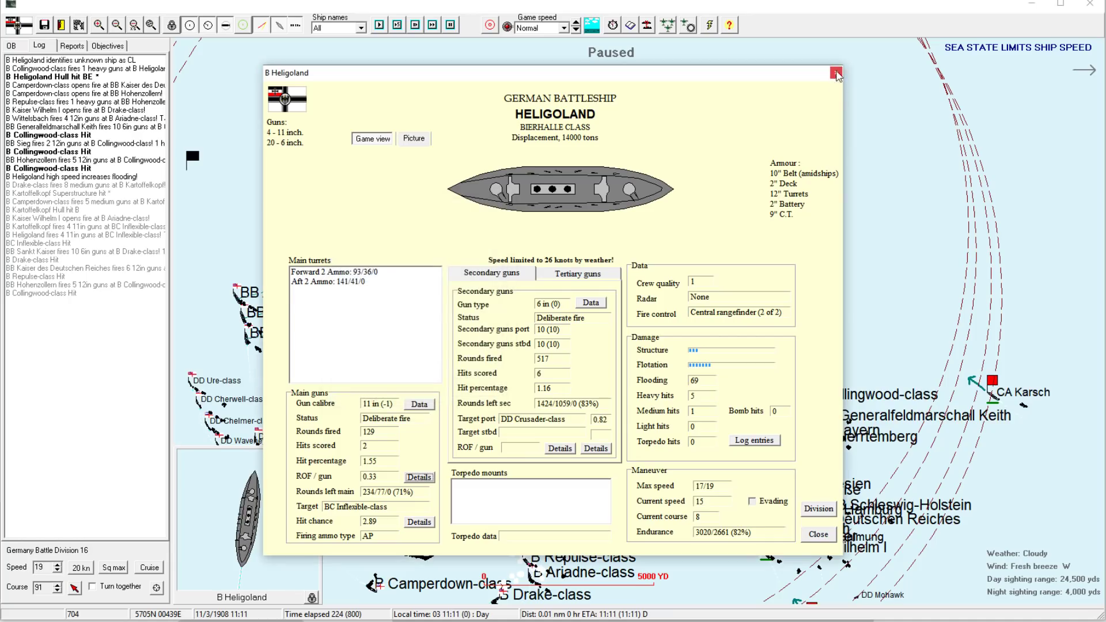
click(836, 75)
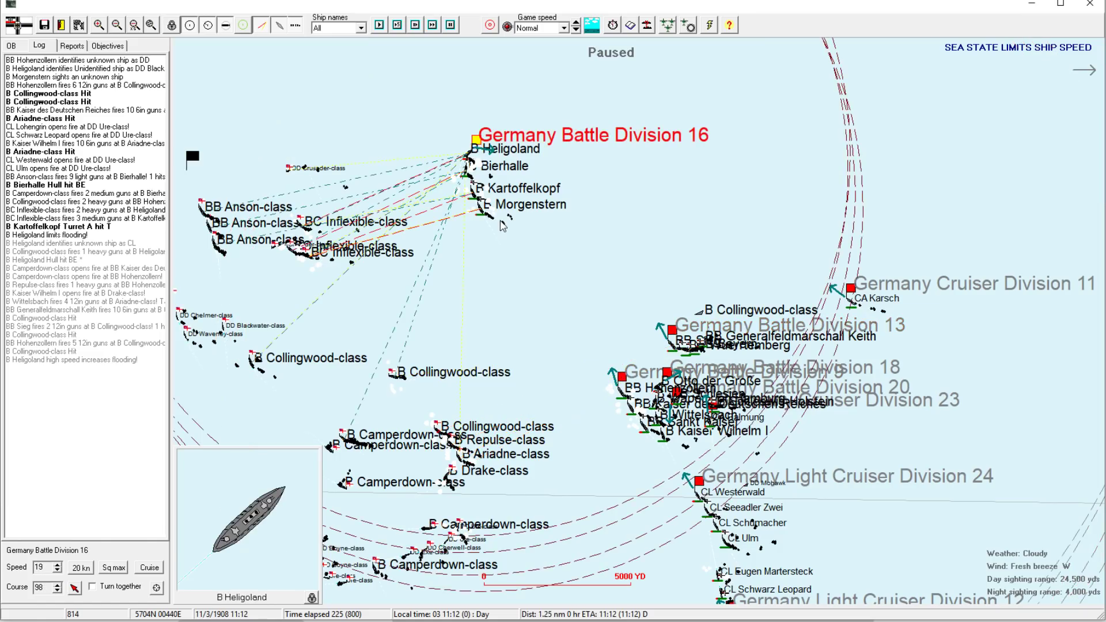
mouse_move(543, 164)
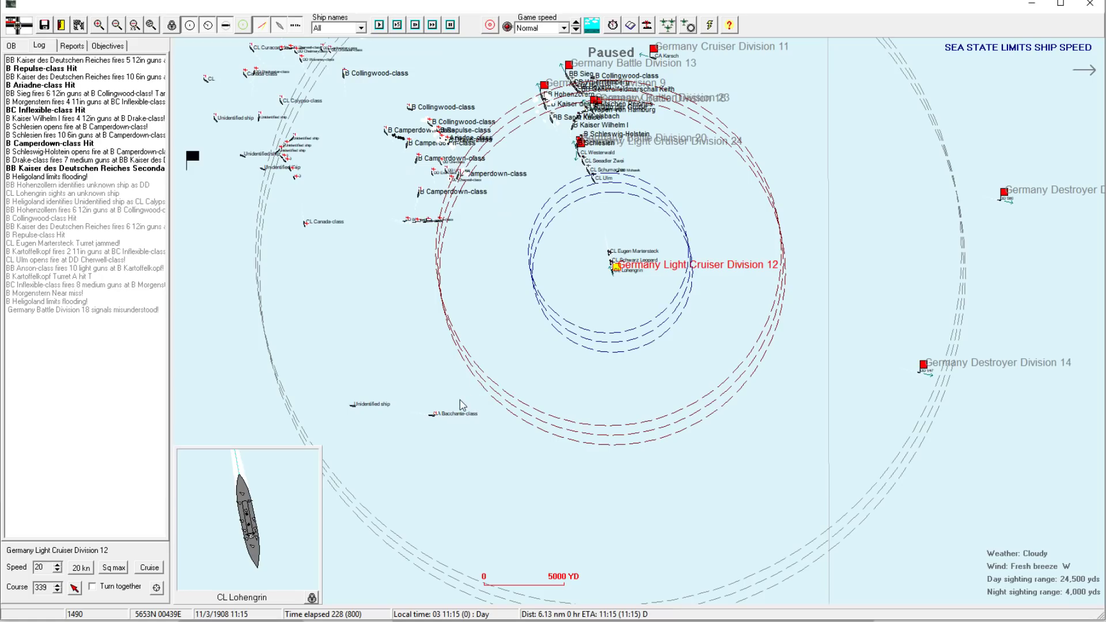
mouse_move(926, 373)
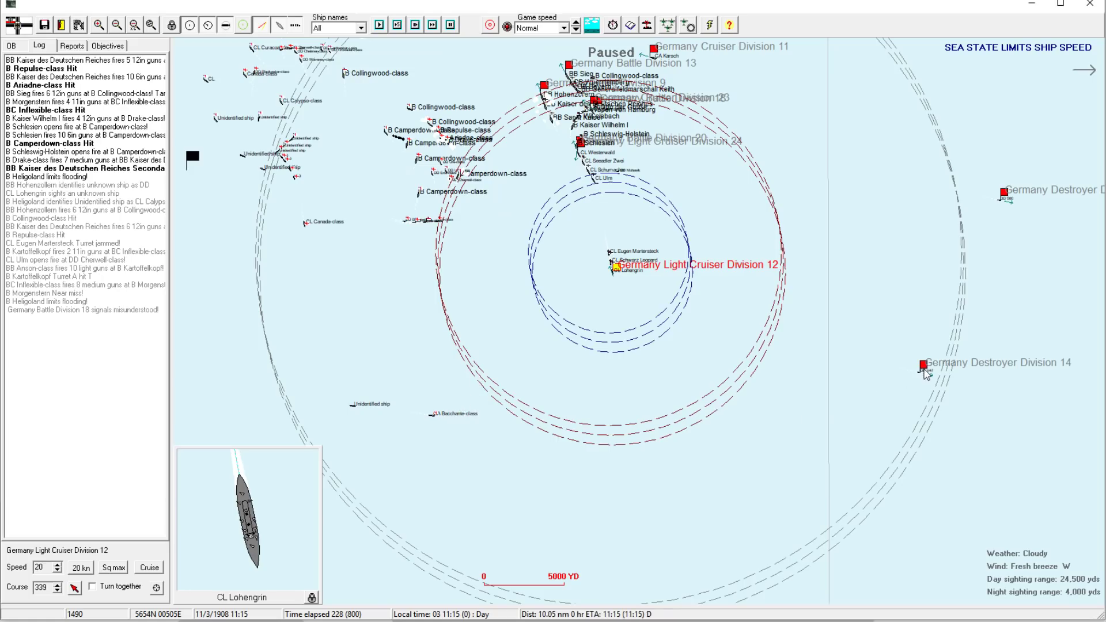
- Check Battle Division 9's orders, then select Battle Division 20 as the clock reaches 11:18
click(920, 363)
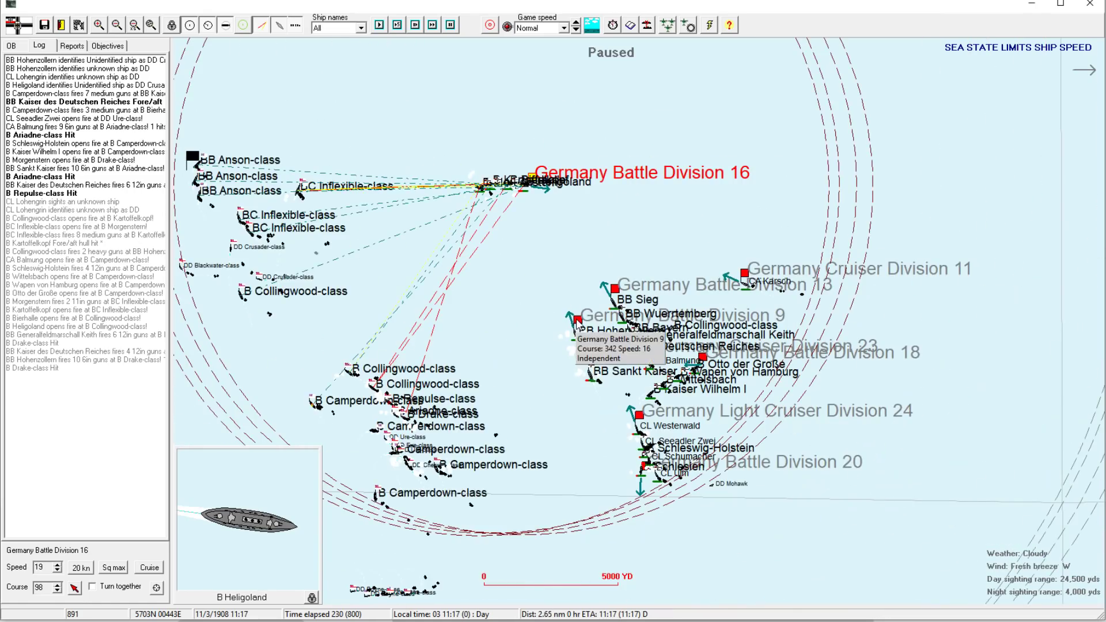
click(616, 289)
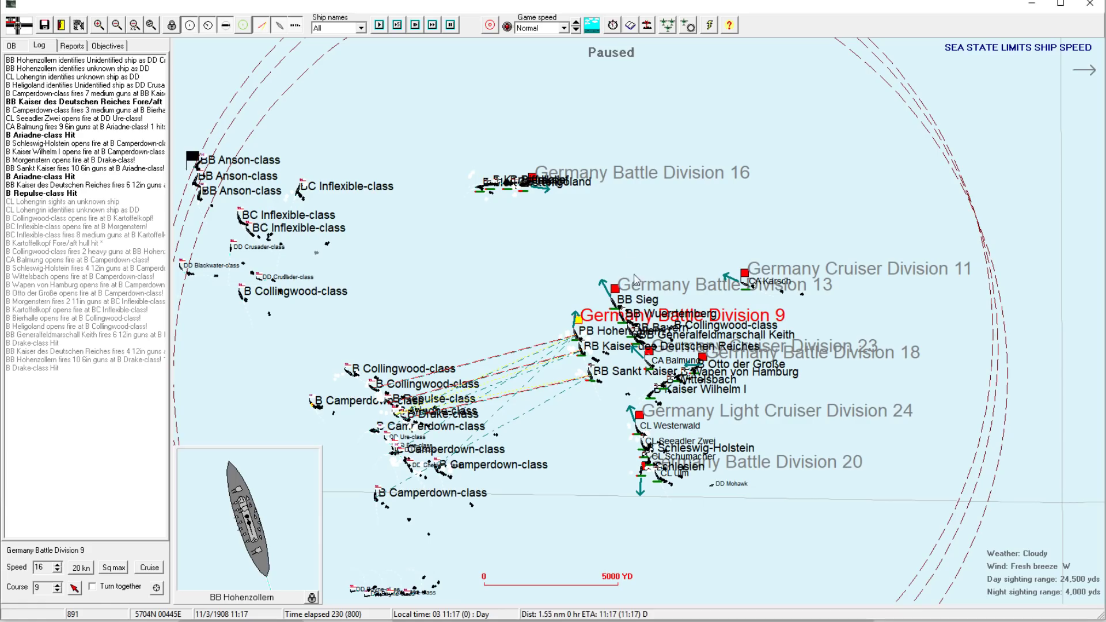
click(616, 287)
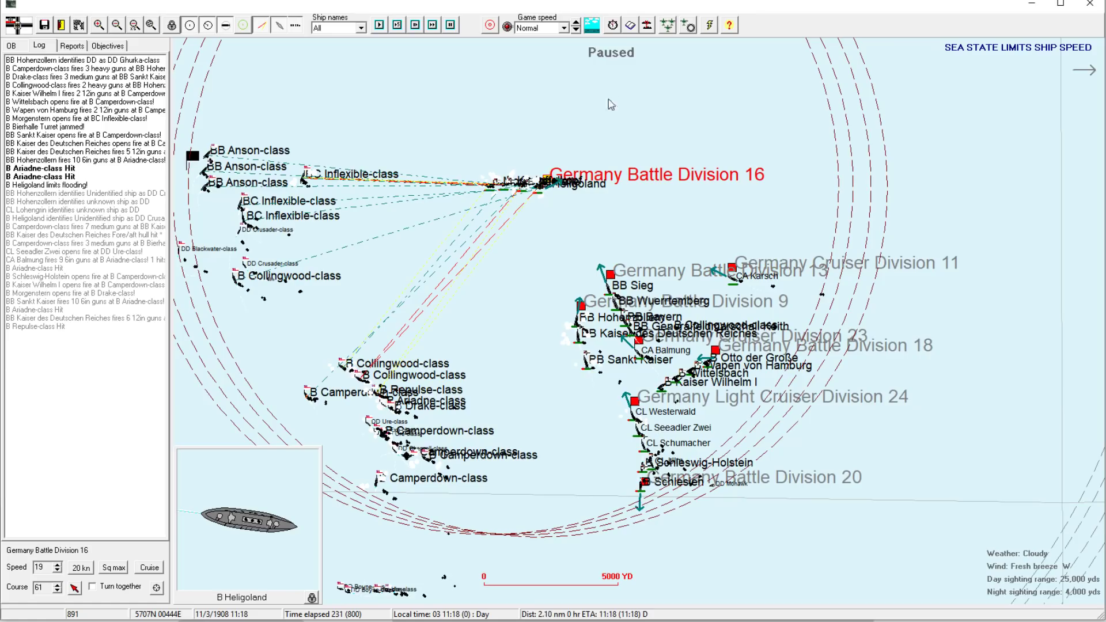
click(595, 103)
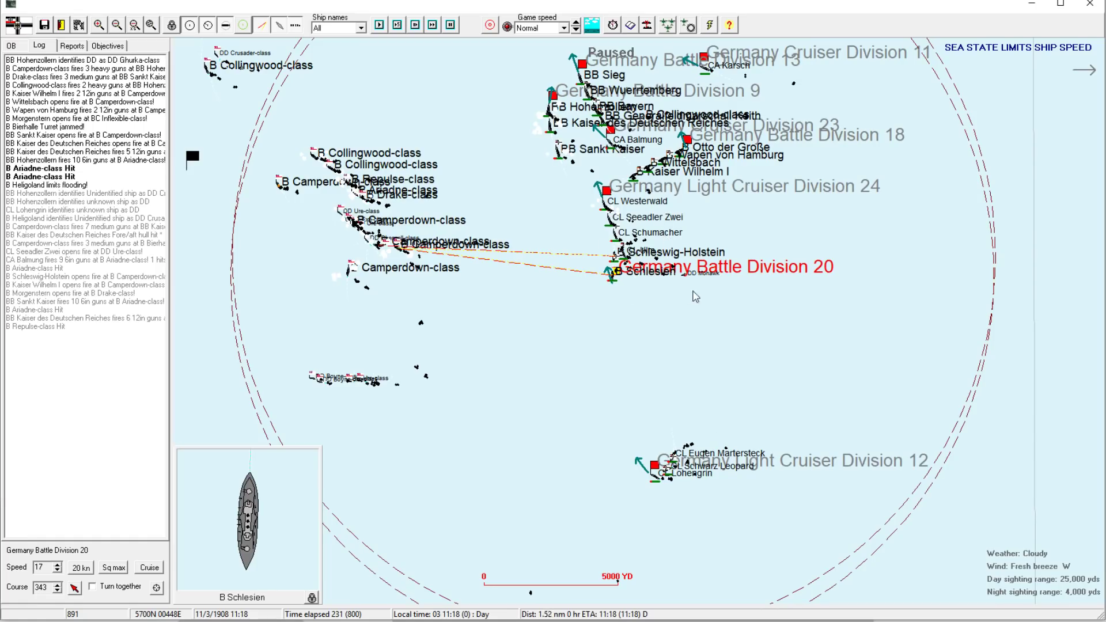
mouse_move(675, 300)
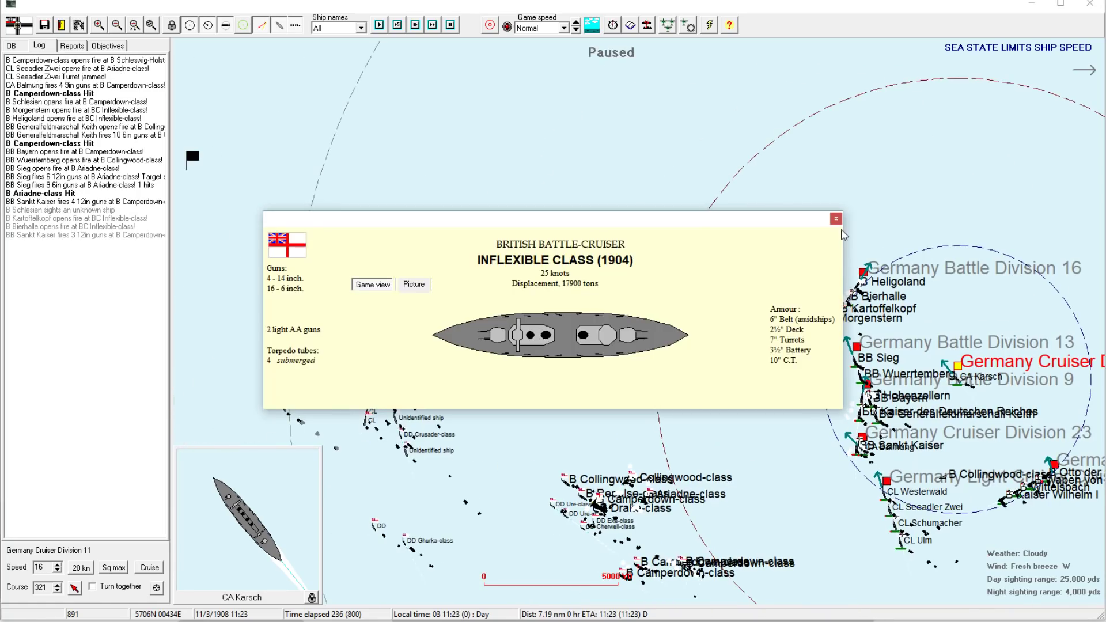
- Close the Inflexible-class details popup
click(836, 218)
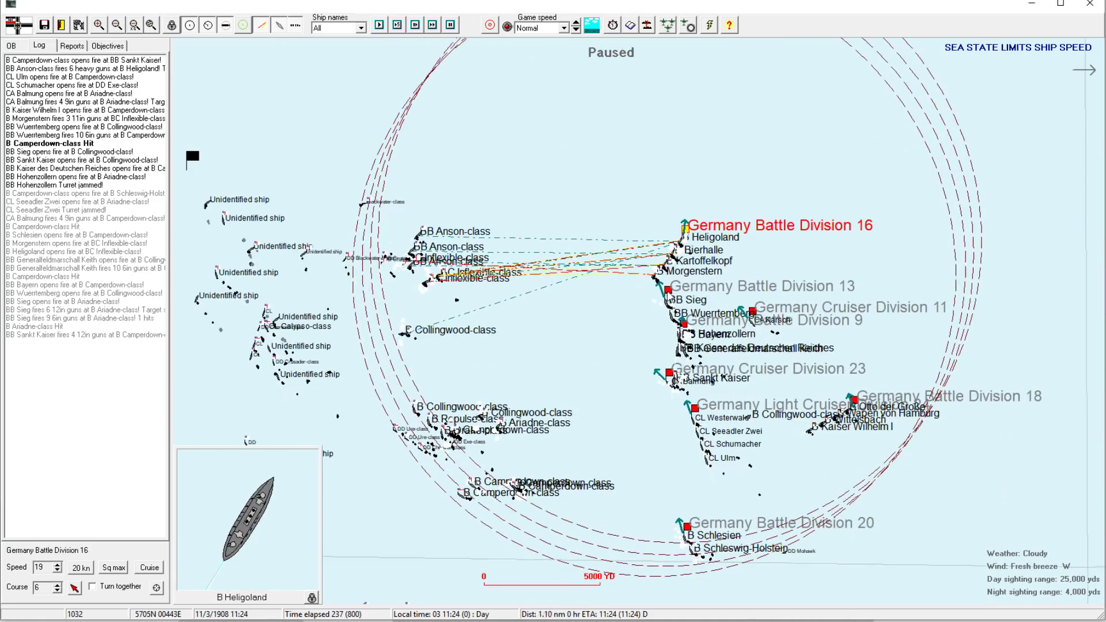
- Cycle through Battle Division 13, Cruiser Division 11 and Light Cruiser Division 24, ending on Battle Division 18
click(678, 290)
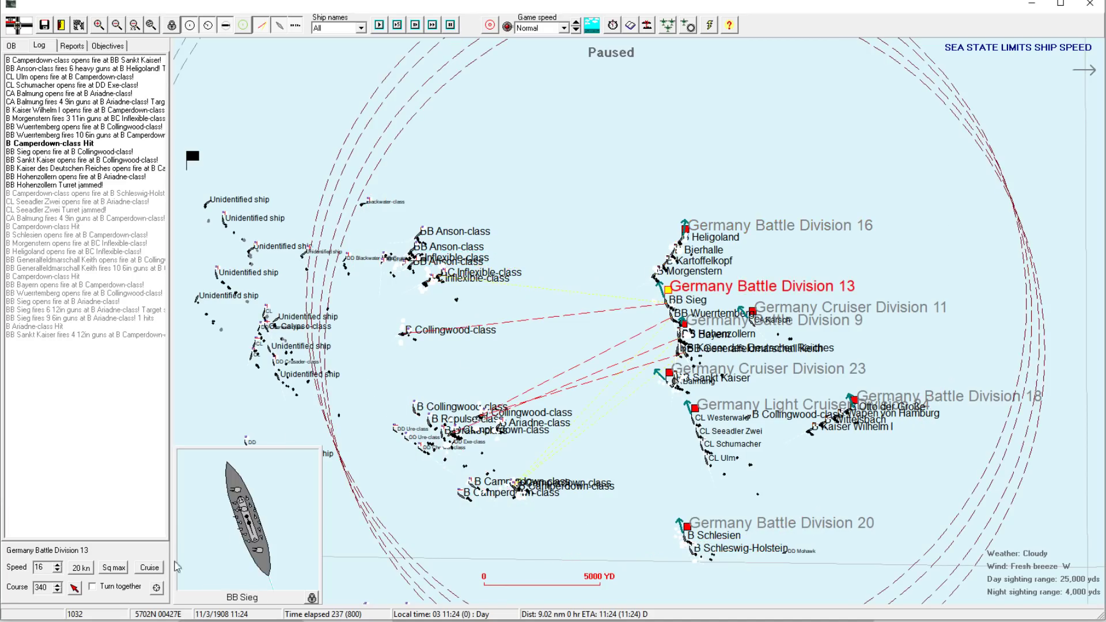
click(689, 230)
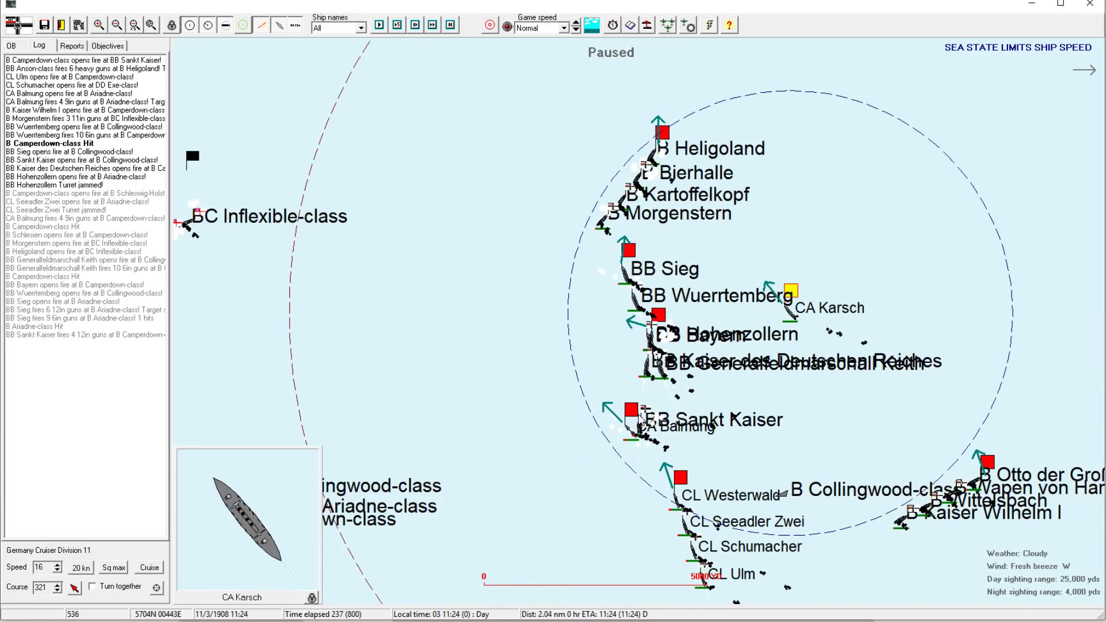
click(631, 415)
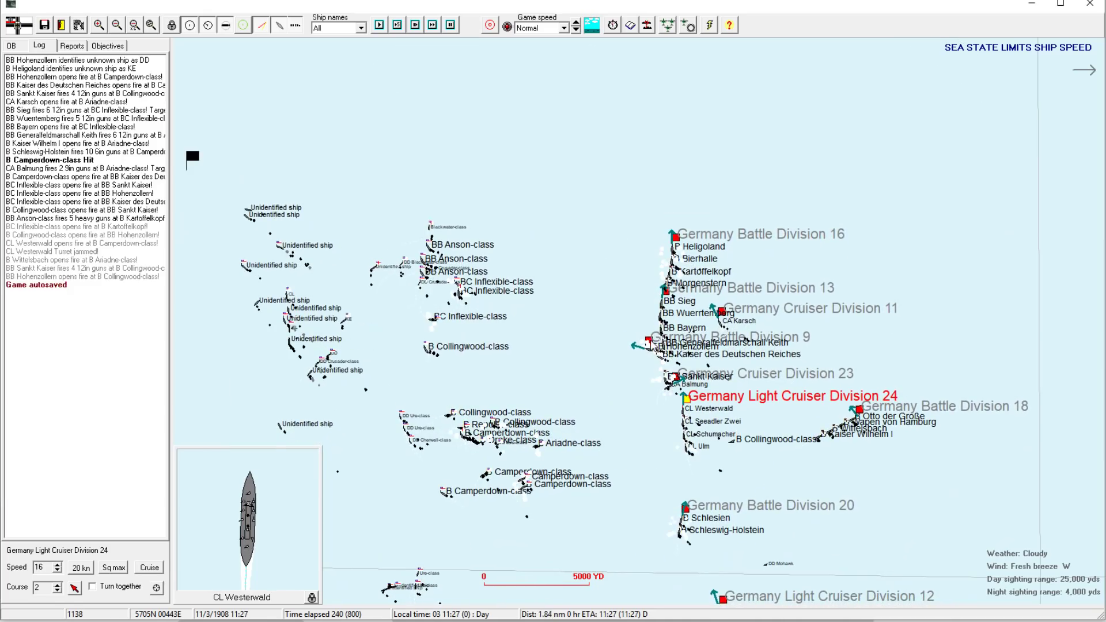
click(649, 337)
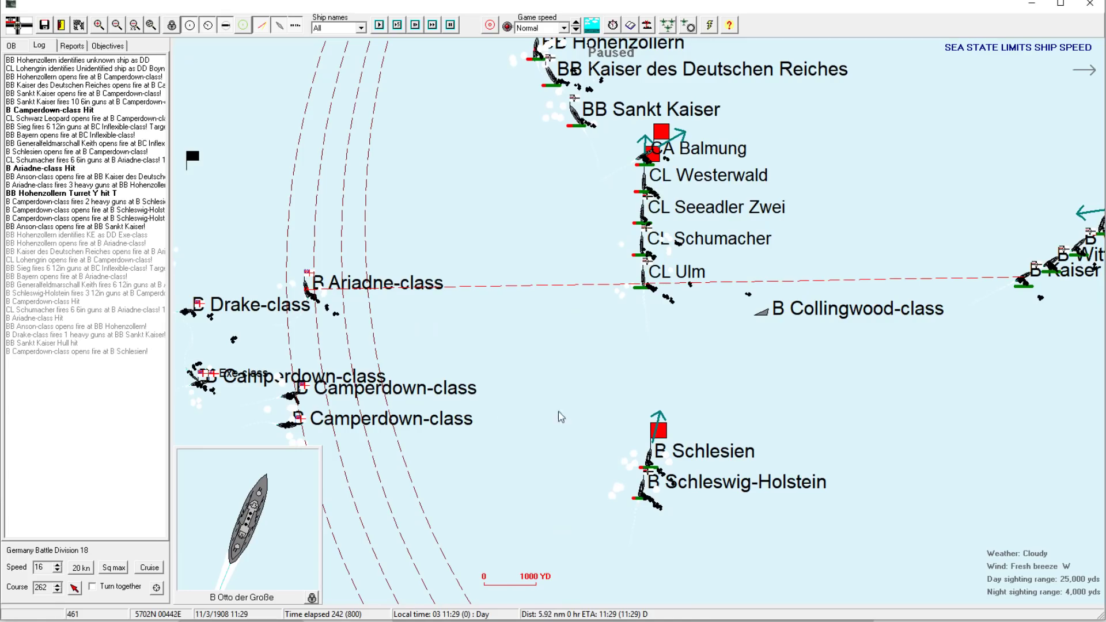
- Select Light Cruiser Division 24, then Cruiser Division 23, and view the full battlefield
click(654, 153)
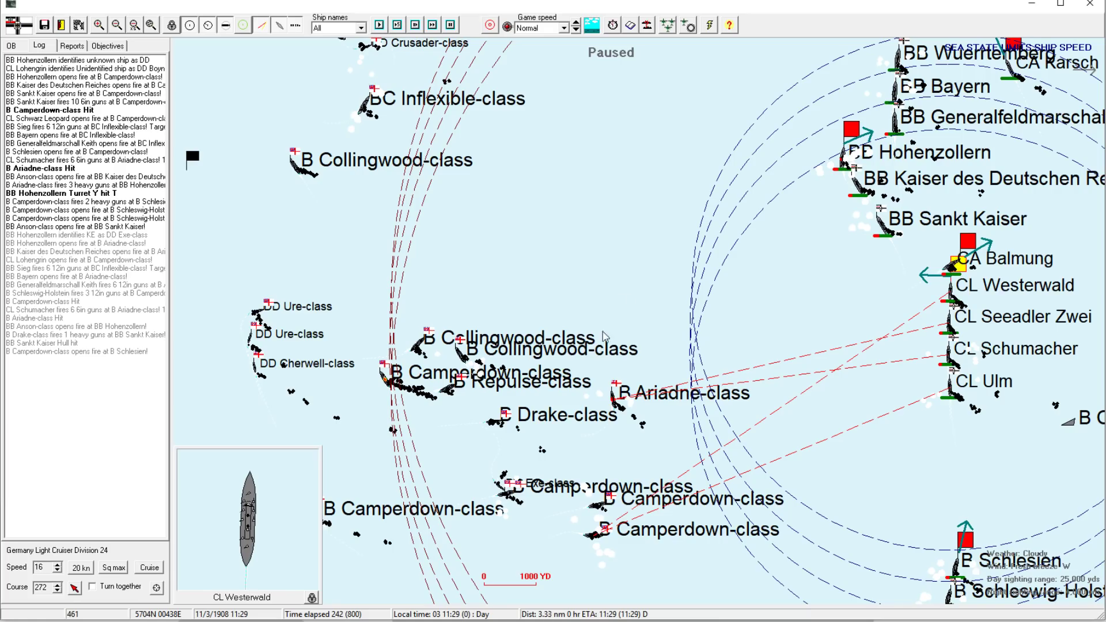
mouse_move(662, 361)
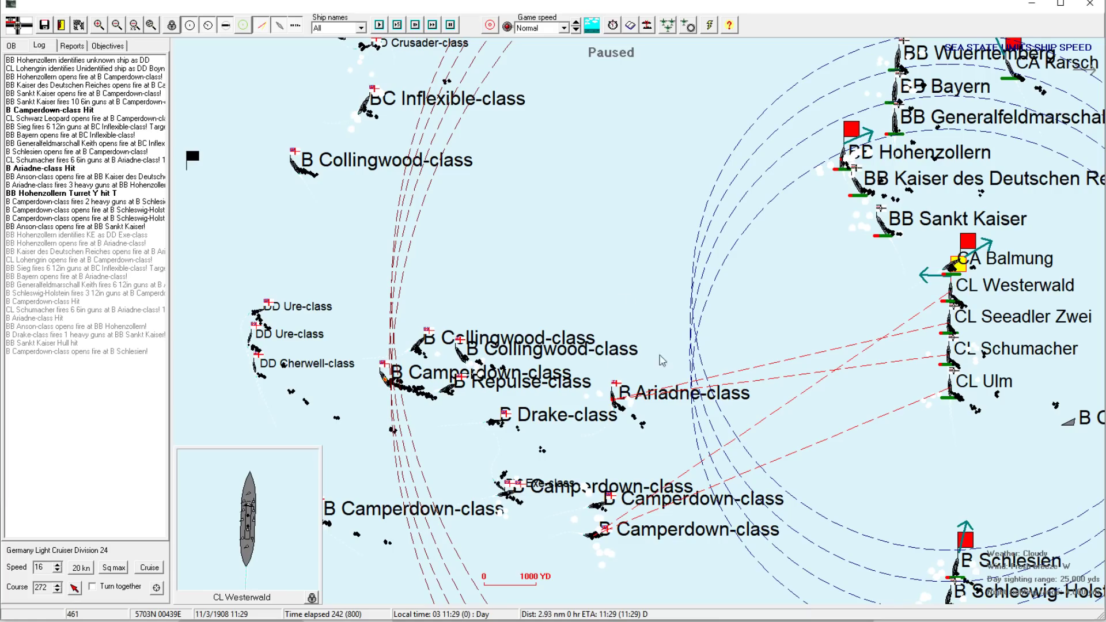
click(132, 23)
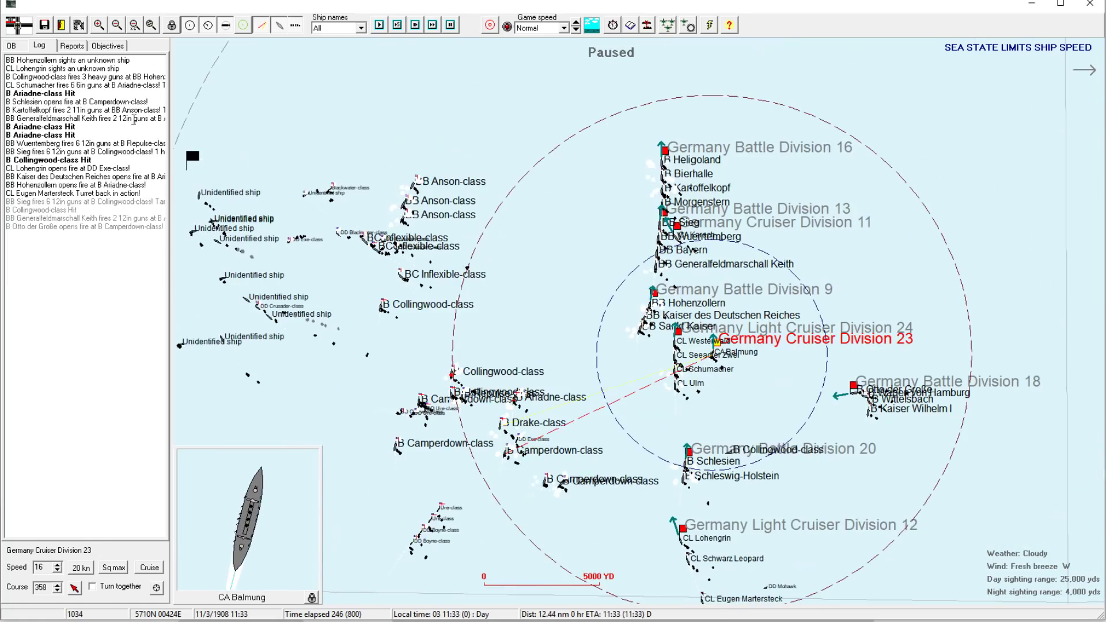
- Select Battle Division 18 and zoom in tightly on the two Camperdown-class battleships
click(98, 24)
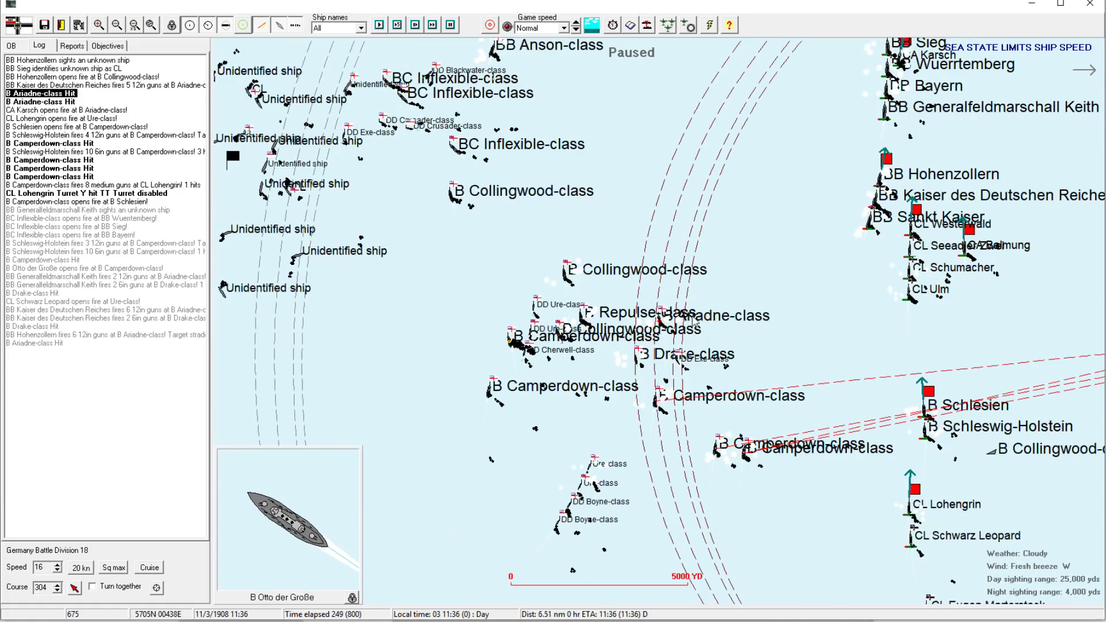
click(98, 25)
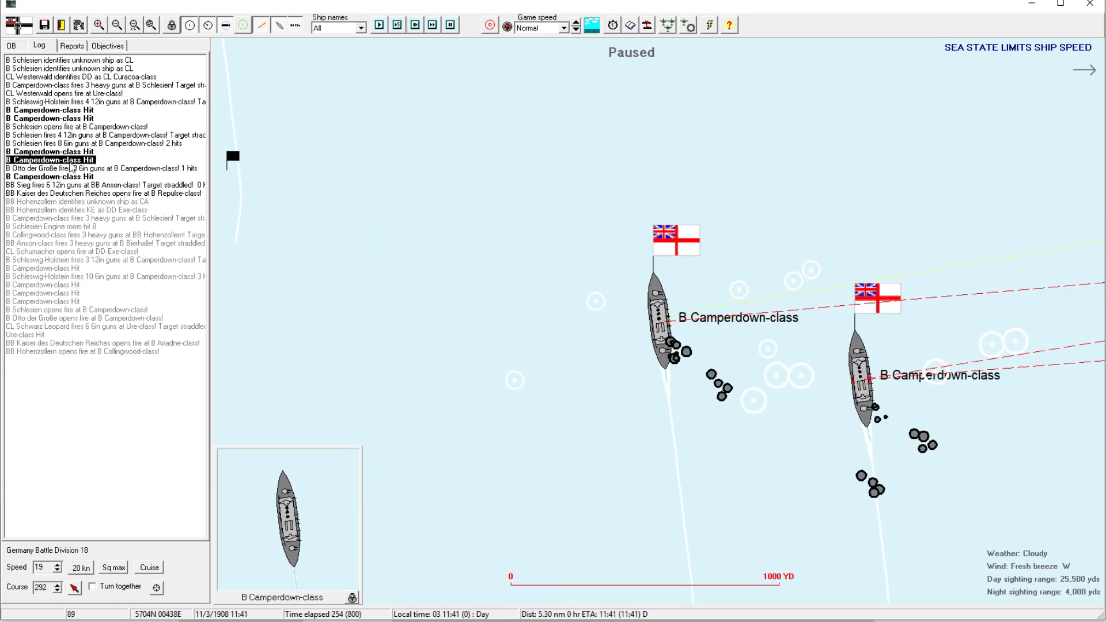
- Open the identification sheet for the British Anson-class dreadnought
click(116, 25)
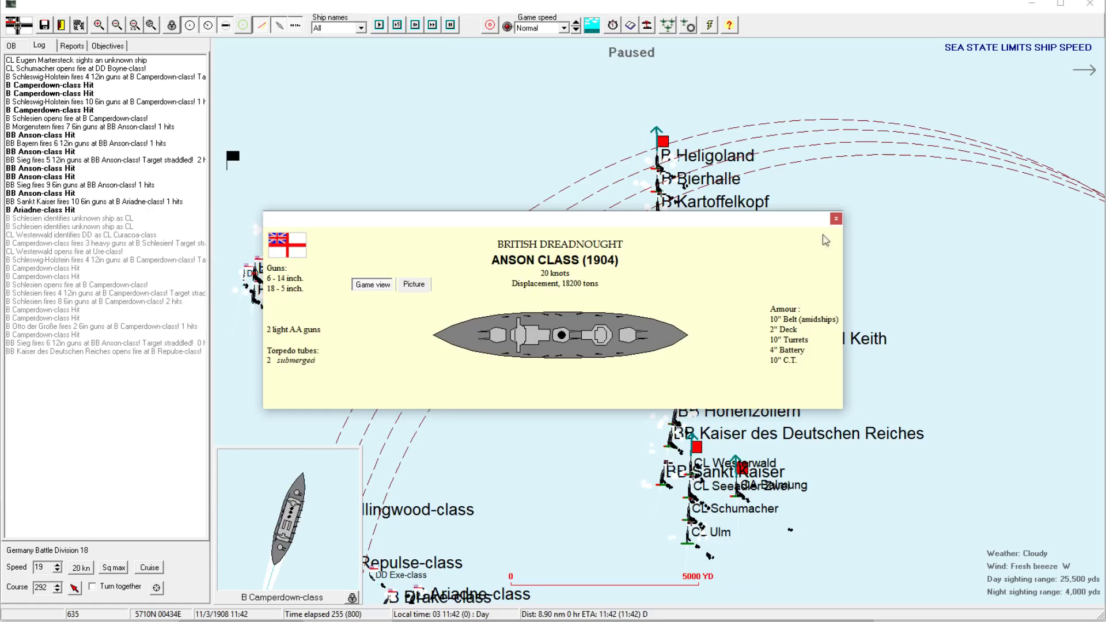
- Close the Anson popup, then view and dismiss BB Bayern's main-gun armour penetration table
click(835, 219)
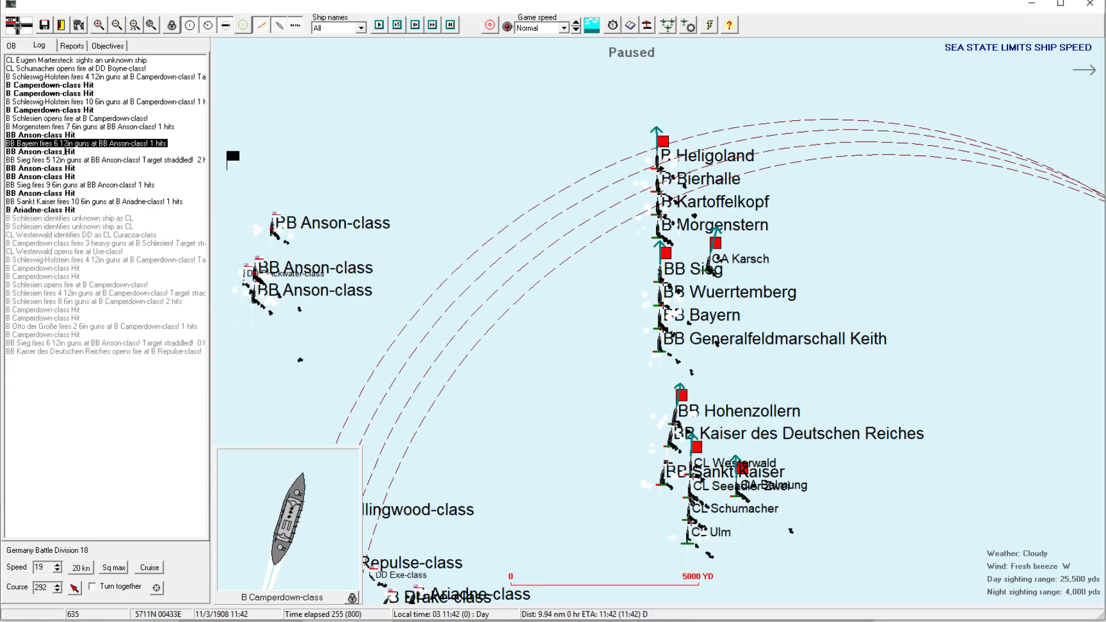
mouse_move(604, 325)
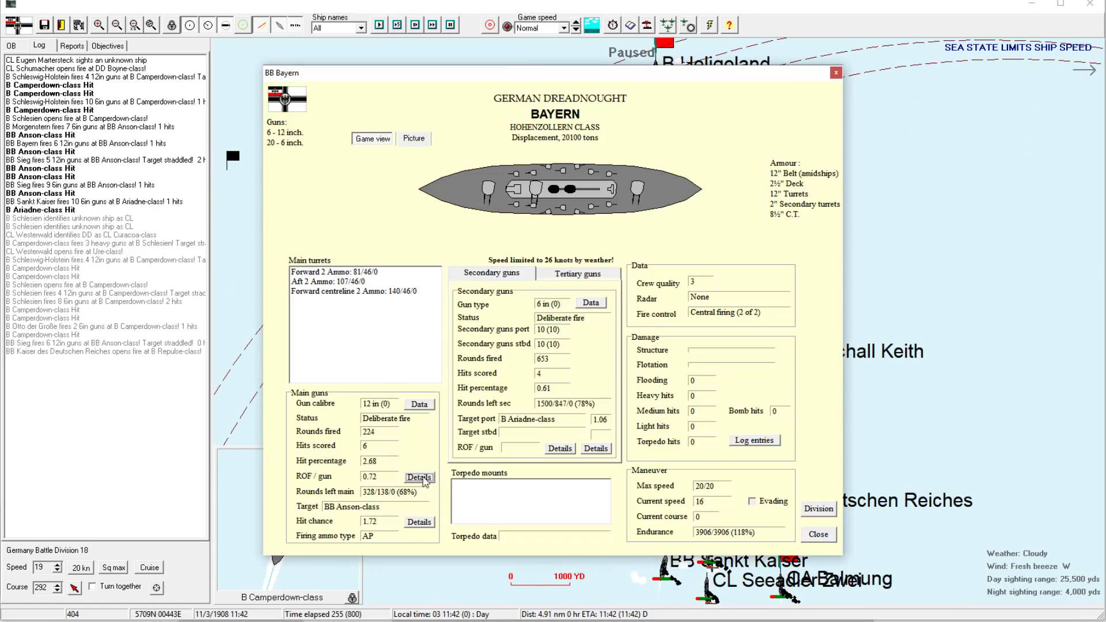
click(418, 479)
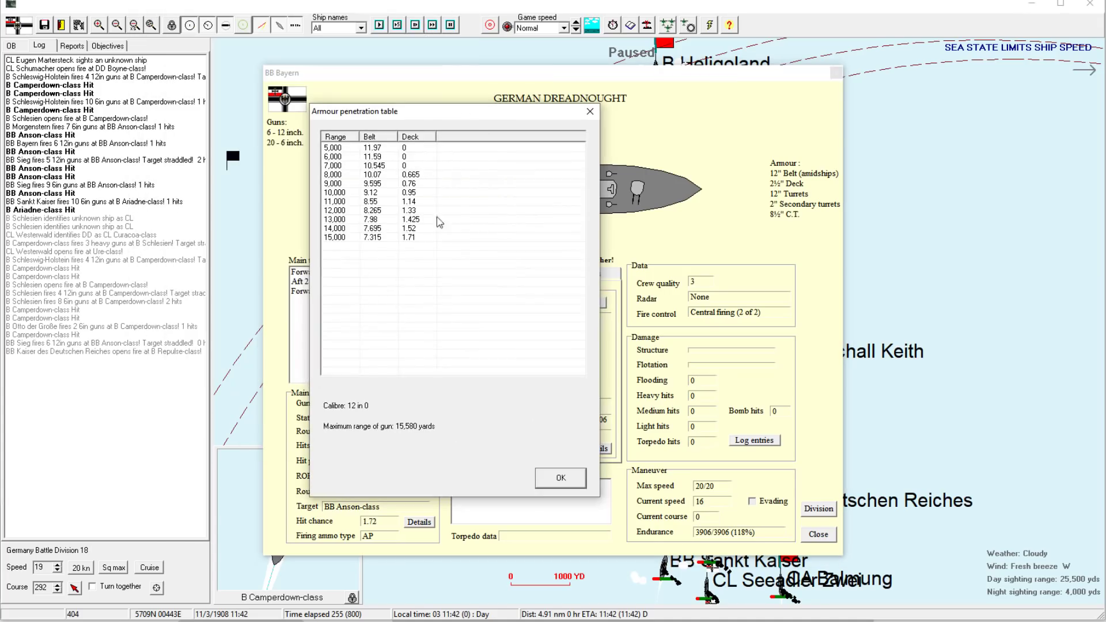
mouse_move(388, 179)
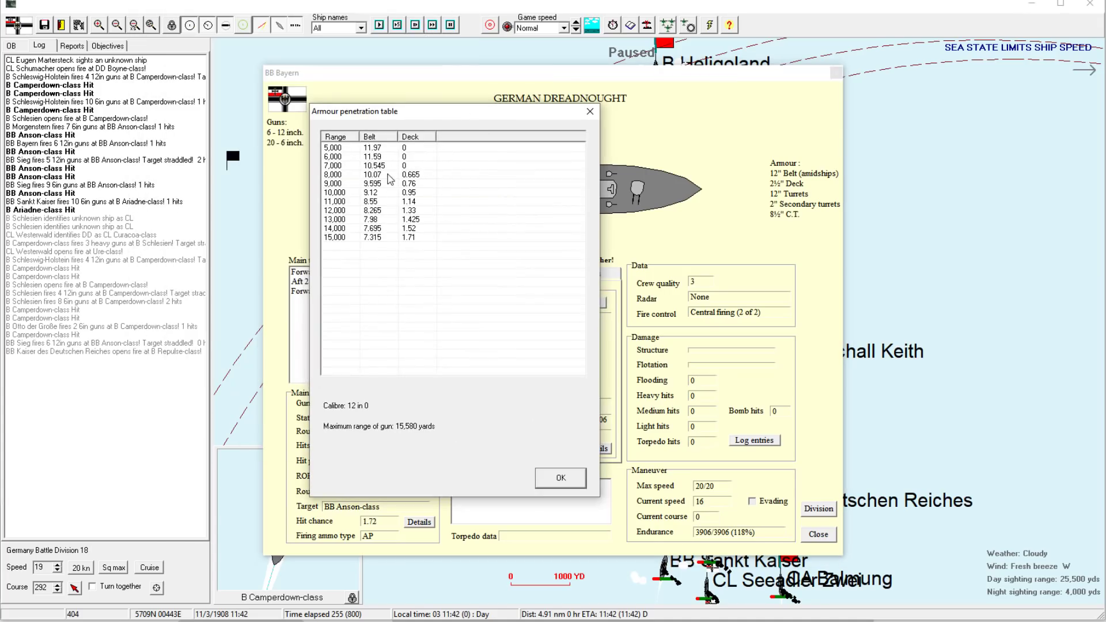
click(559, 477)
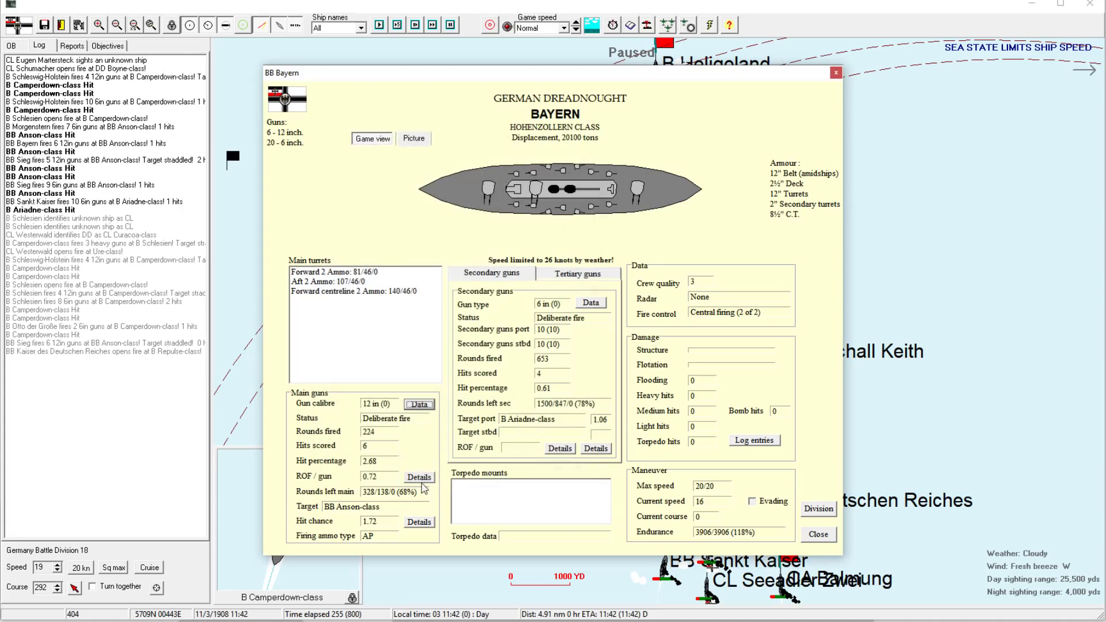
- Close Bayern's status sheet and zoom in on the Camperdown-class ships near Schlesien
click(418, 478)
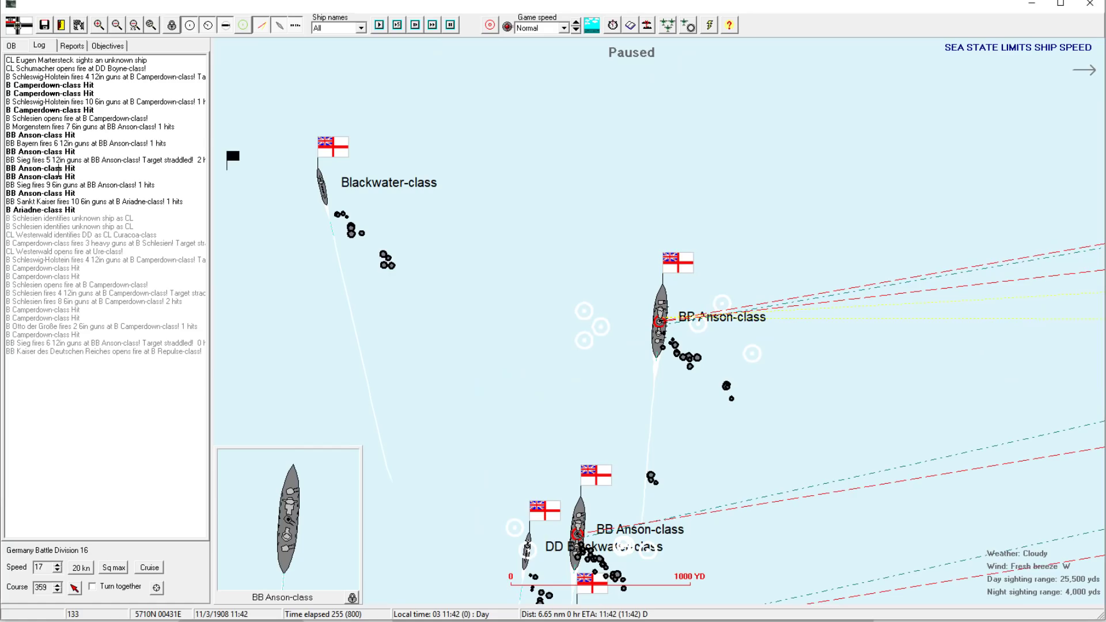
click(71, 218)
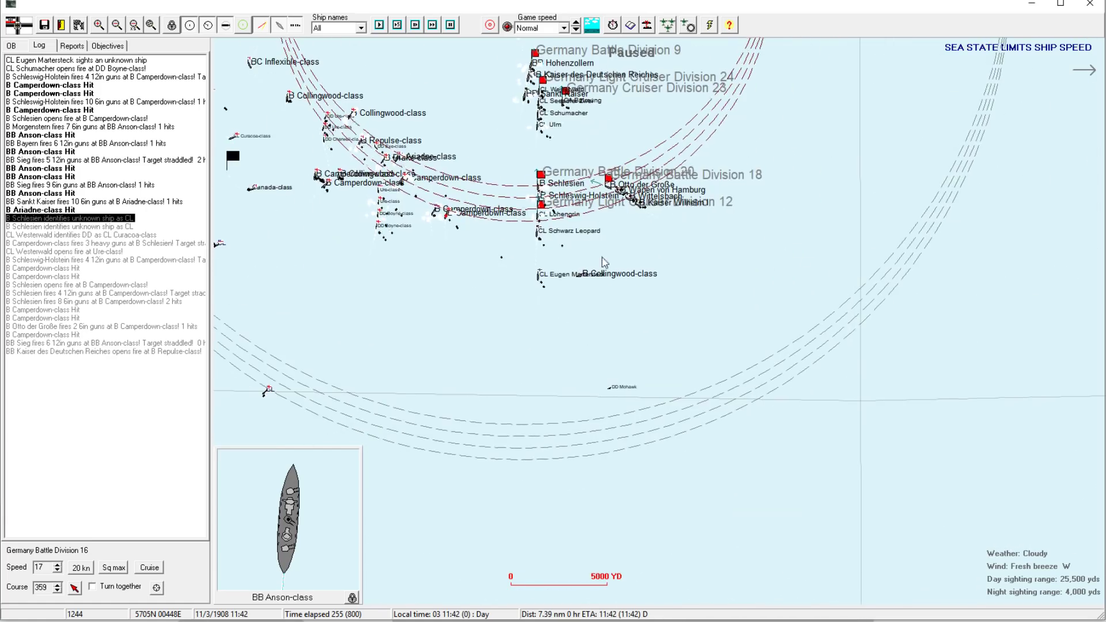
scroll(down, 3)
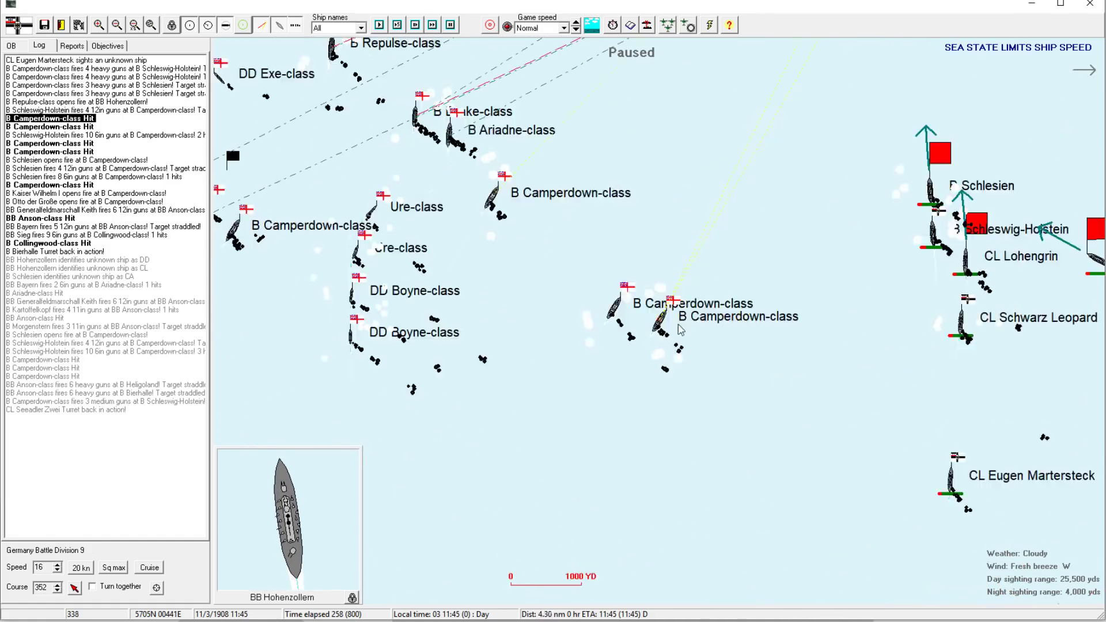
- Dismiss the Sieg low-ammo warning and return to the overall view of the fleets
click(116, 25)
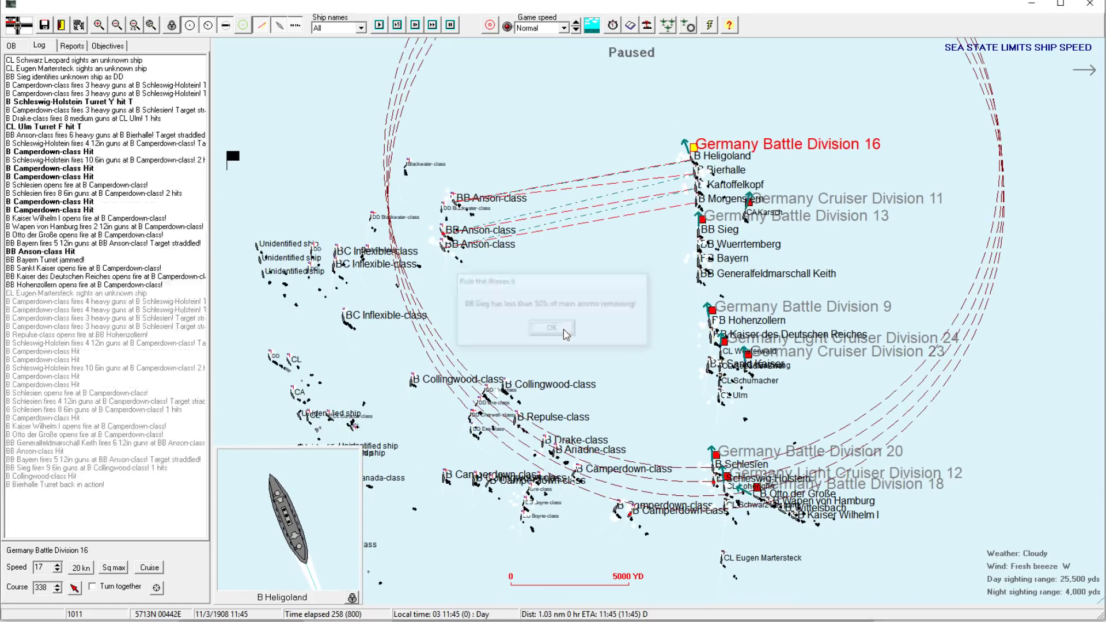
click(552, 326)
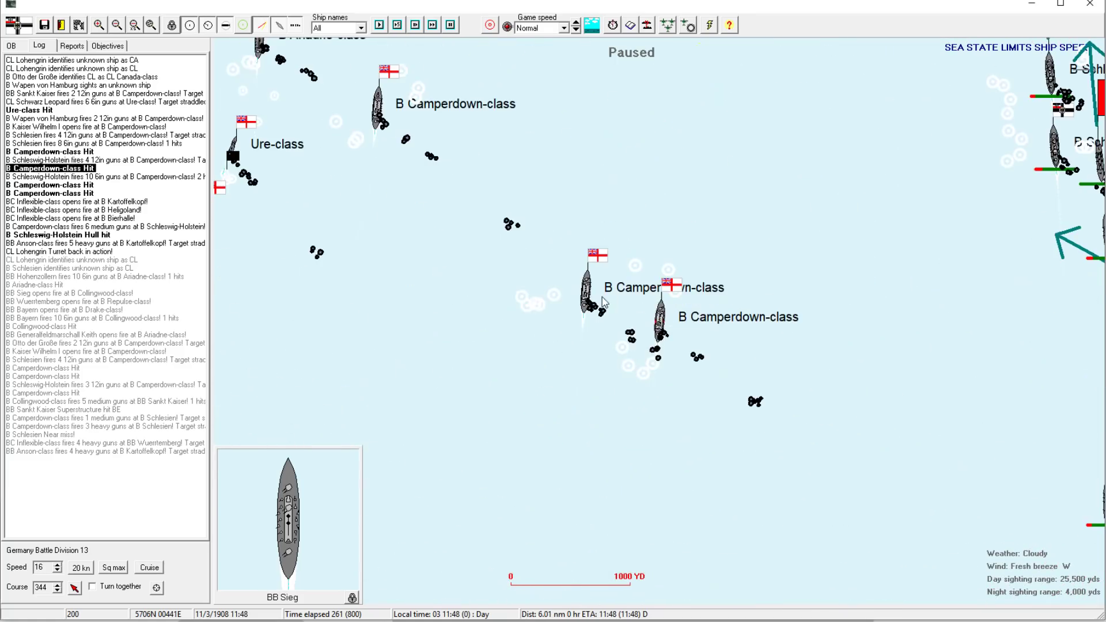
click(600, 302)
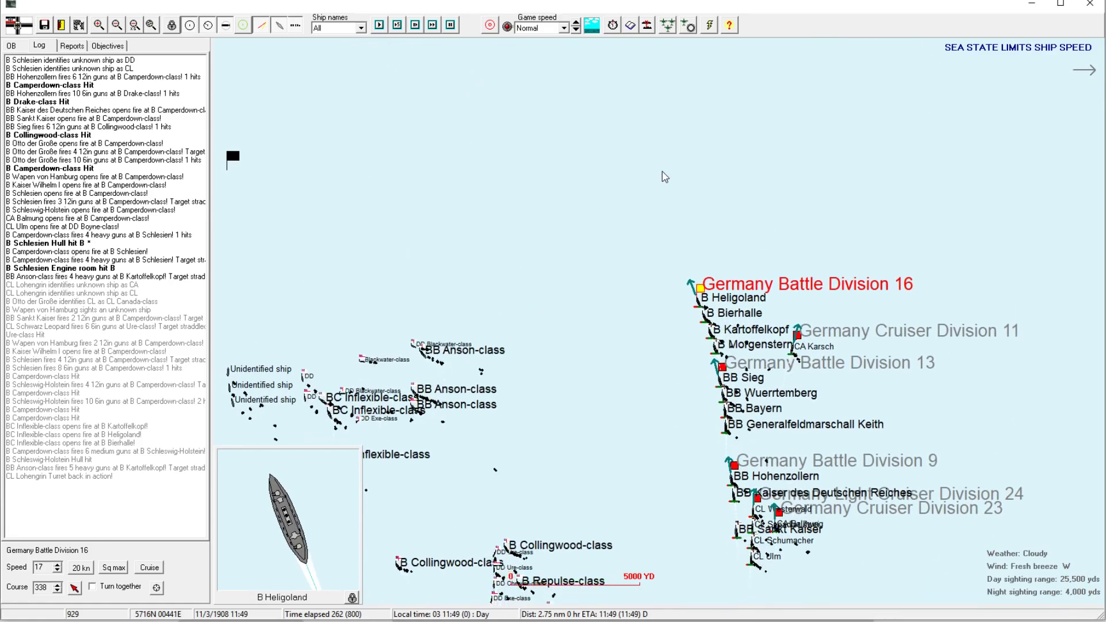
- Zoom on the Schlesien column, select Battle Division 20, and acknowledge the turret flash explosion
click(489, 25)
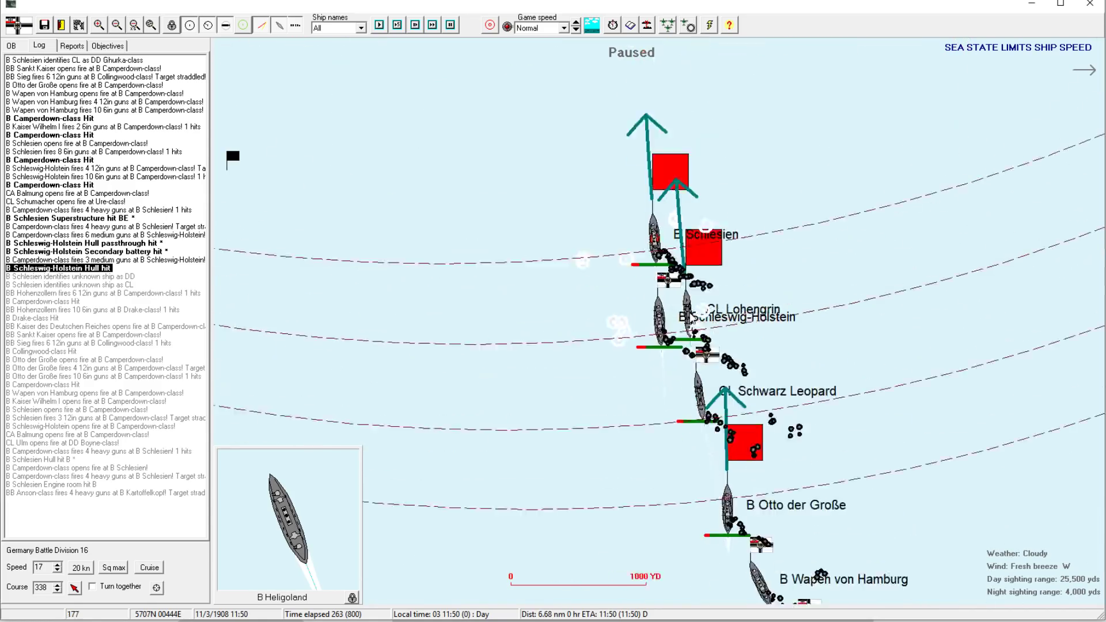
click(114, 25)
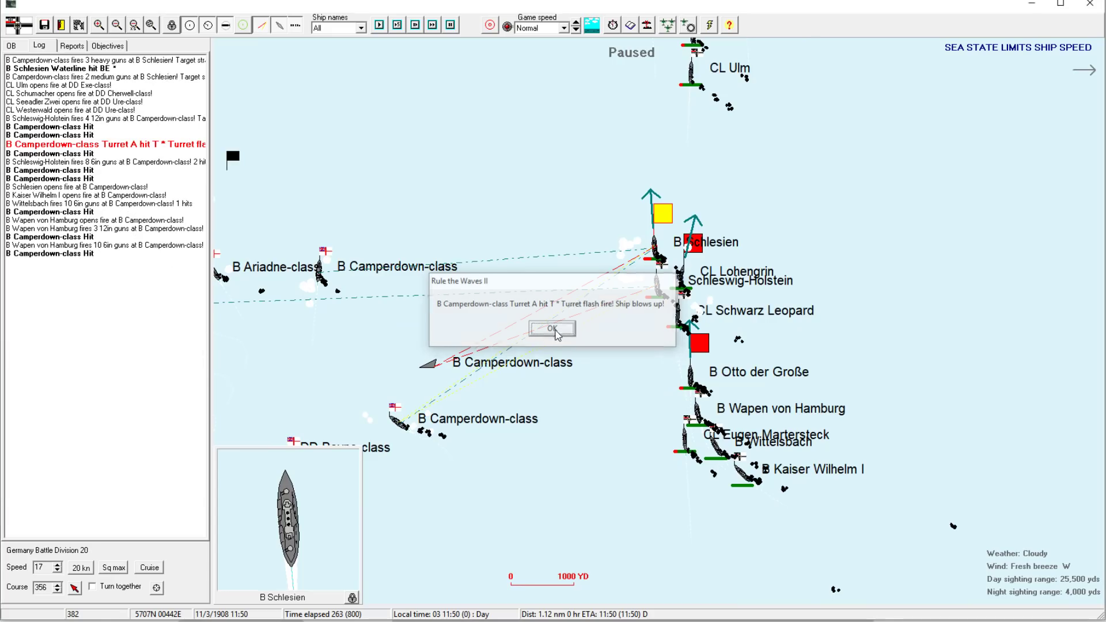
click(552, 329)
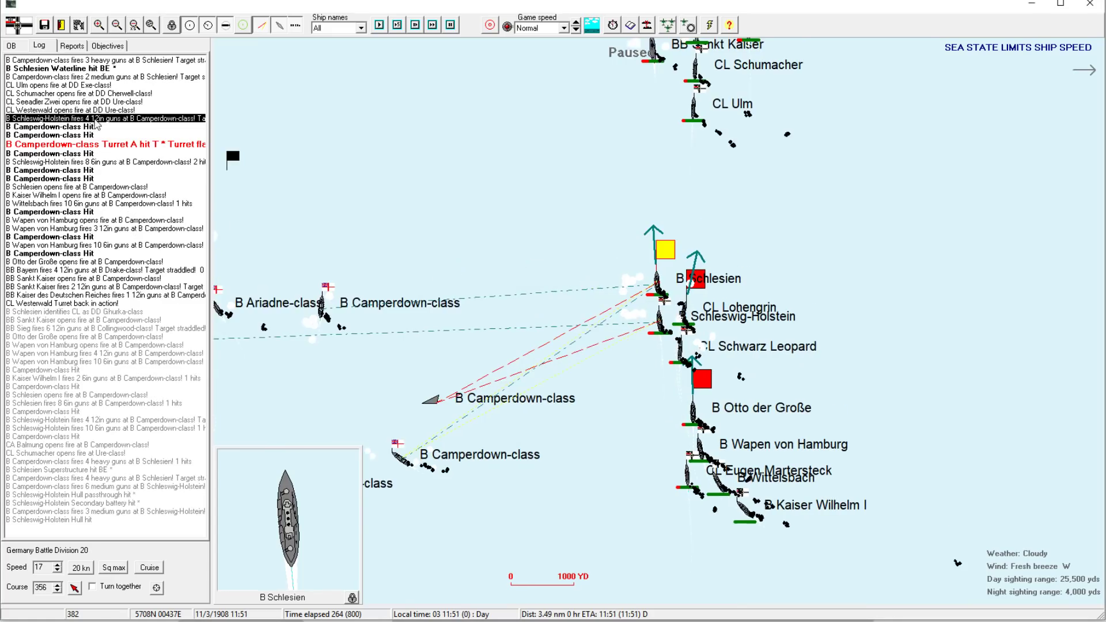
mouse_move(233, 207)
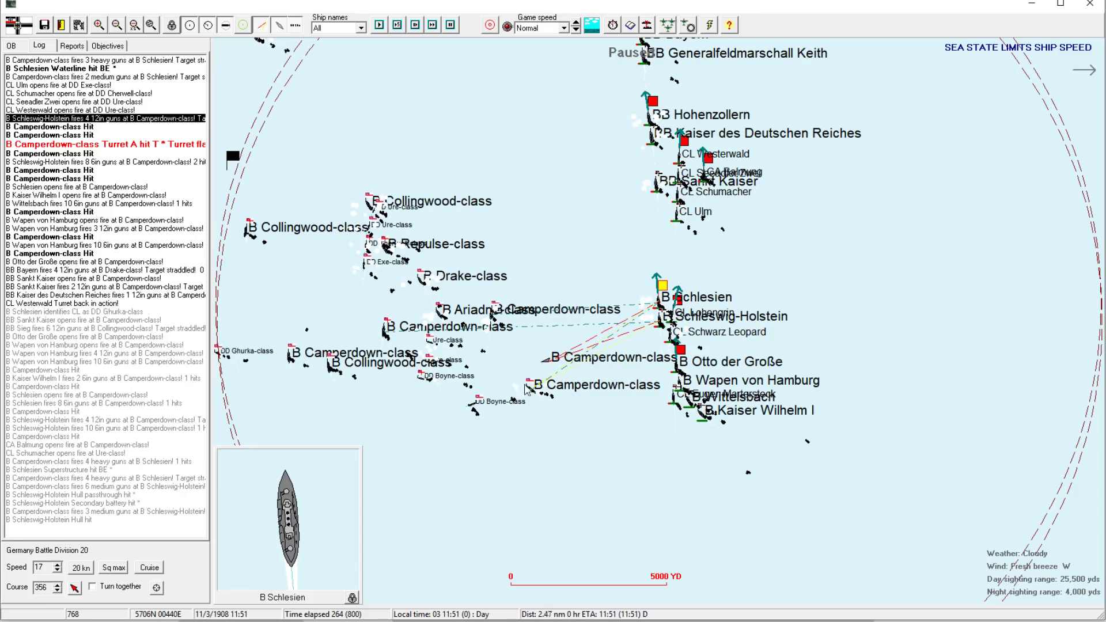
mouse_move(515, 338)
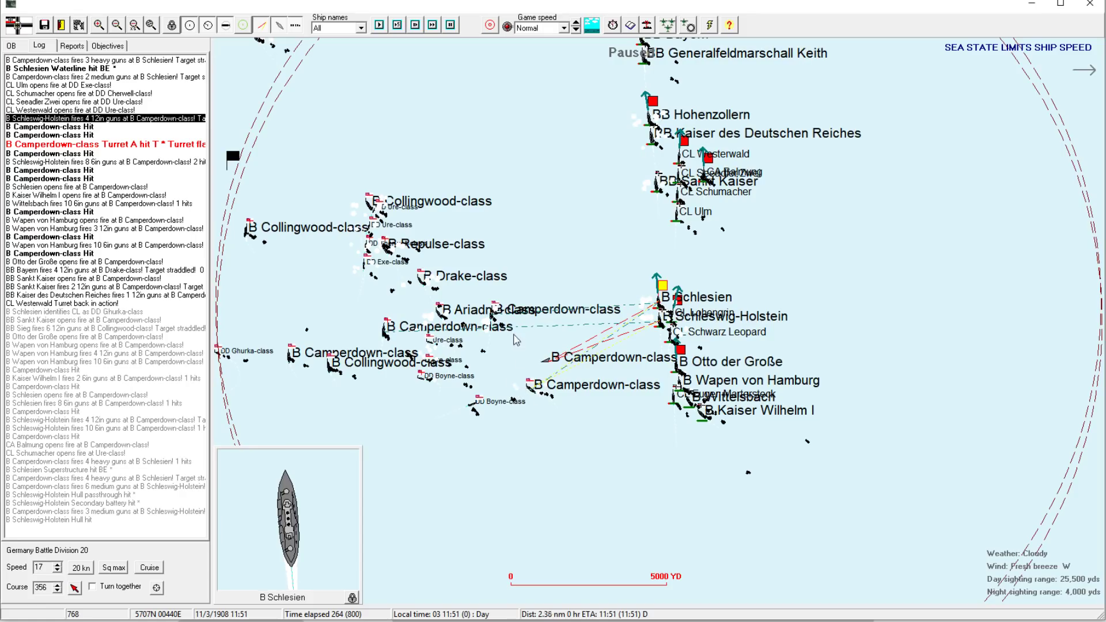
mouse_move(517, 250)
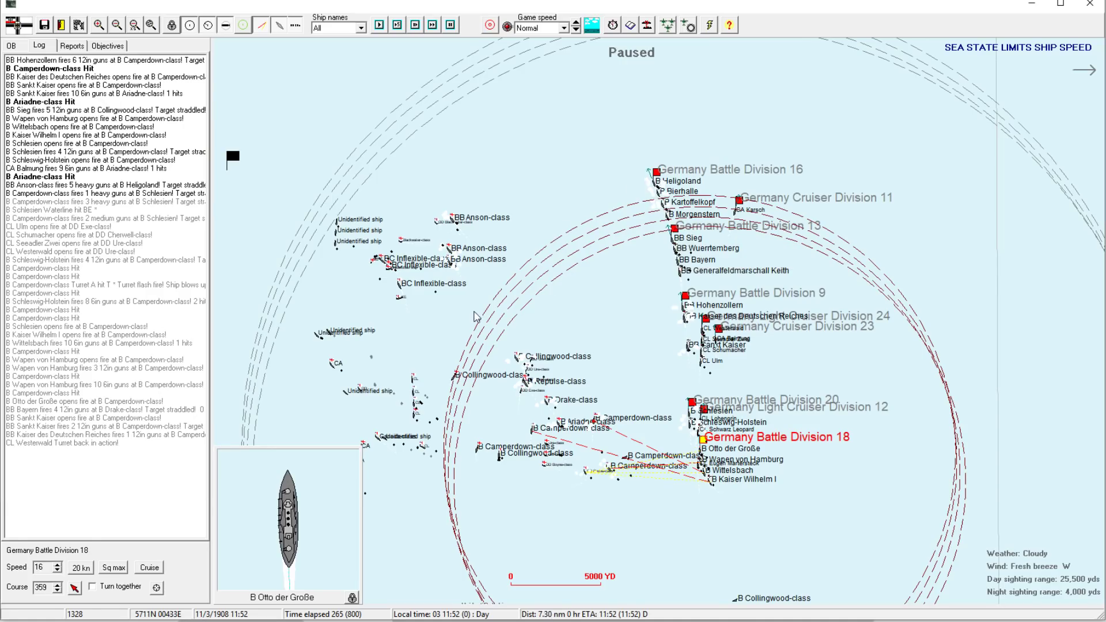
- Select Cruiser Division 11 and dismiss the Balmung low-ammunition warning
click(655, 172)
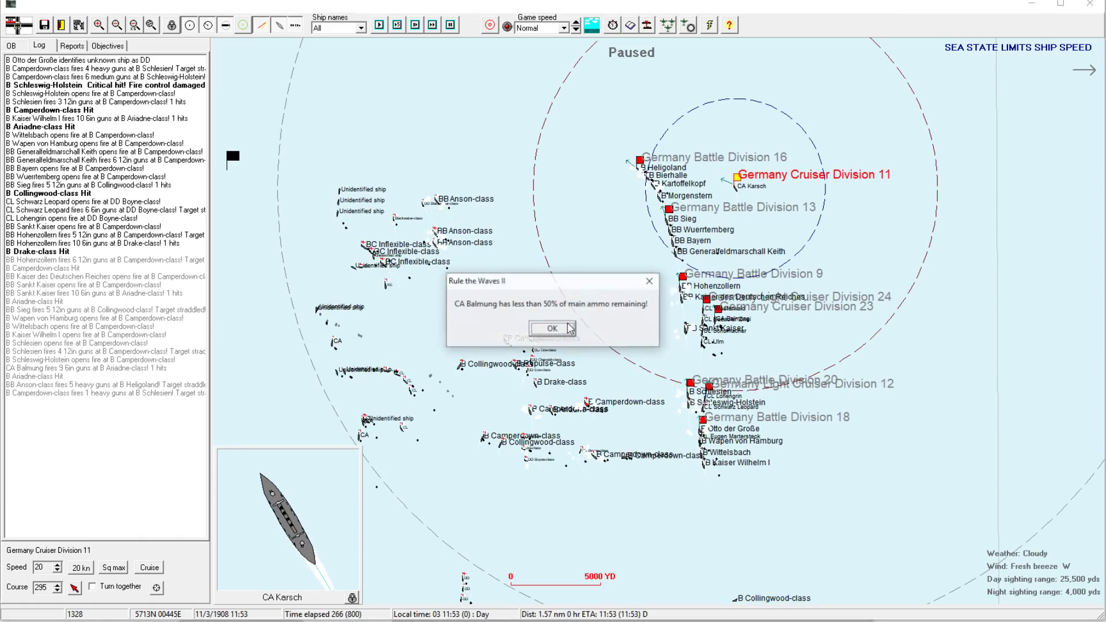
click(553, 329)
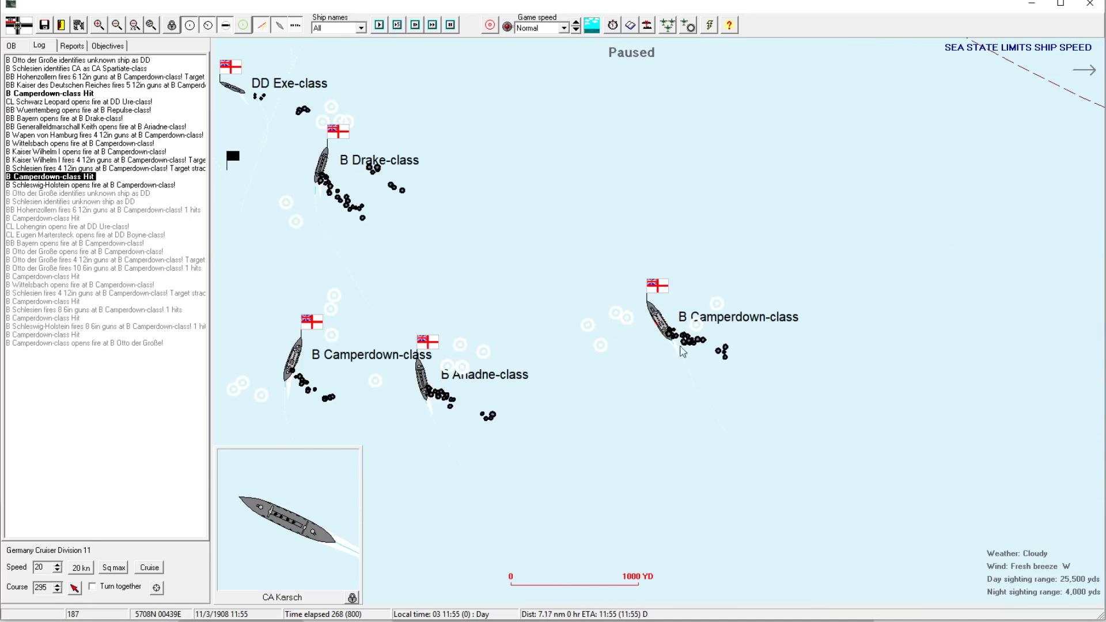
mouse_move(664, 317)
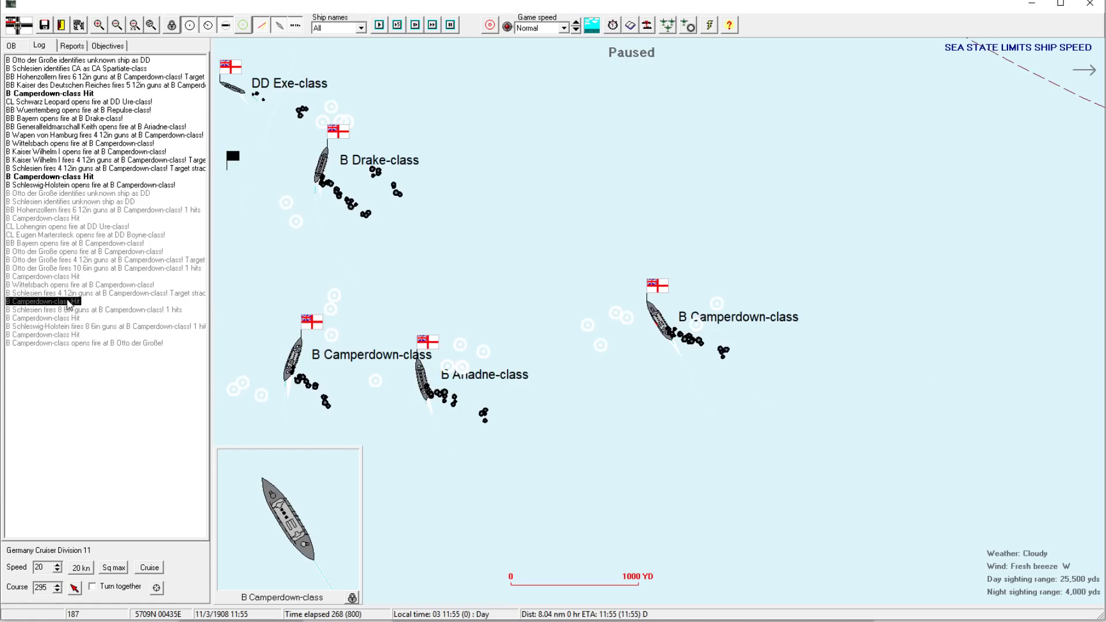
mouse_move(670, 331)
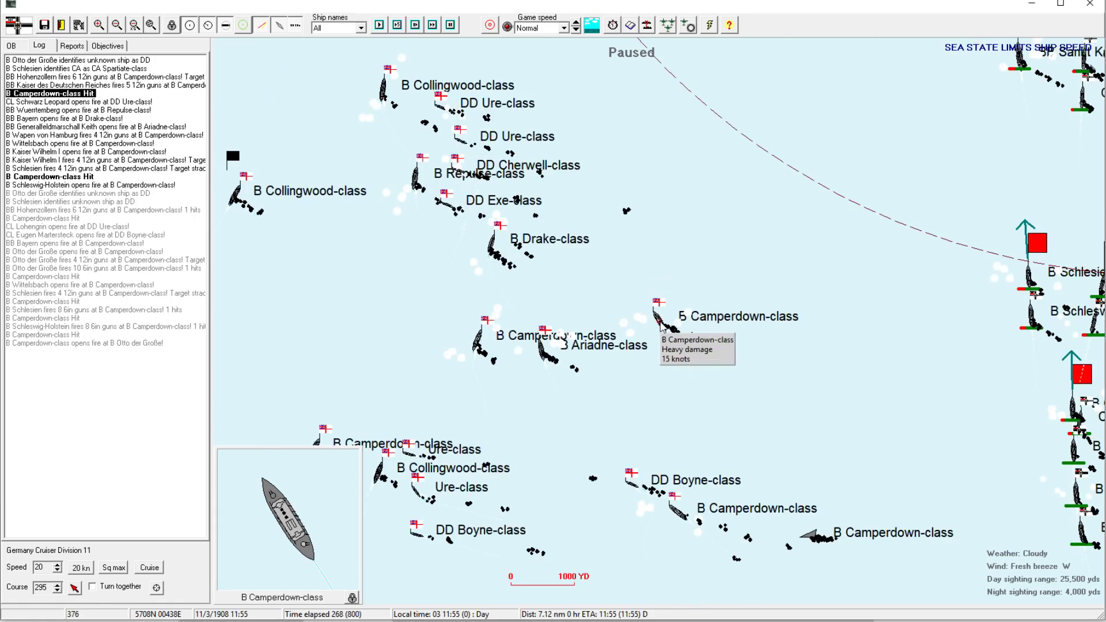
- Open and close the damaged Camperdown-class battleship's class information window
click(661, 321)
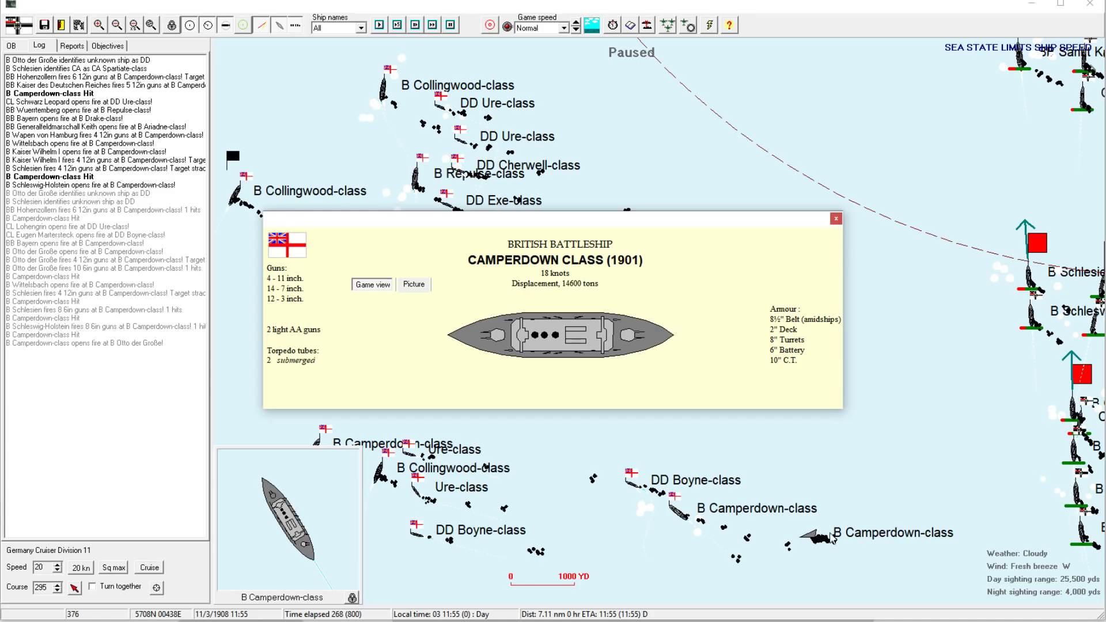
click(835, 218)
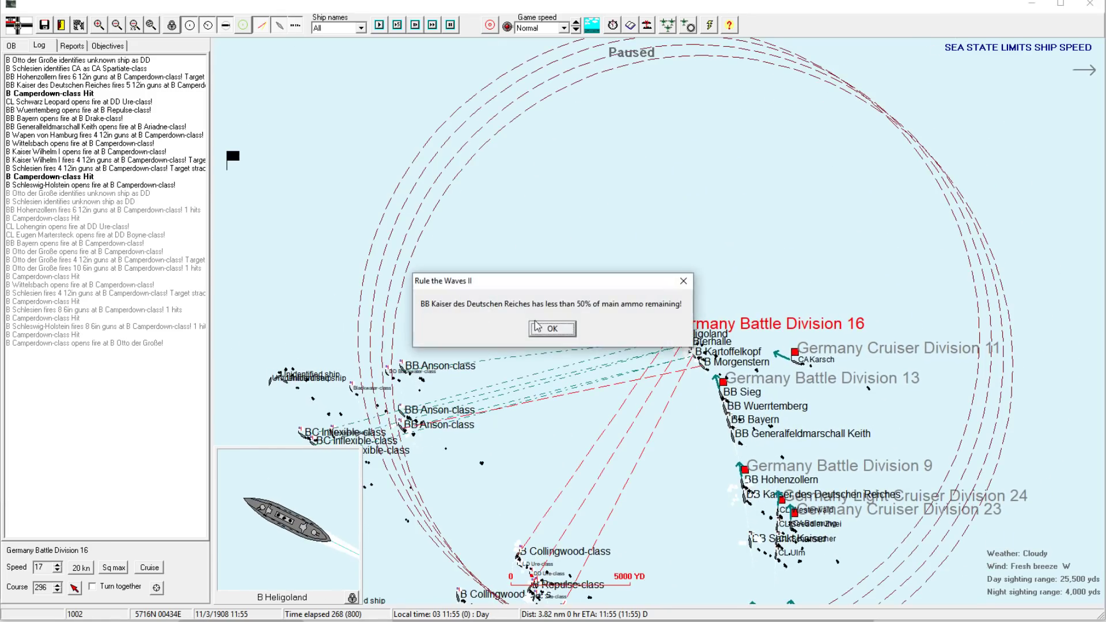
- Dismiss the ammo warnings for Kaiser des Deutschen Reiches, Schleswig-Holstein and Wuerttemberg
click(553, 328)
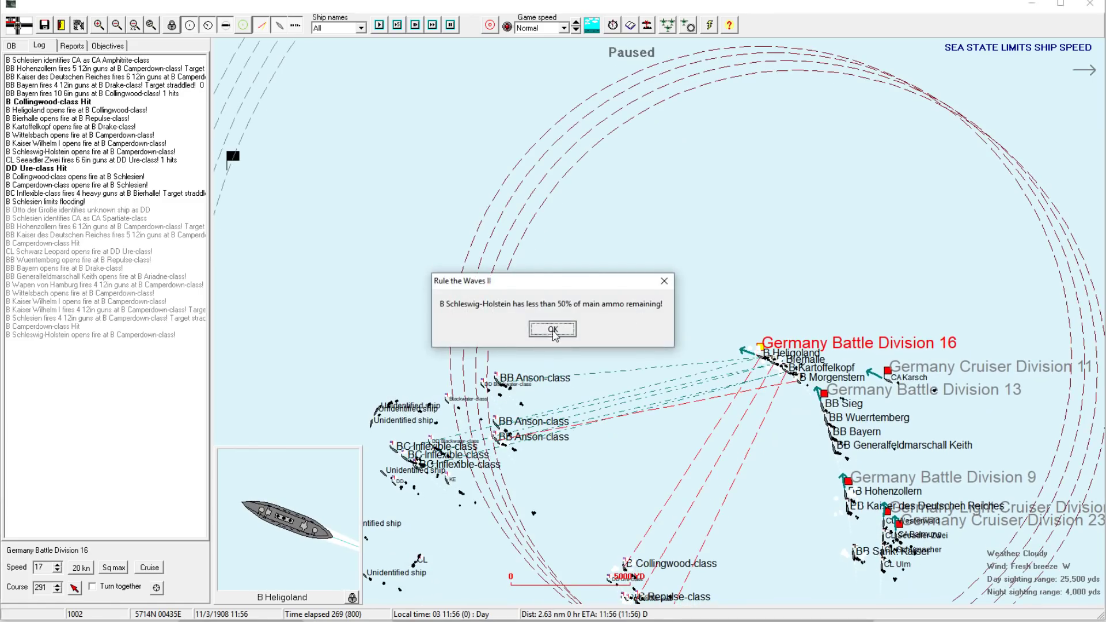
click(552, 329)
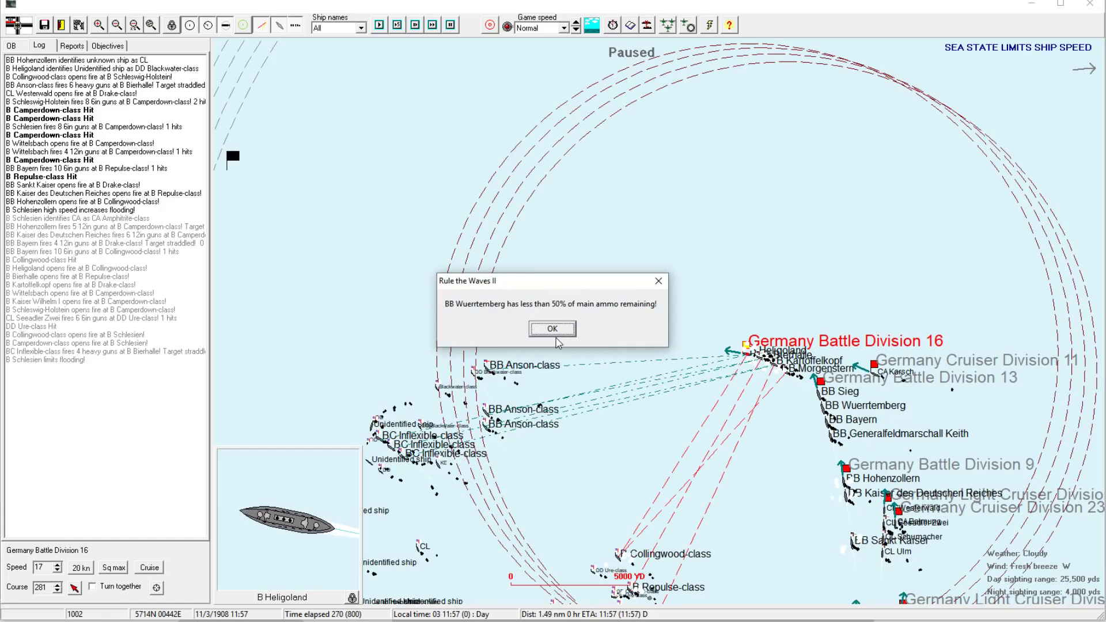
click(552, 329)
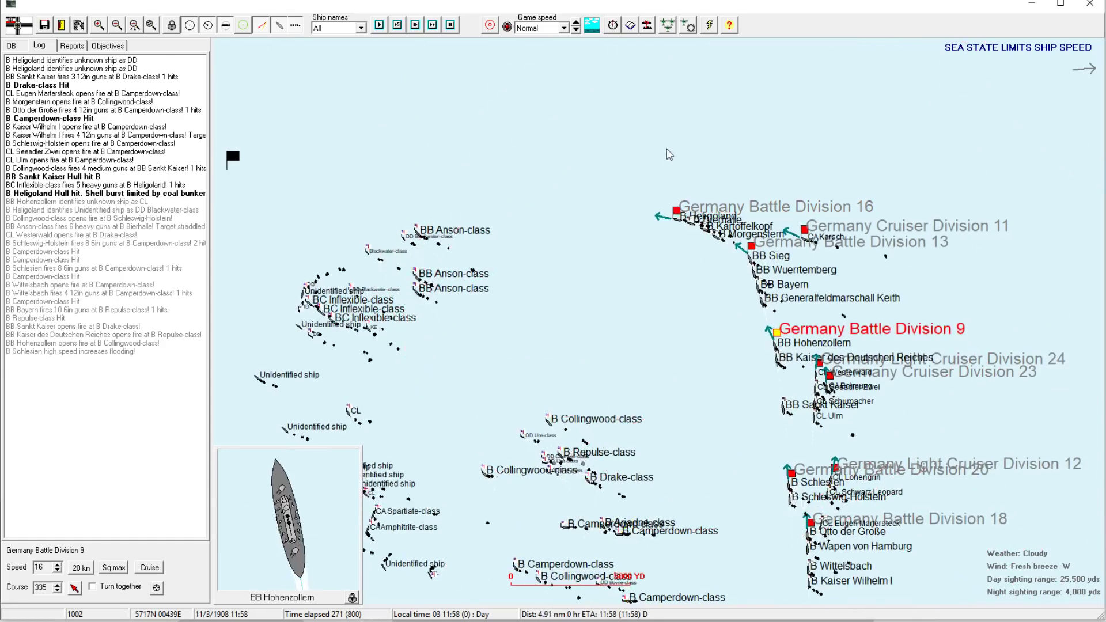
click(597, 26)
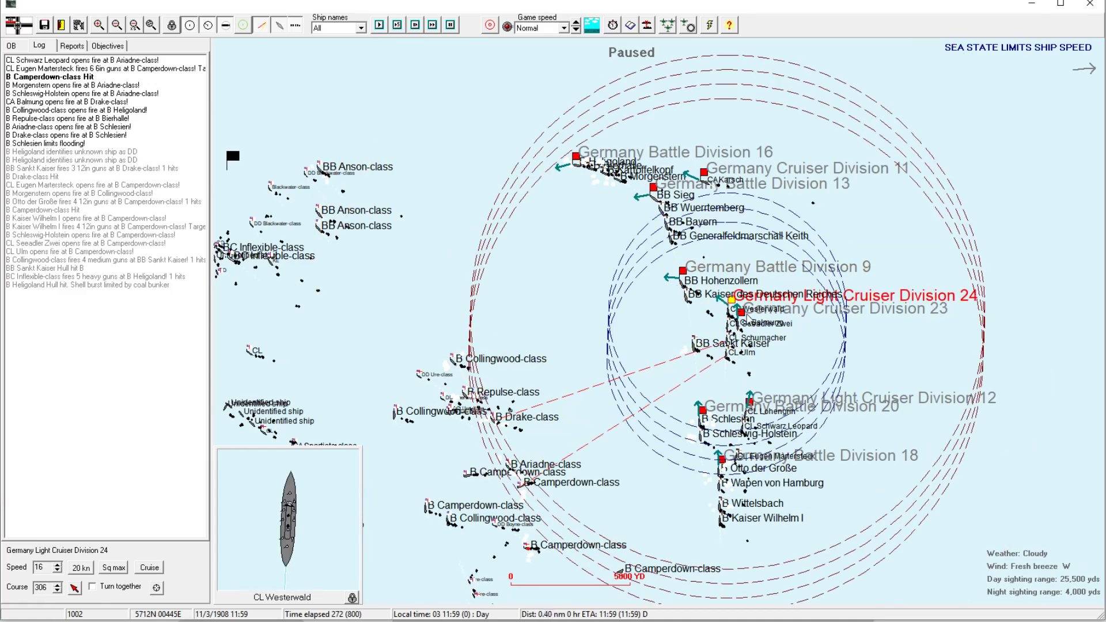
- Run the battle forward from 11:59 to 12:02
click(736, 310)
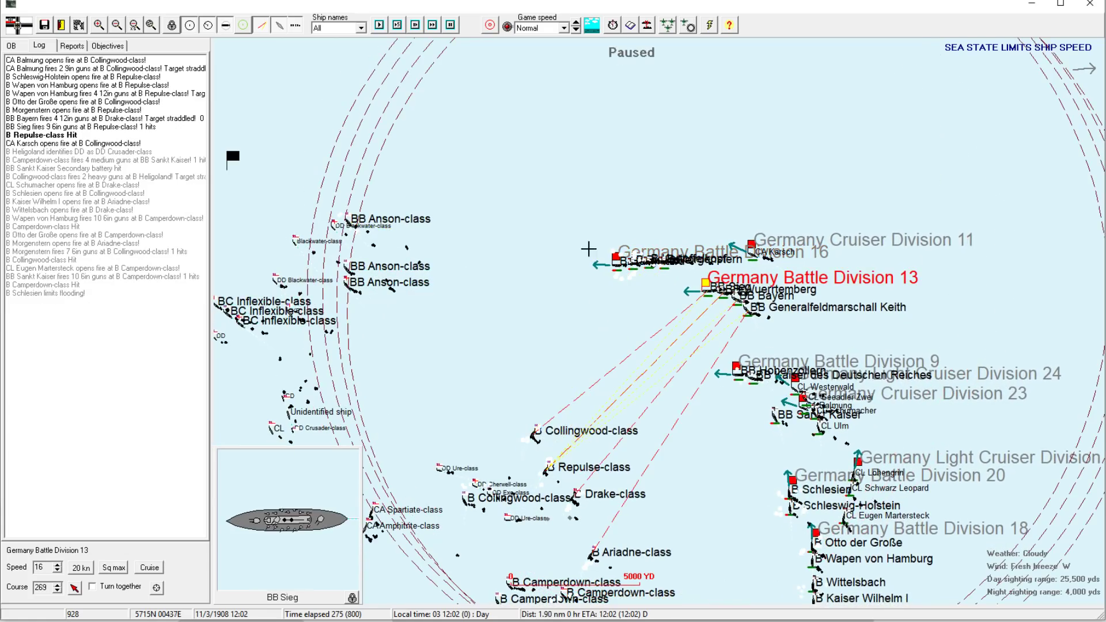
- Zoom in on the British Drake-class ship as the clock reaches 12:03
click(612, 256)
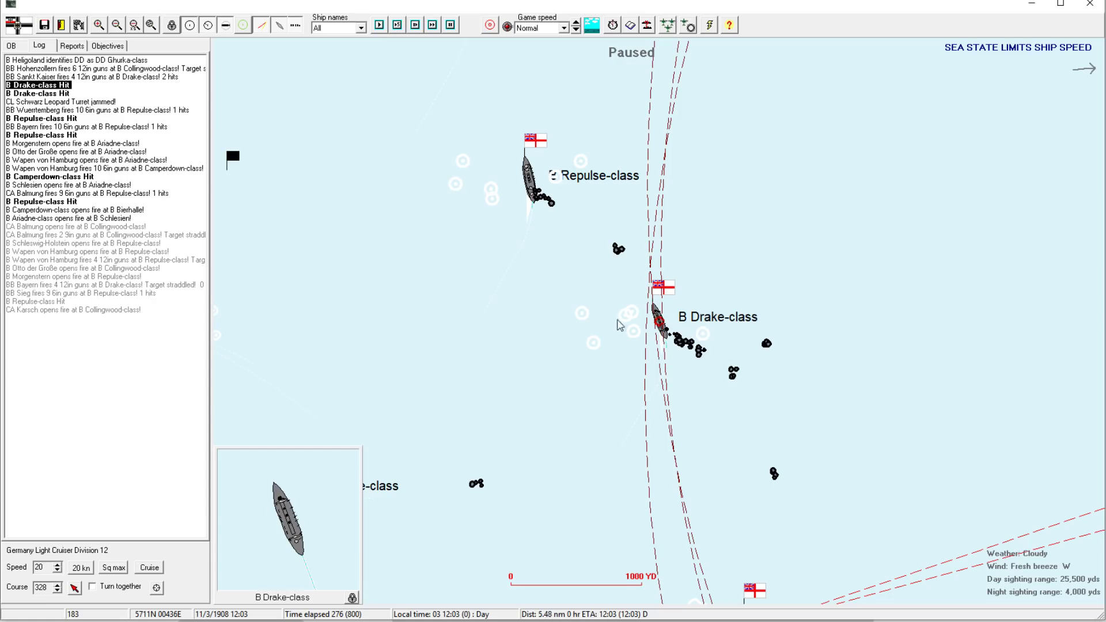
- Zoom out to the whole battle area and advance to 12:04
click(666, 324)
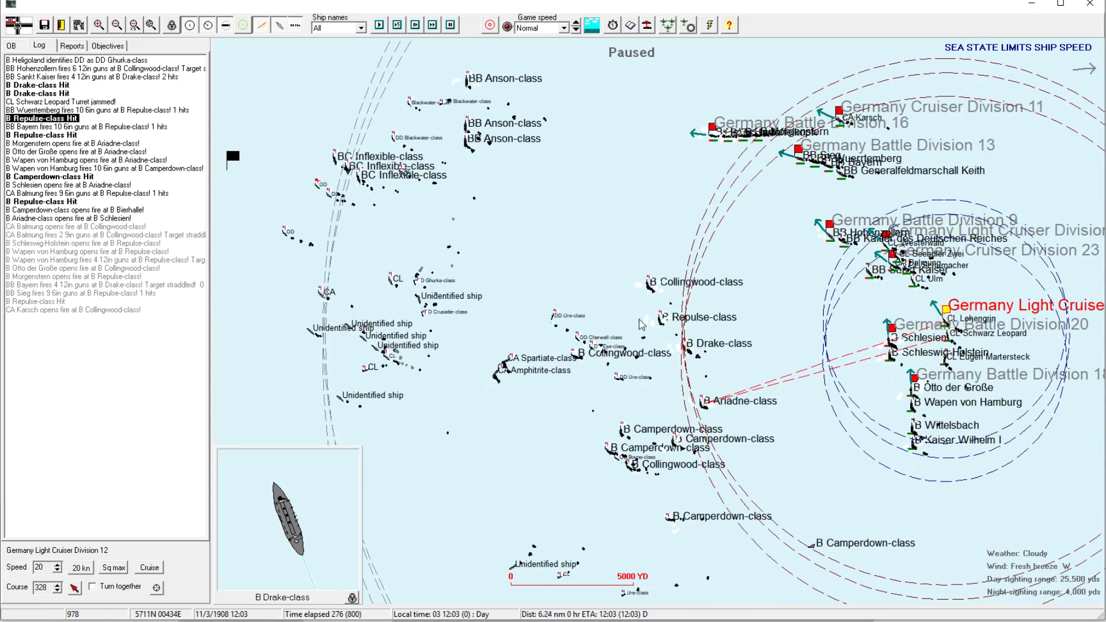
click(100, 25)
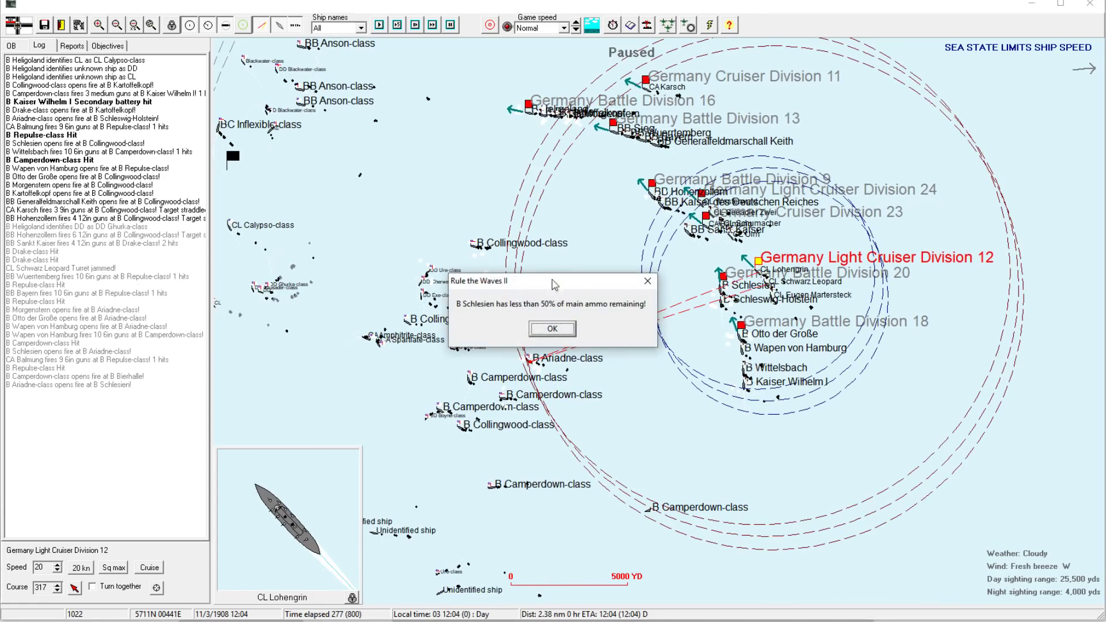
- Dismiss the Schlesien low-ammo warning and let the battle reach 12:12
click(552, 329)
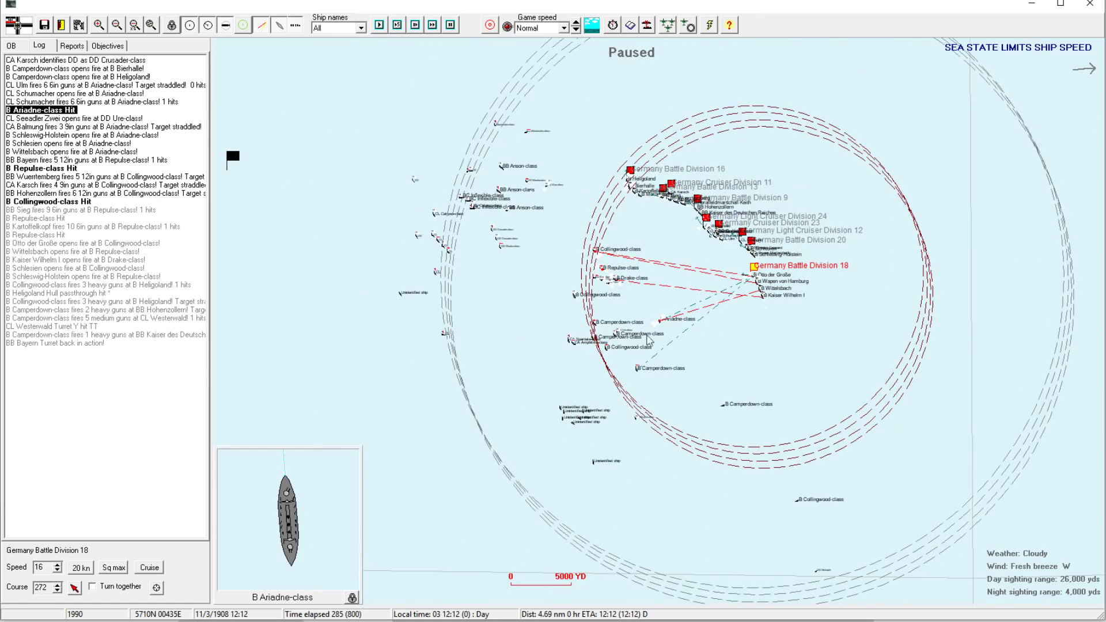
- Zoom in on the German line, advance to 12:14, and select Battle Division 18
click(116, 25)
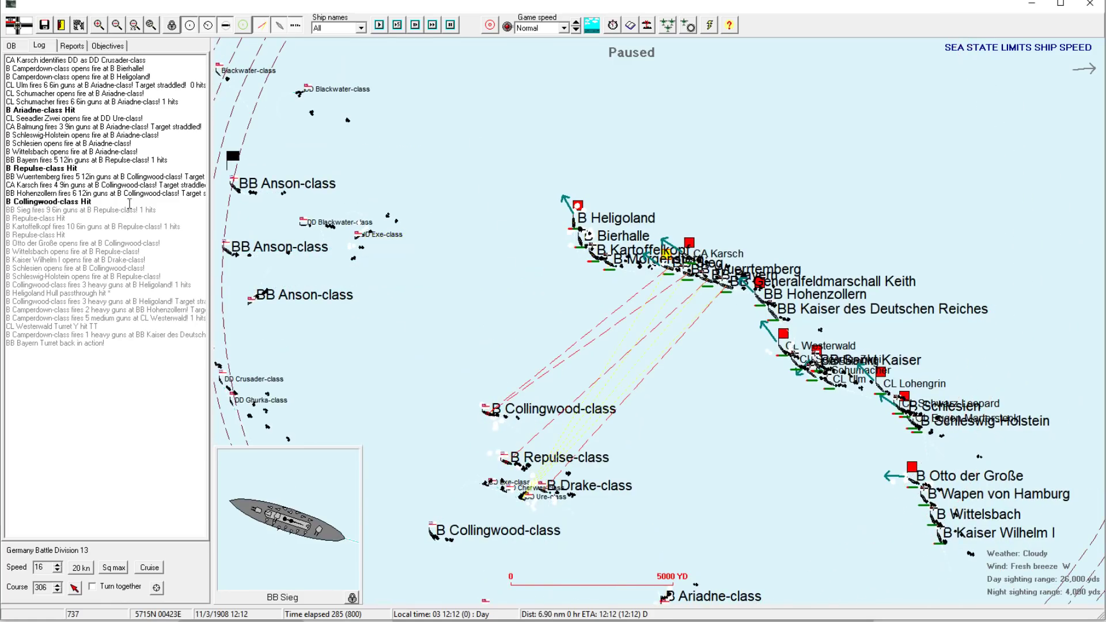
click(380, 26)
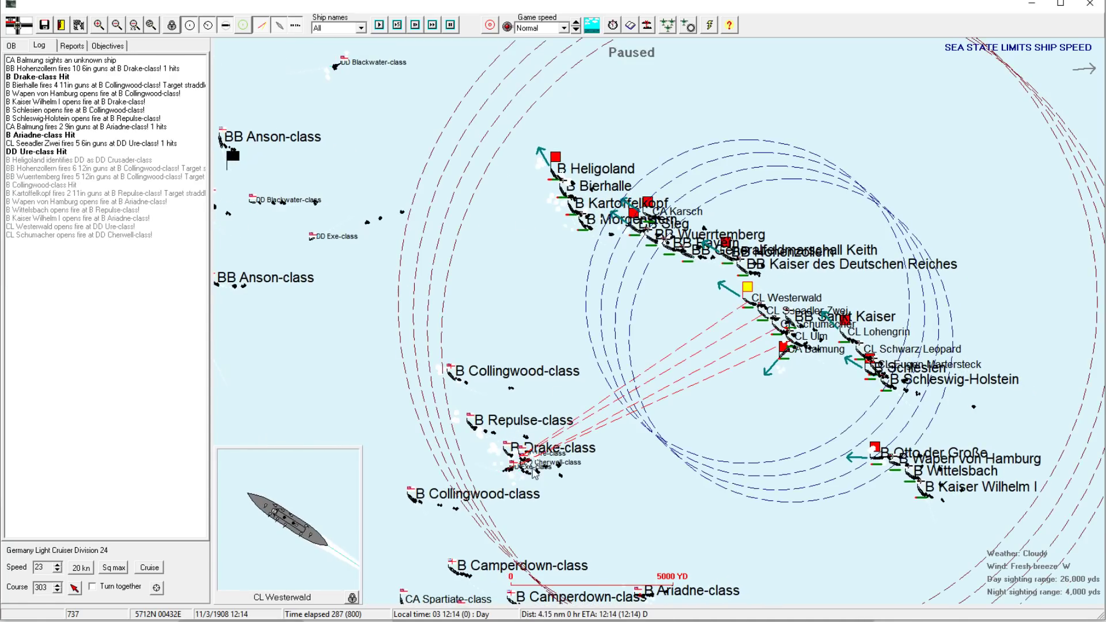
click(98, 26)
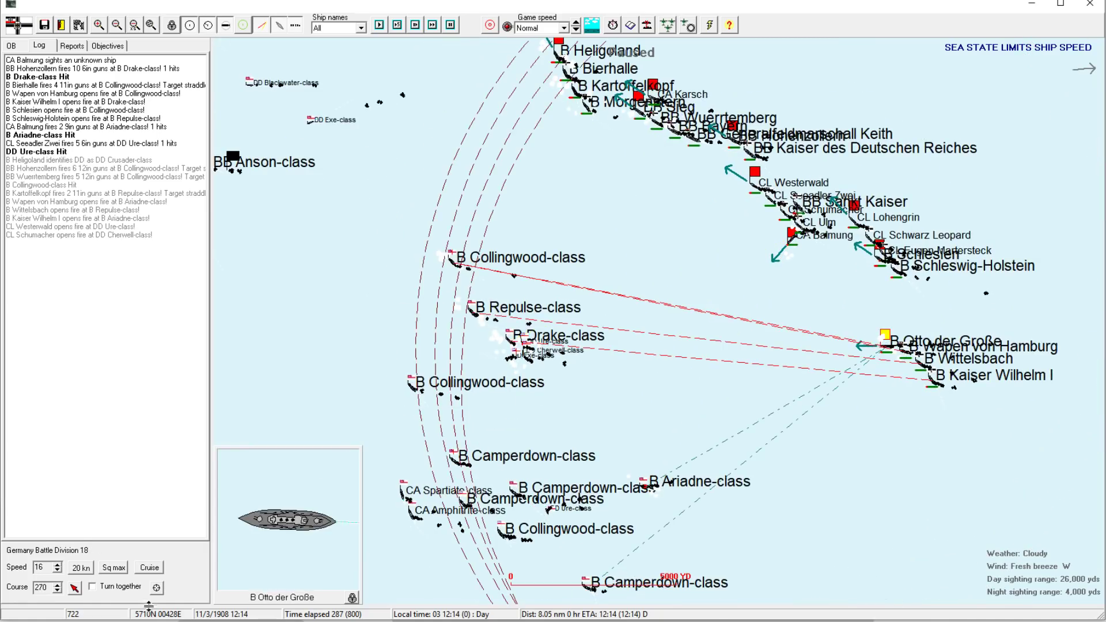
- Run the battle forward from 12:14 to 12:17
click(57, 565)
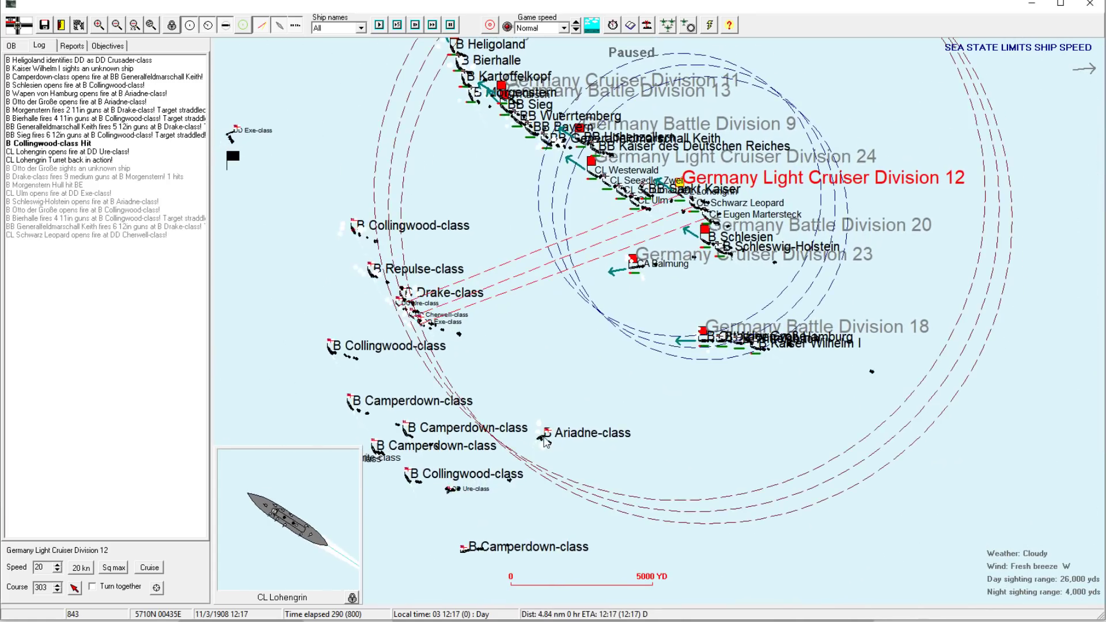
- Advance the battle, dismiss Bayern's low-ammunition warning, and pause at 12:24
click(703, 332)
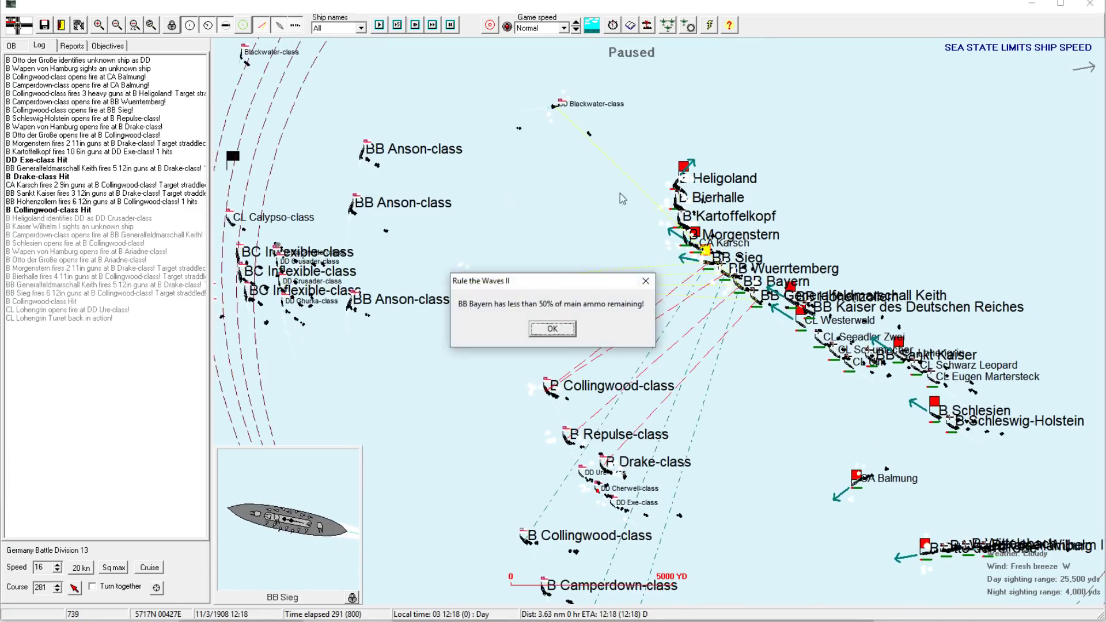
click(553, 329)
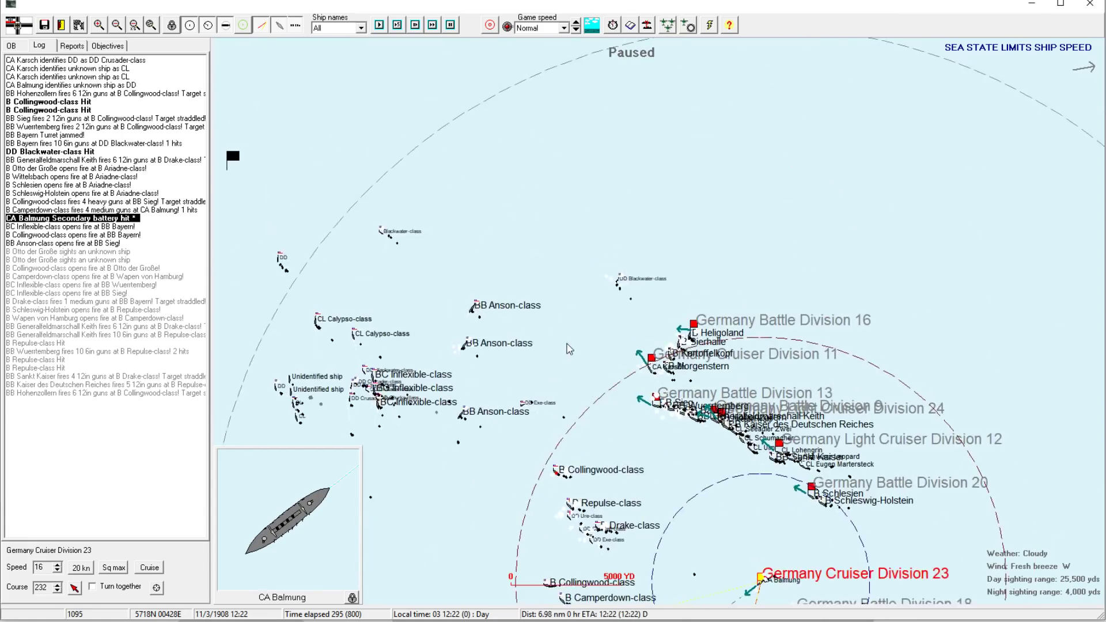
click(98, 25)
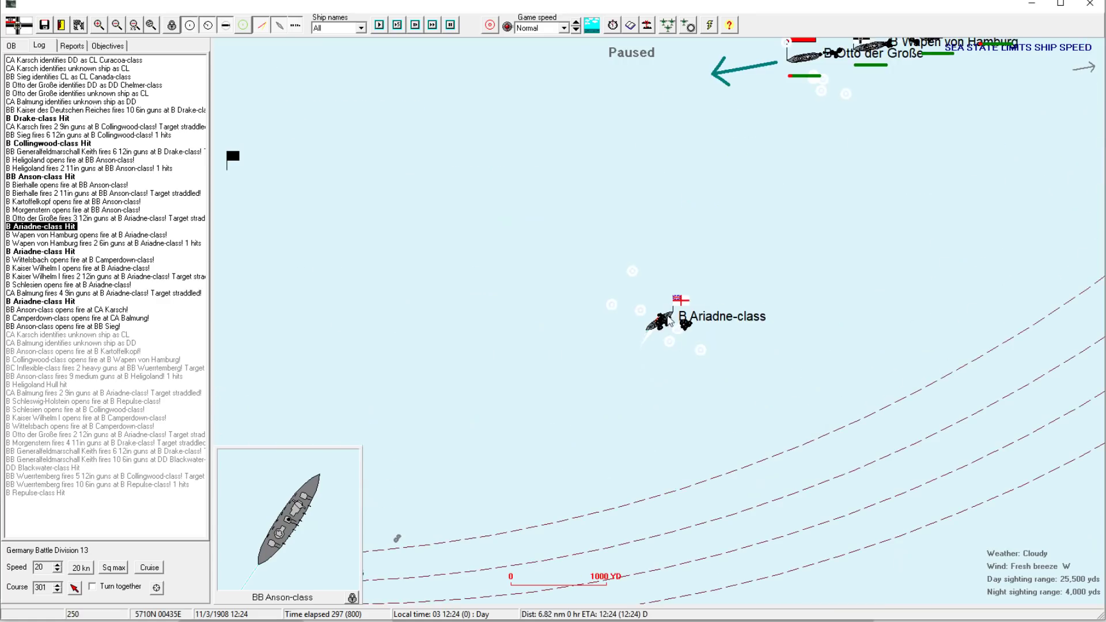
mouse_move(668, 318)
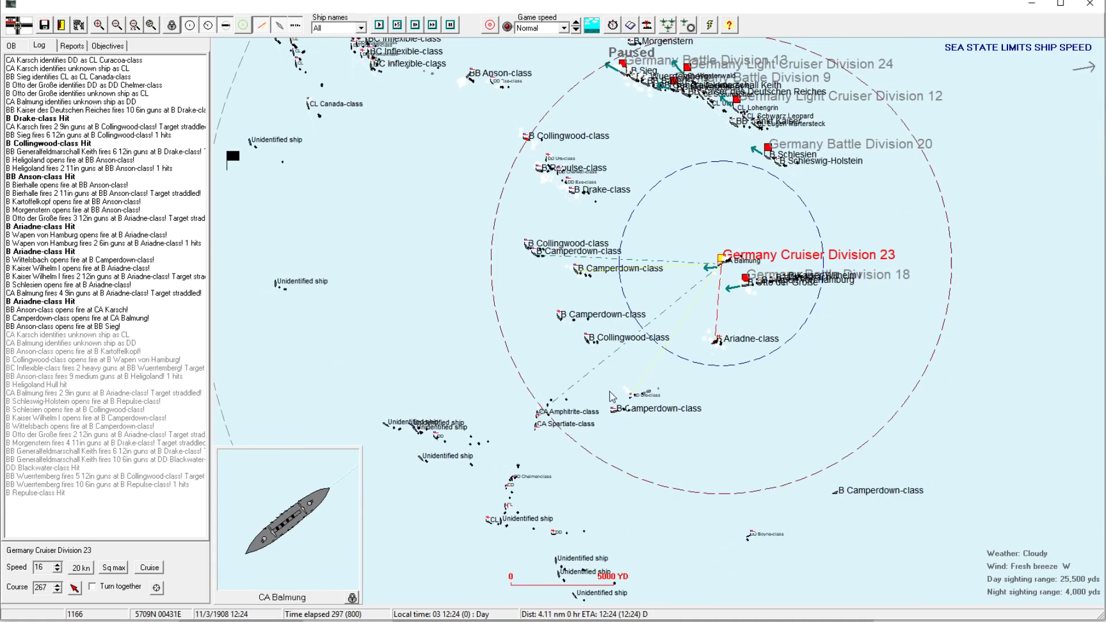
- Select Cruiser Division 23 near the Ariadne-class ship and read its status
click(100, 24)
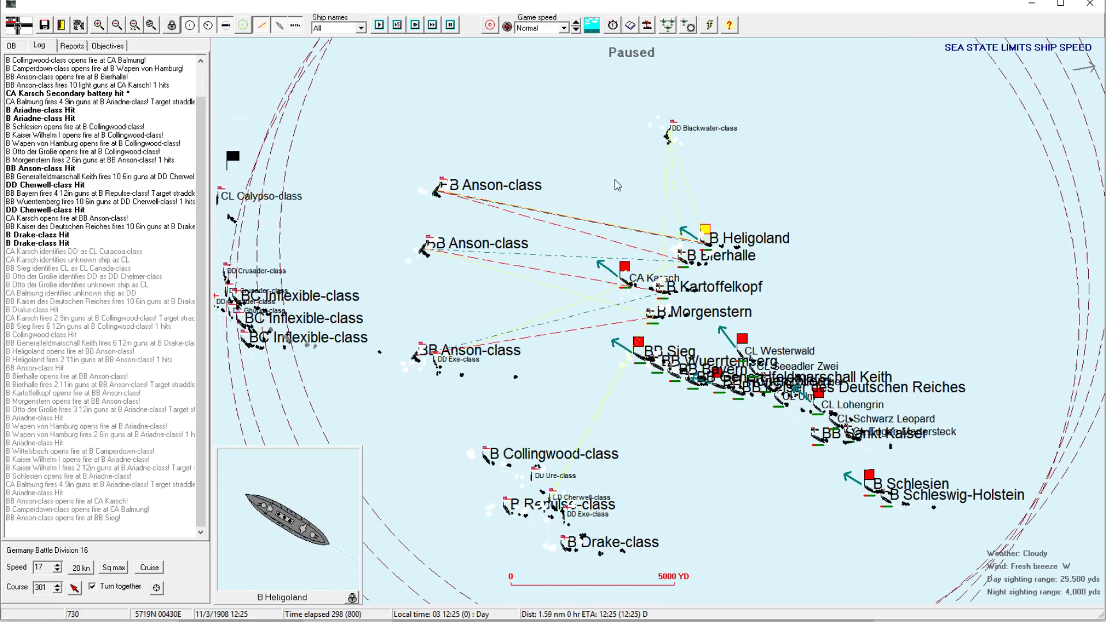
click(565, 191)
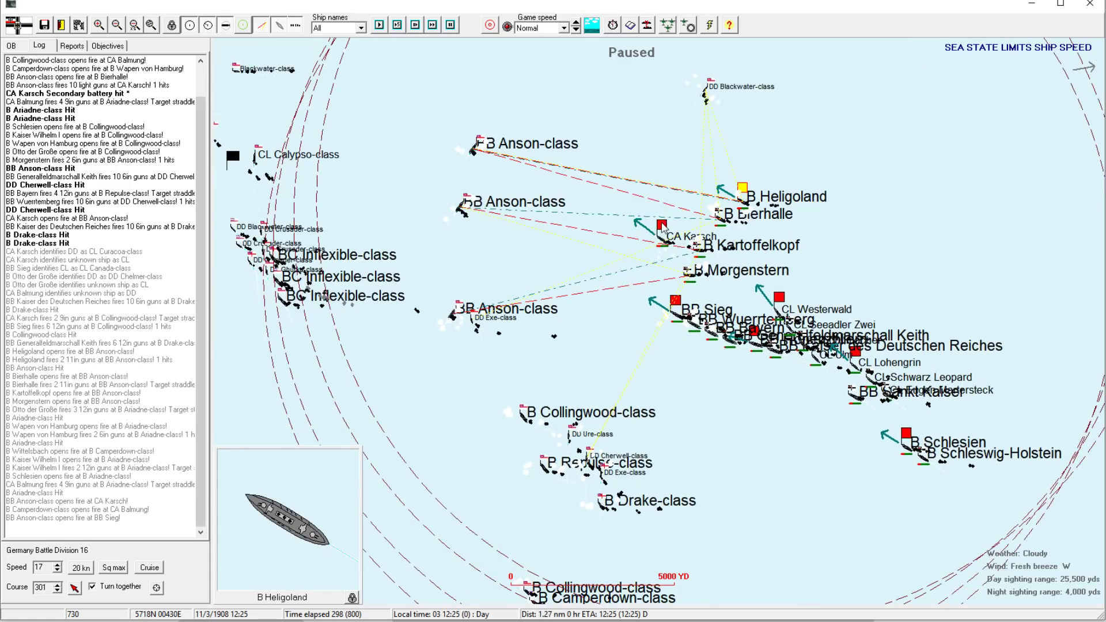
click(663, 225)
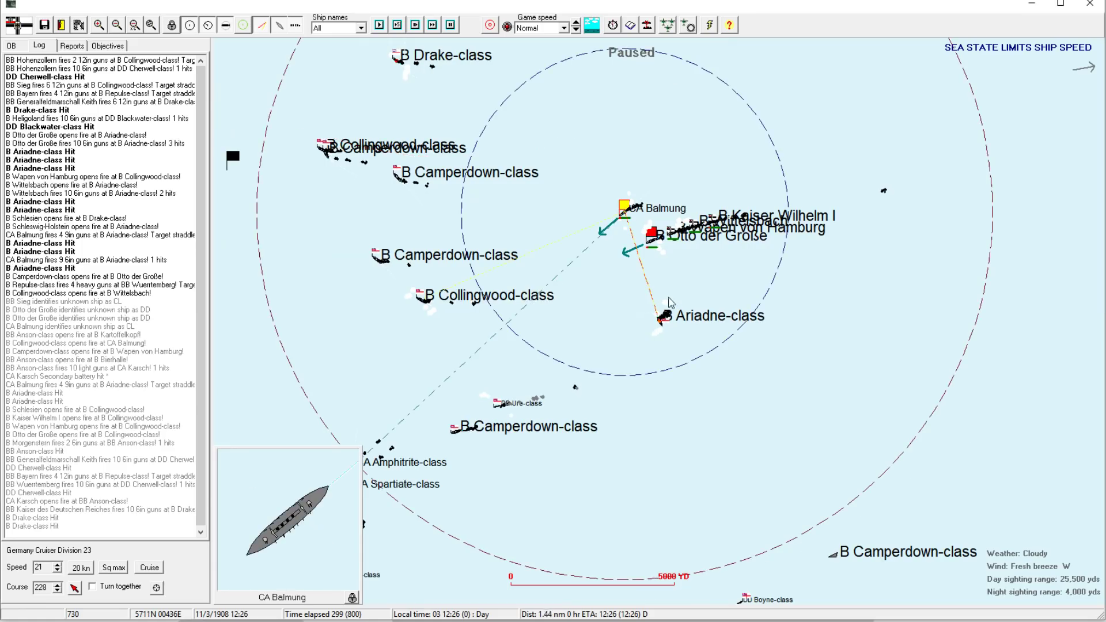
mouse_move(663, 326)
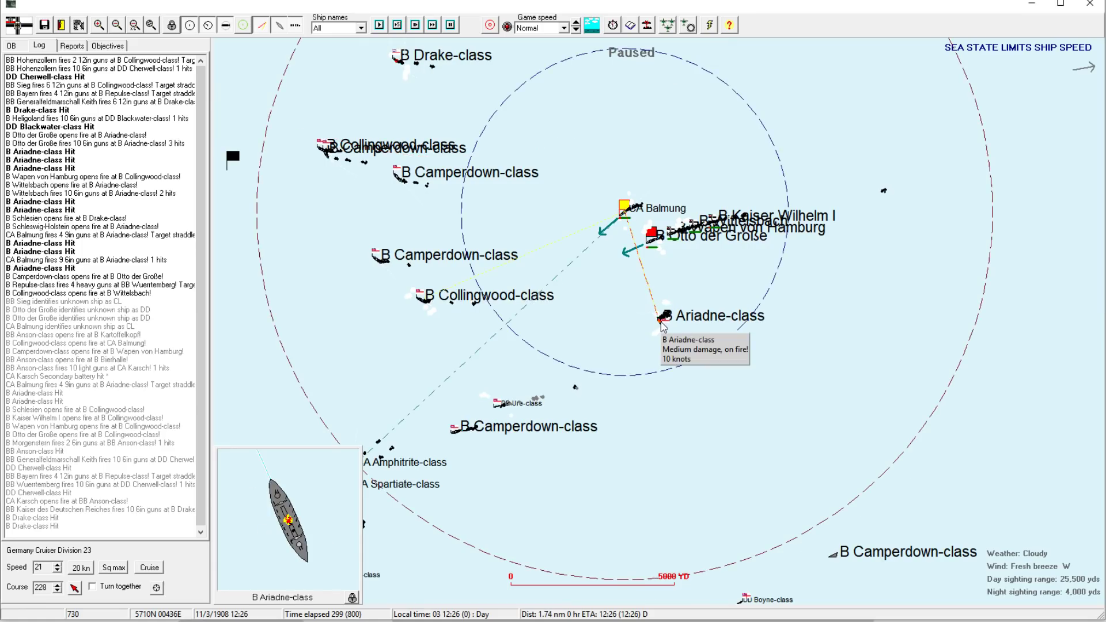
- Open and close the Ariadne-class battleship's class details, then reopen its identification sheet
click(661, 315)
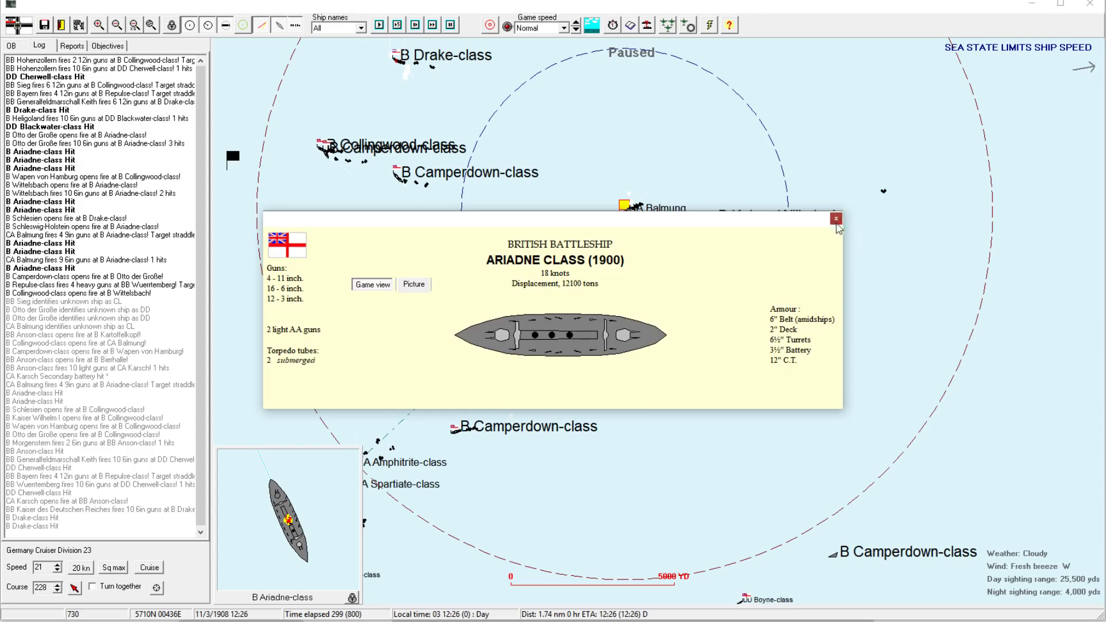
click(836, 220)
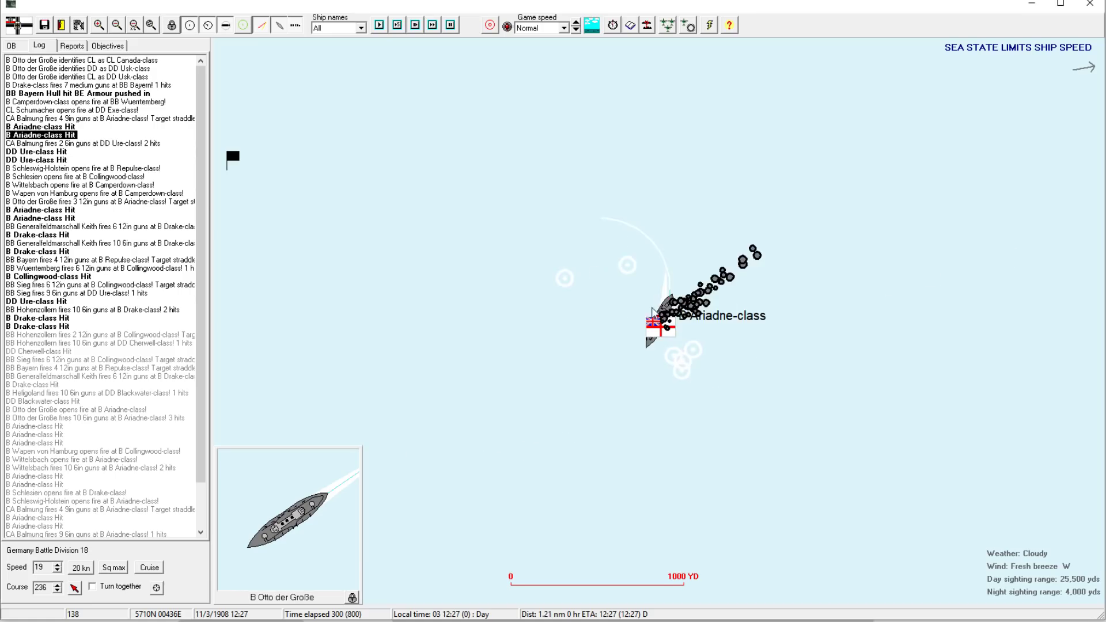
click(684, 315)
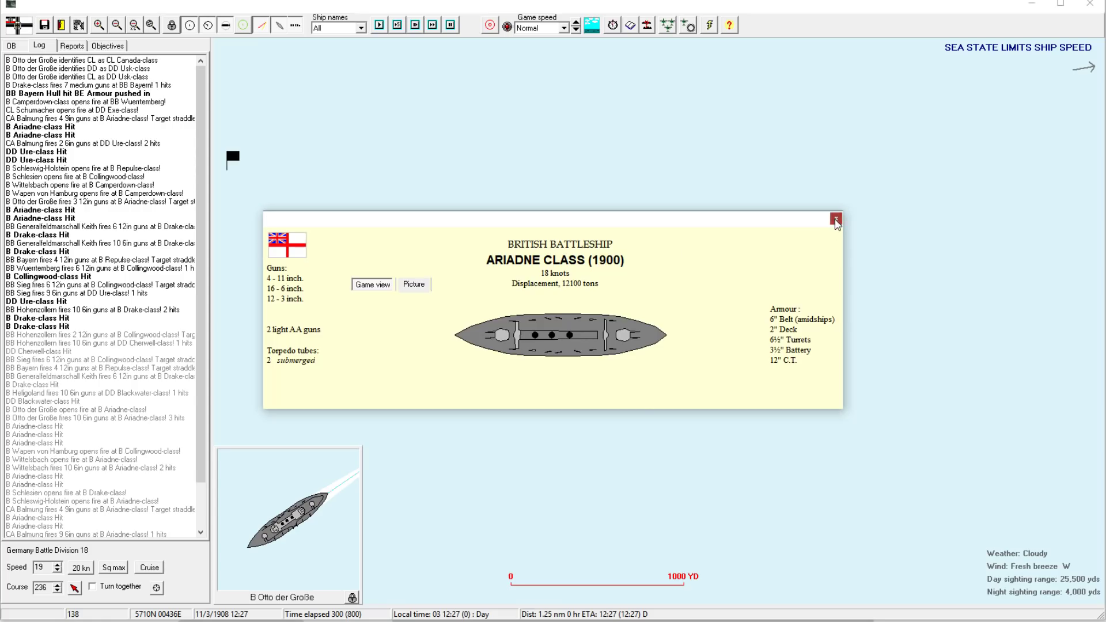
- Close the Ariadne-class battleship details sheet
click(835, 216)
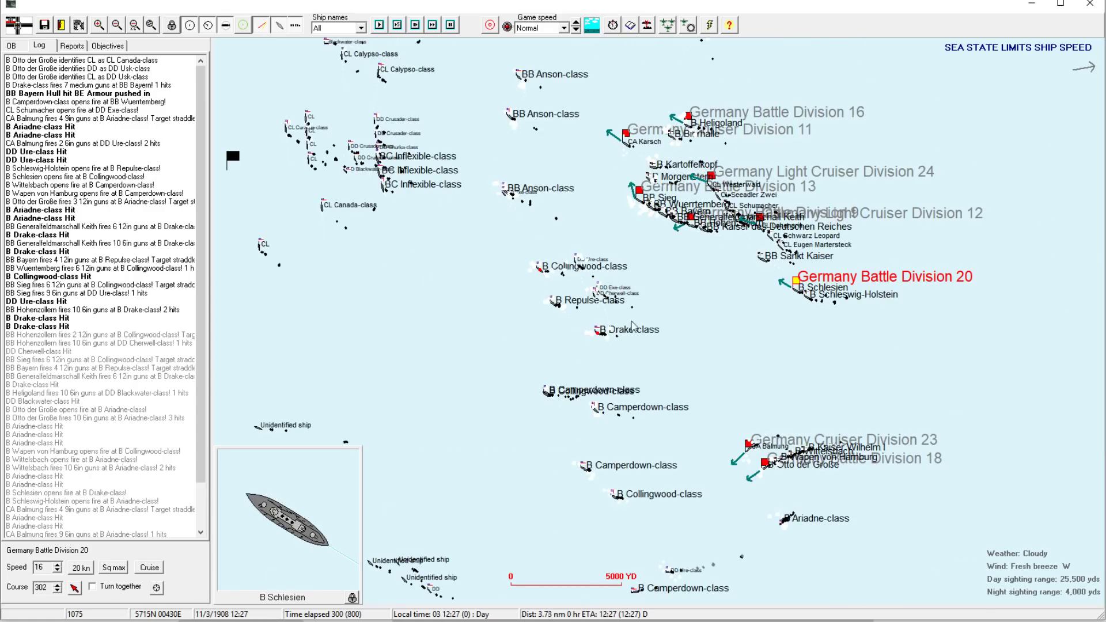
mouse_move(670, 389)
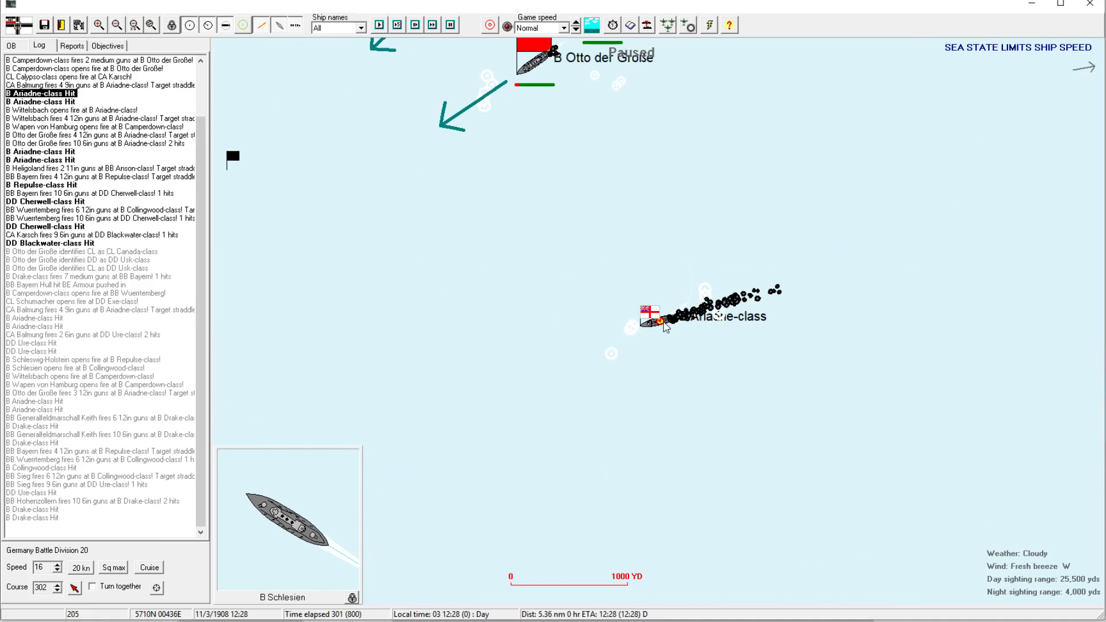
mouse_move(663, 324)
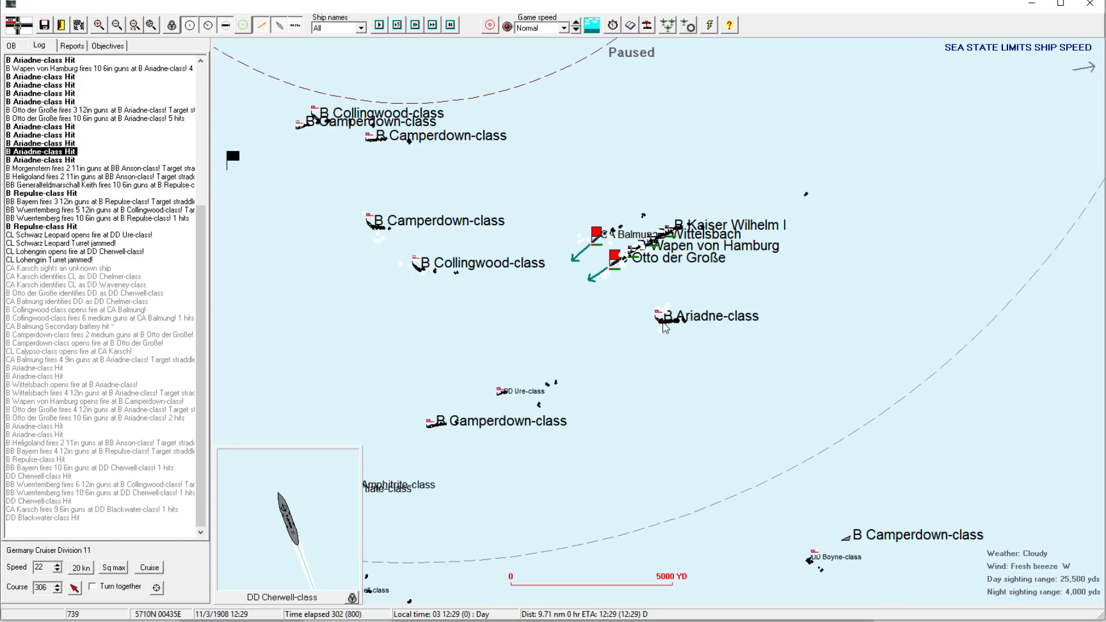
- Select Cruiser Division 23 and Battle Division 18, then pick the Ariadne-class battleship
click(663, 316)
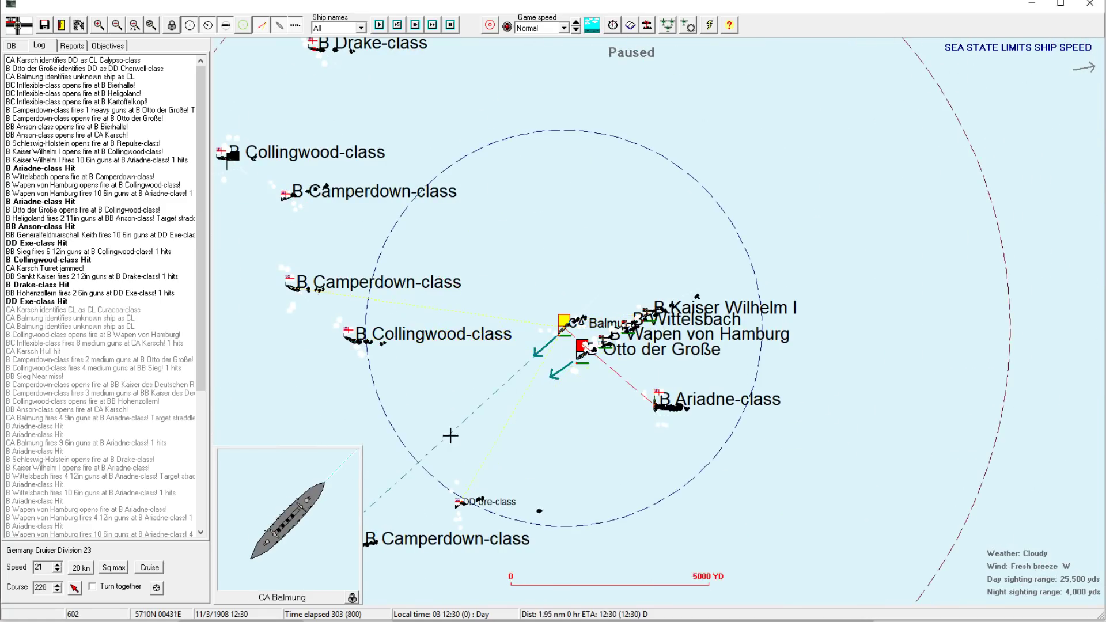
click(577, 350)
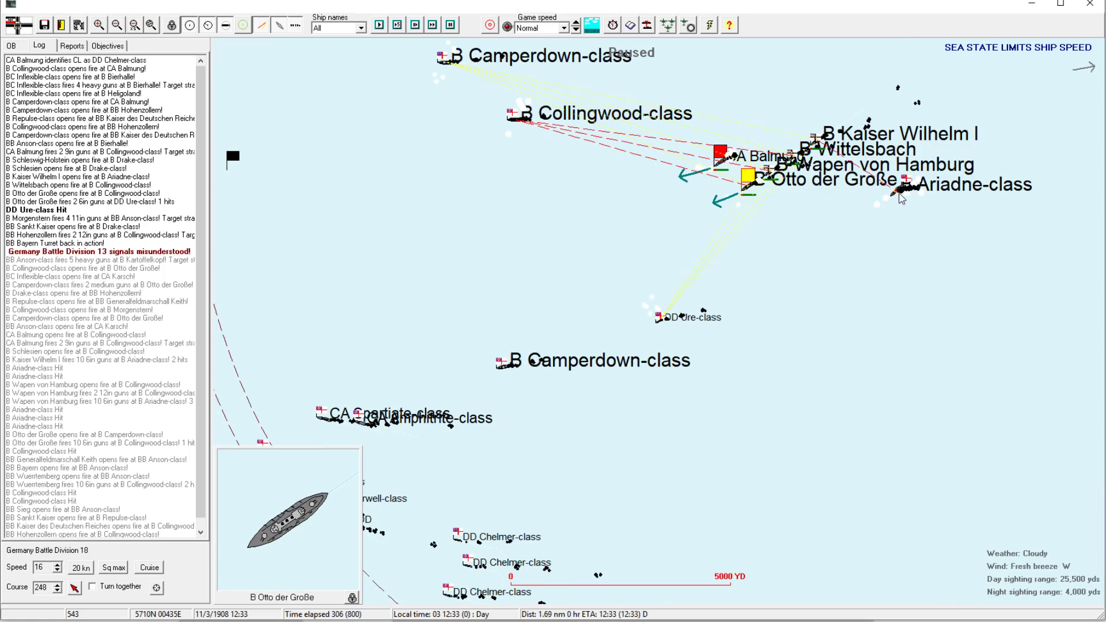
click(903, 197)
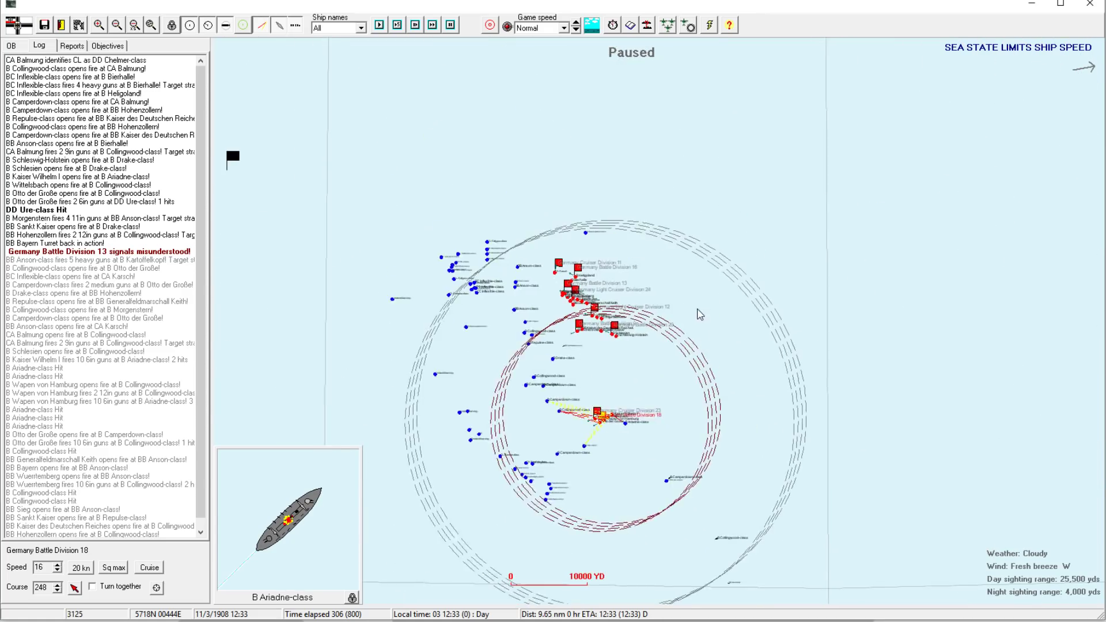
- Open the ship status window for the armoured cruiser CA Karsch
click(98, 25)
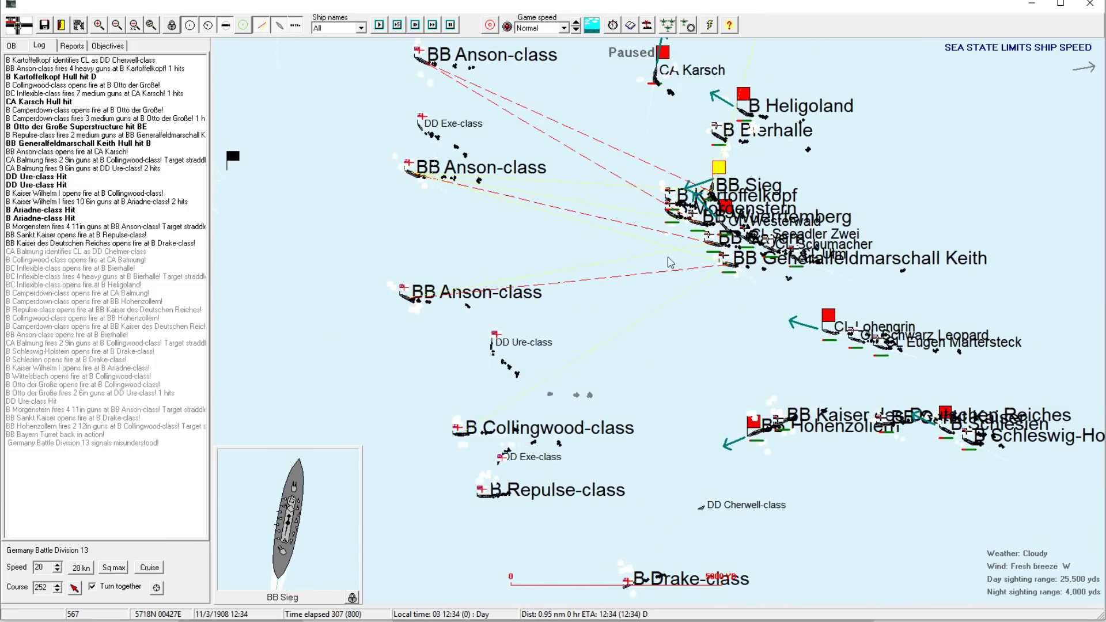
mouse_move(705, 212)
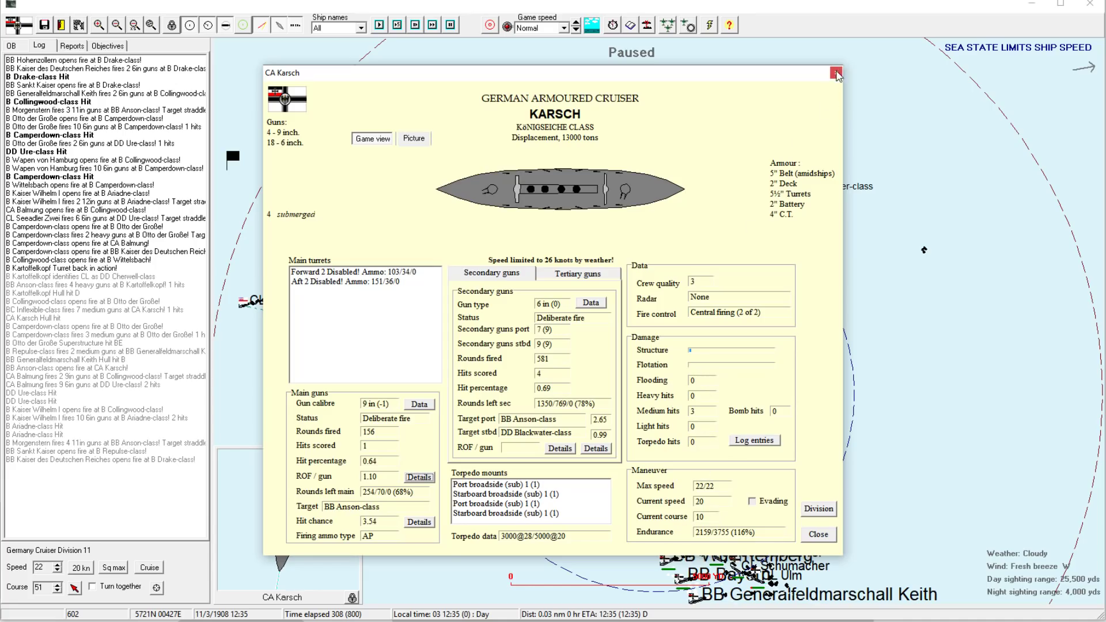
- Close Karsch's ship status window with the X
click(836, 73)
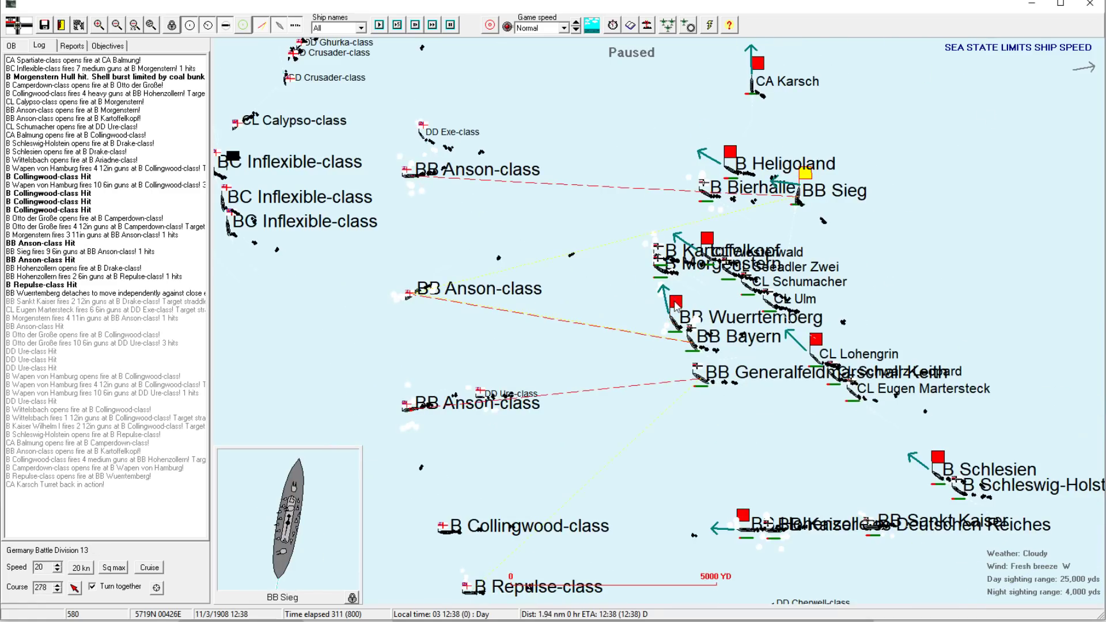
- Select Battle Division 9, led by Hohenzollern, while awaiting Balmung's low-ammo warning
click(676, 302)
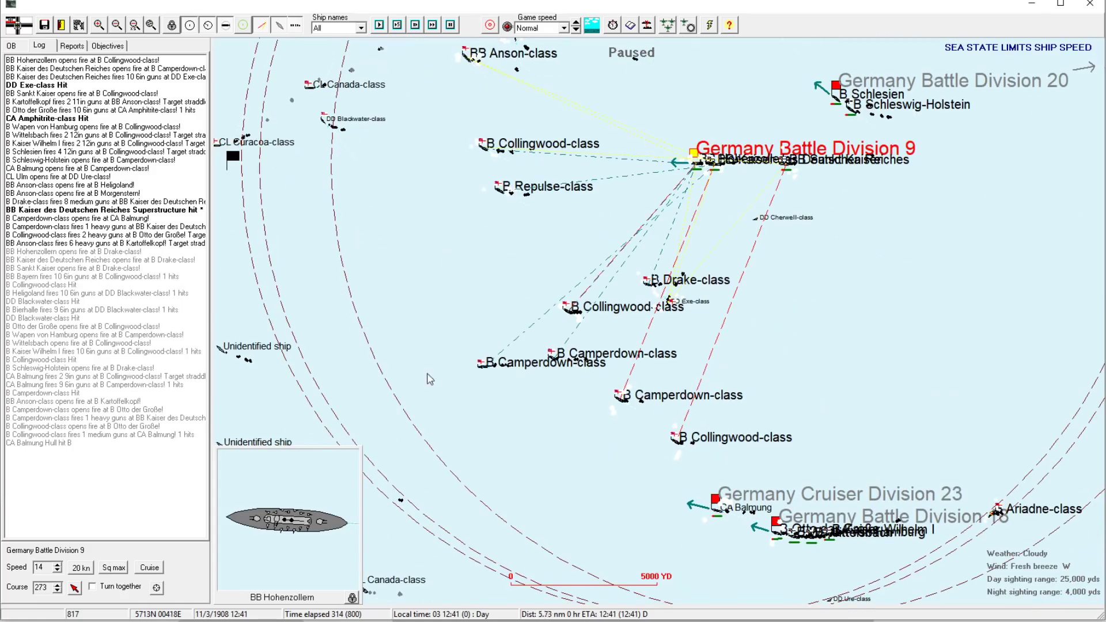
mouse_move(525, 422)
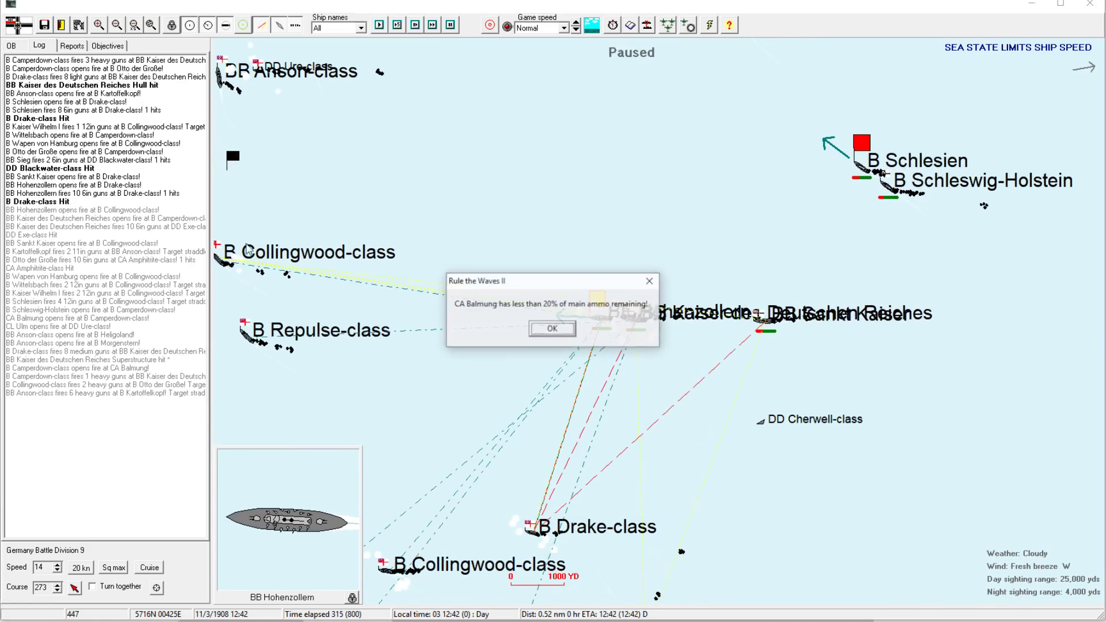
- Dismiss Balmung's low-ammunition warning, then open and close its ship status report
click(552, 329)
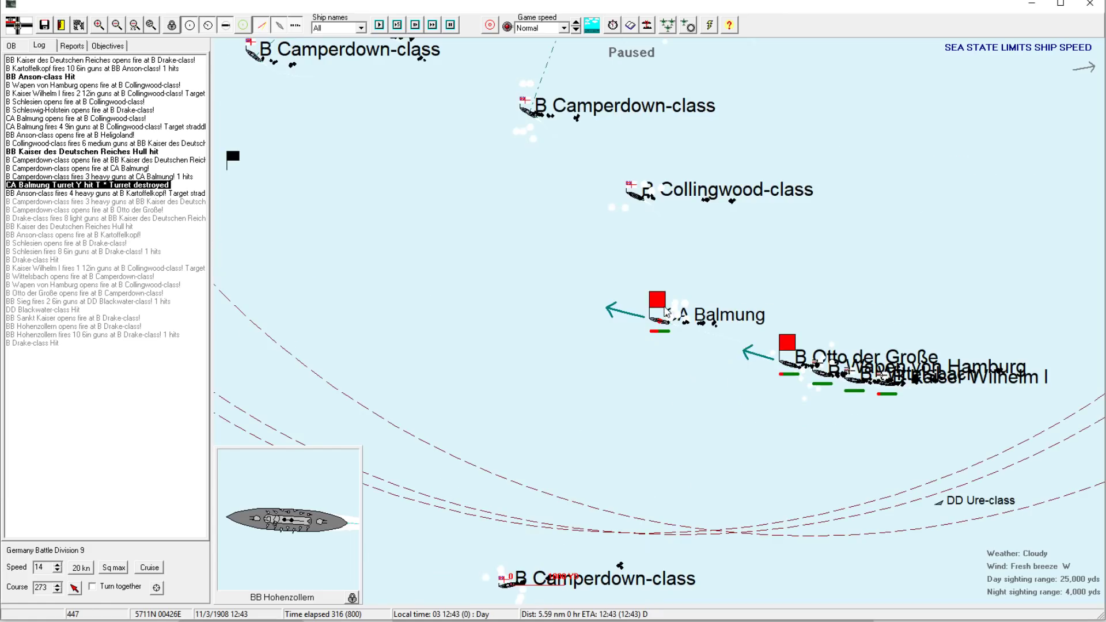
click(656, 312)
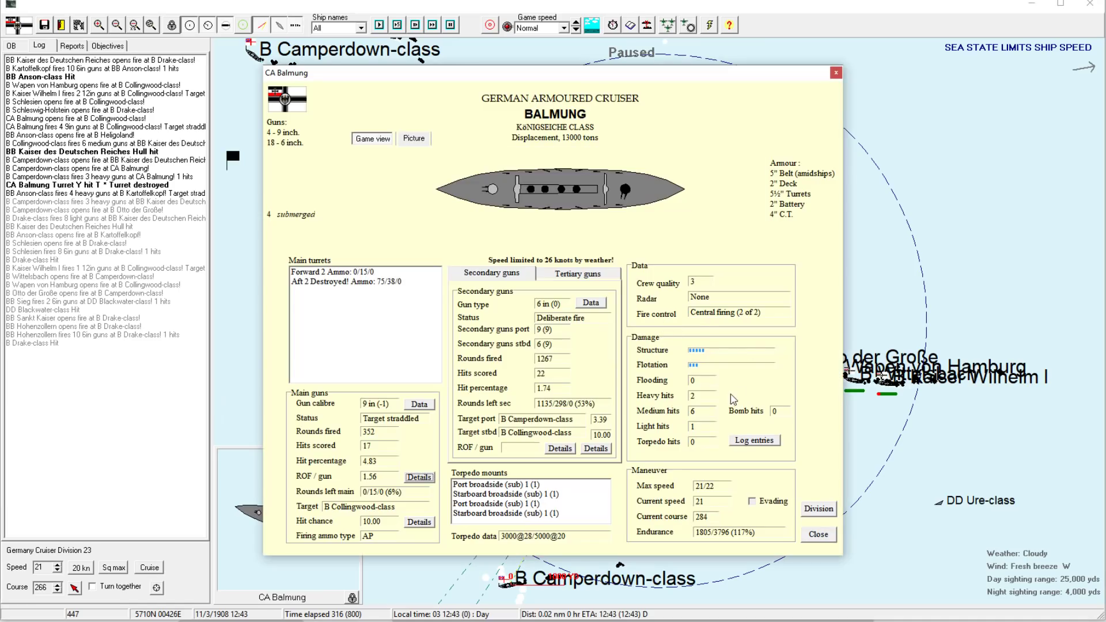
click(817, 534)
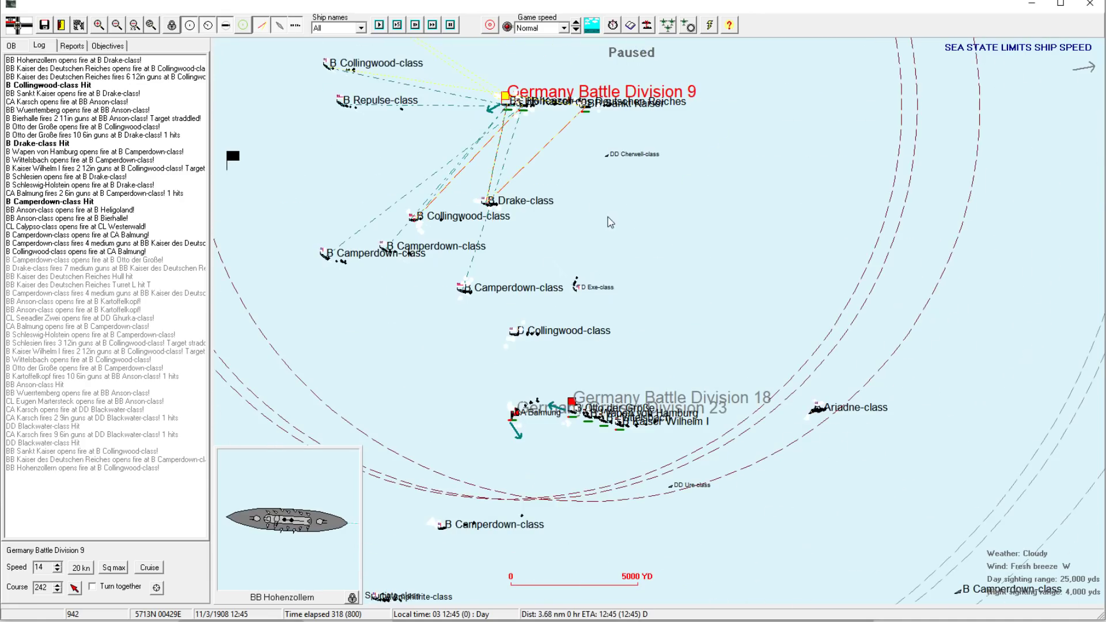
- Recenter the map on the Anson-class battleships and their German pursuers
click(380, 26)
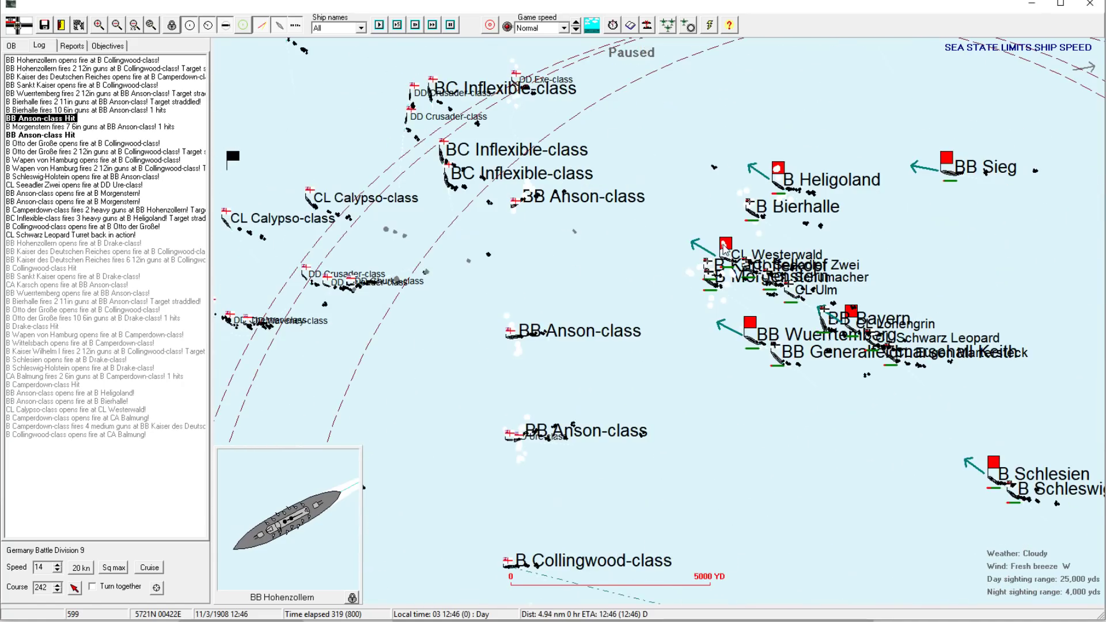
- Zoom in on Battle Division 9 near BB Hohenzollern firing at the Drake-class cruiser
click(722, 245)
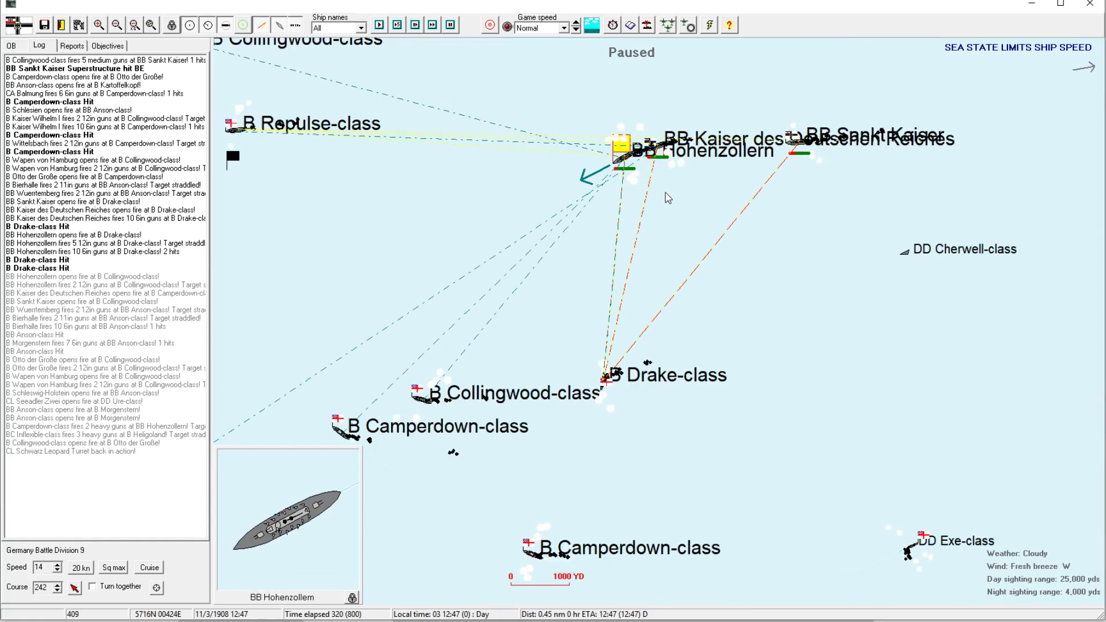
- Select Cruiser Division 23, led by CA Balmung on course 341
click(116, 24)
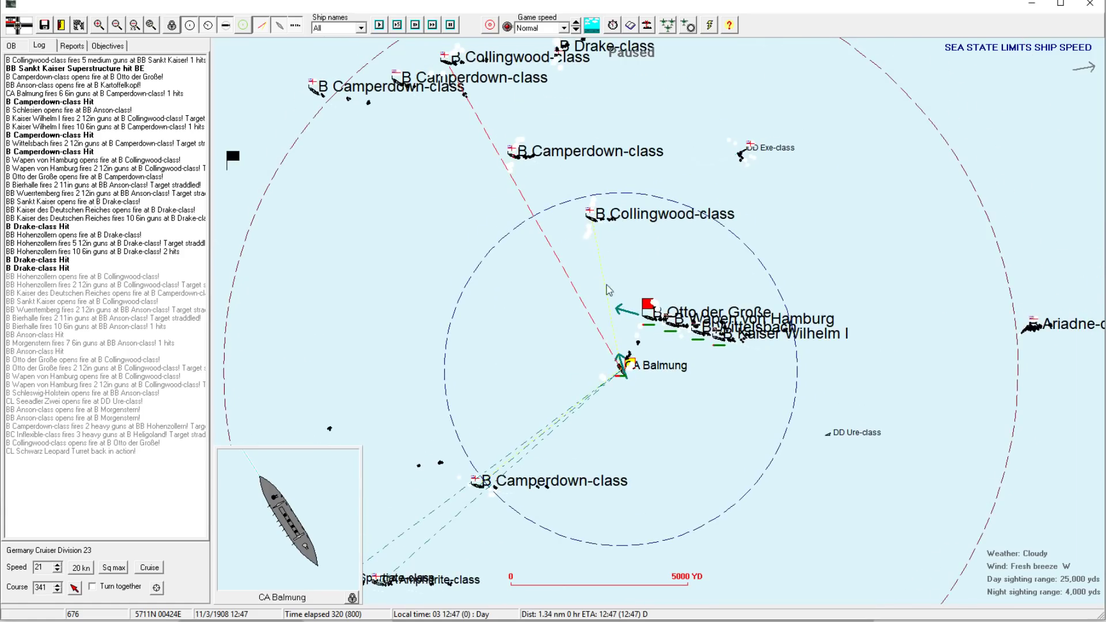
- Select Battle Division 18, led by Otto der Große on course 277
click(645, 314)
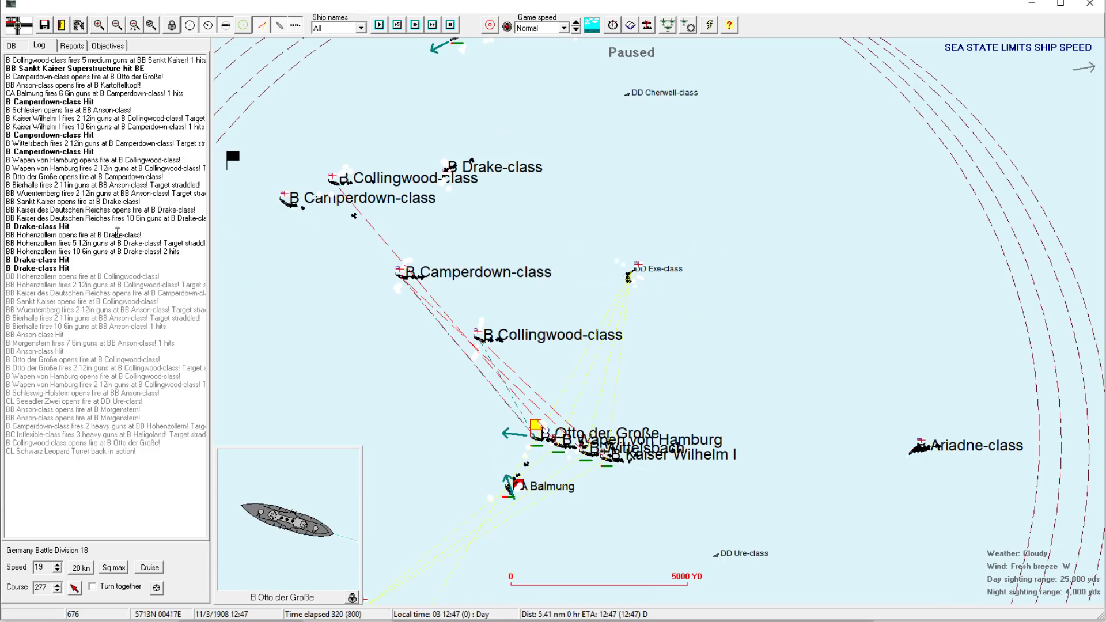
mouse_move(631, 275)
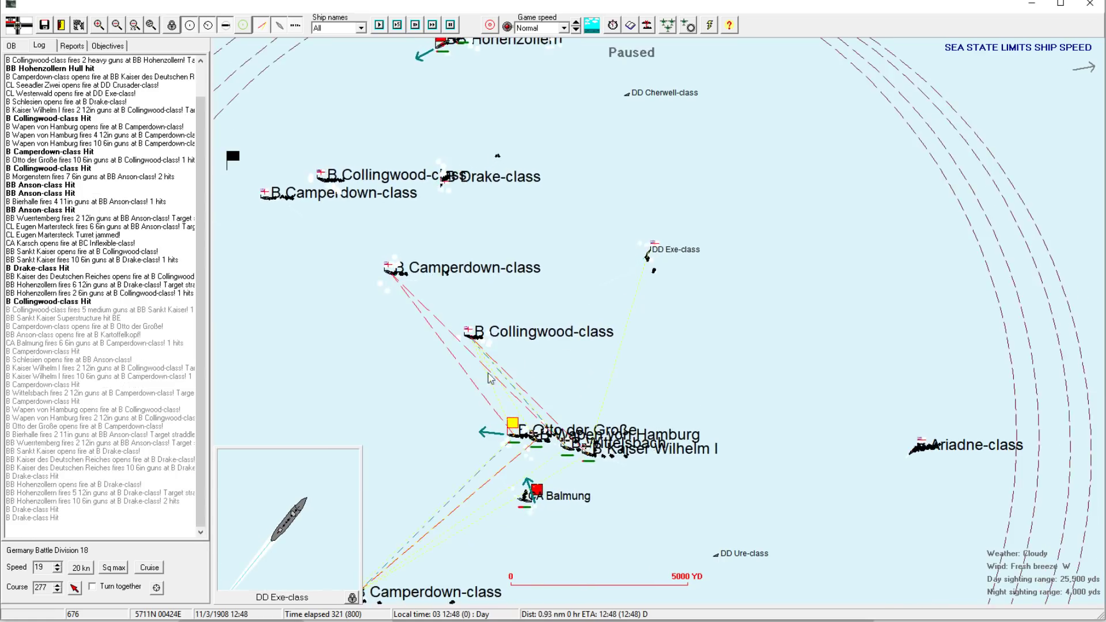
mouse_move(471, 337)
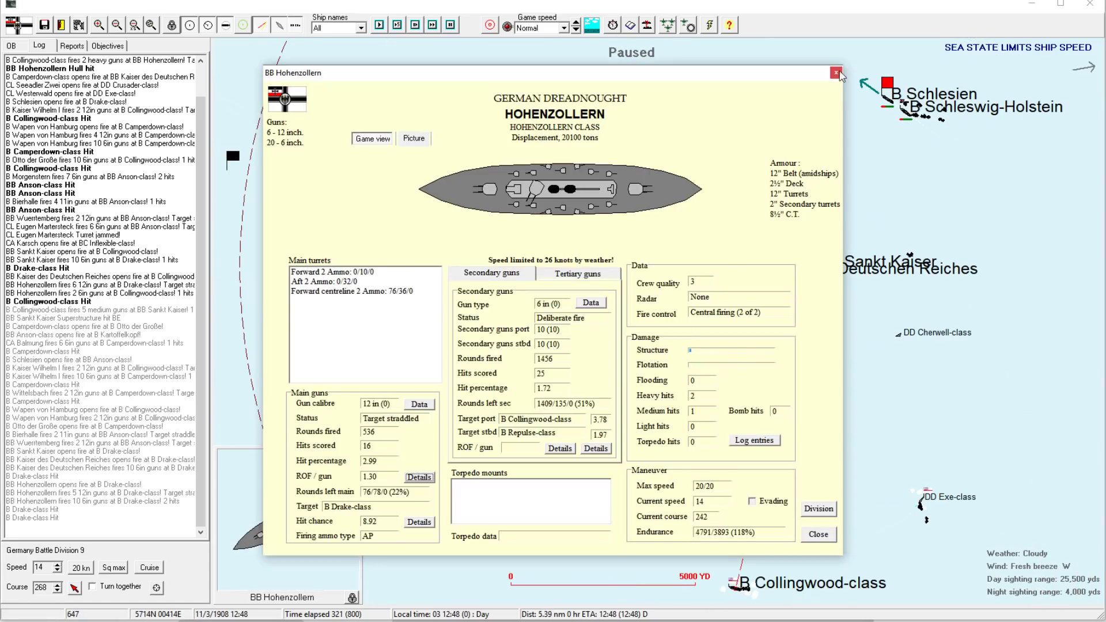
- Close Hohenzollern's ship status window to reach Battle Division 9's orders sheet
click(835, 73)
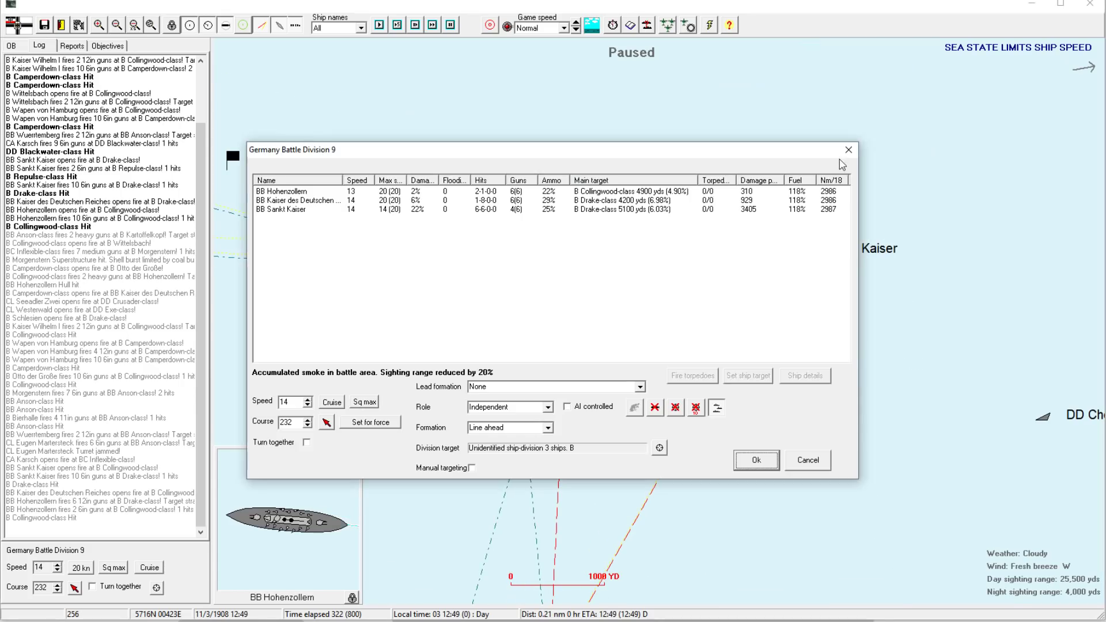
- Close Battle Division 9's orders sheet and view Battle Division 16 near B Heligoland
click(755, 459)
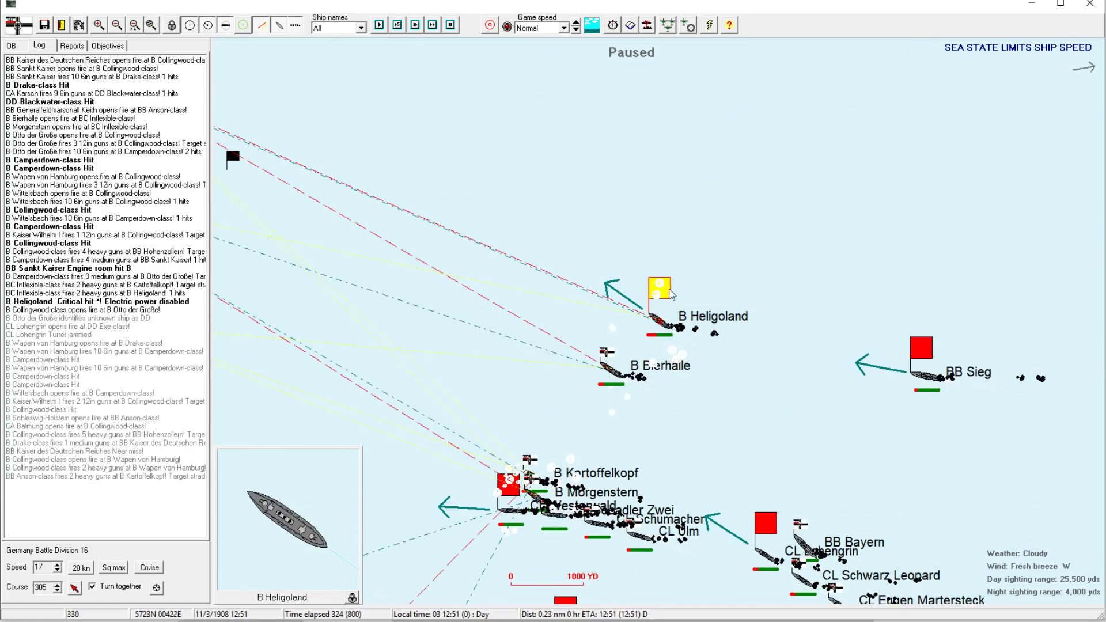
- Attempt to detach B Heligoland via the OB tab and dismiss the 'not damaged enough' refusal
click(12, 45)
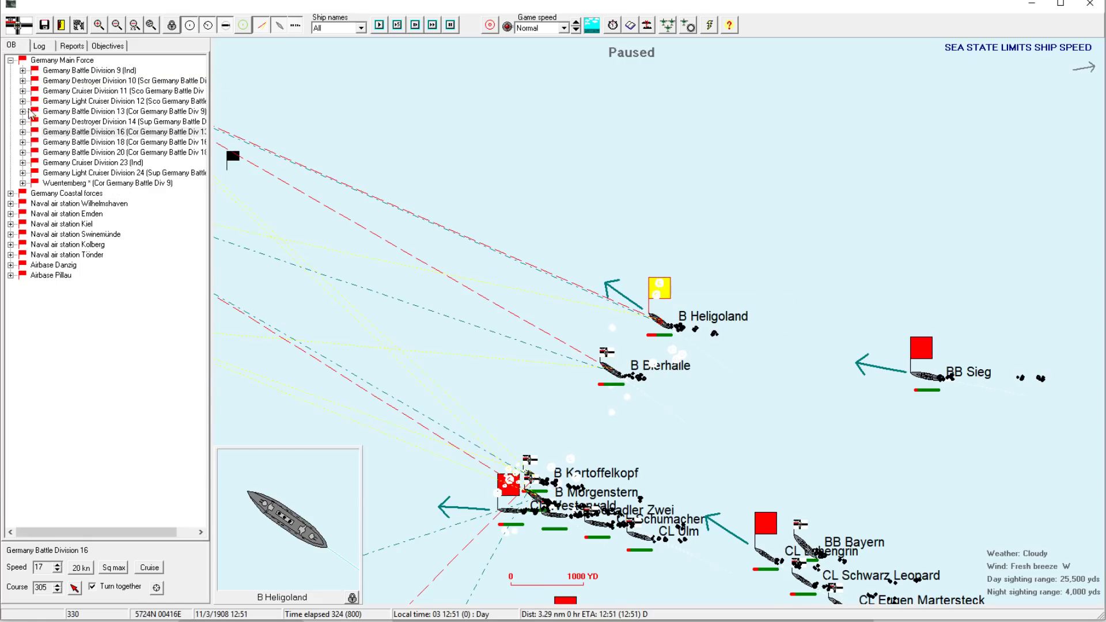
right_click(67, 141)
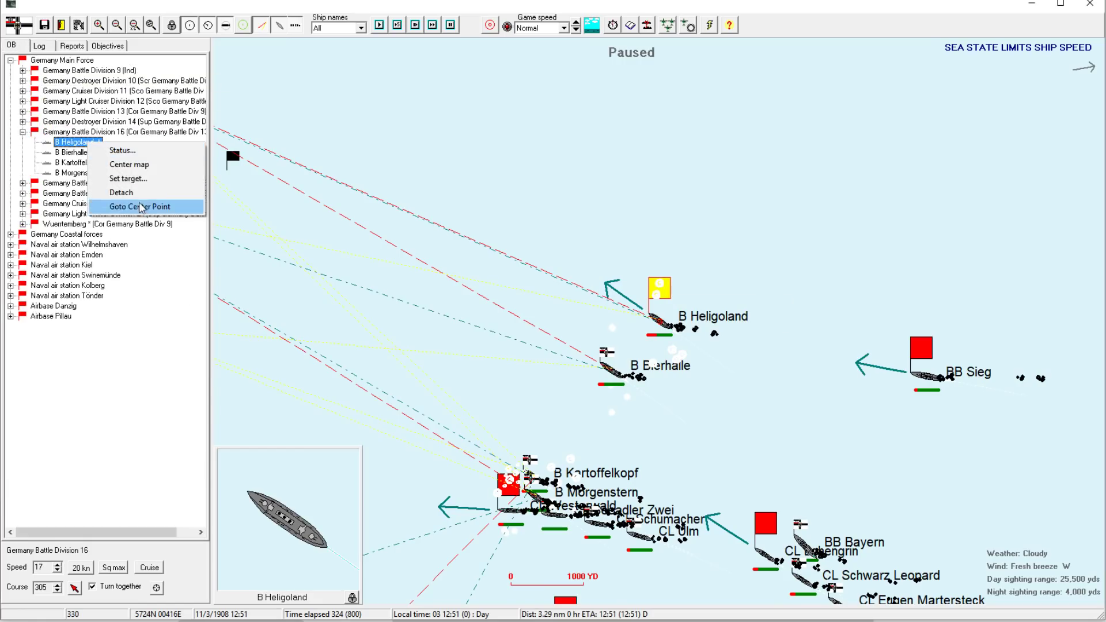
click(120, 192)
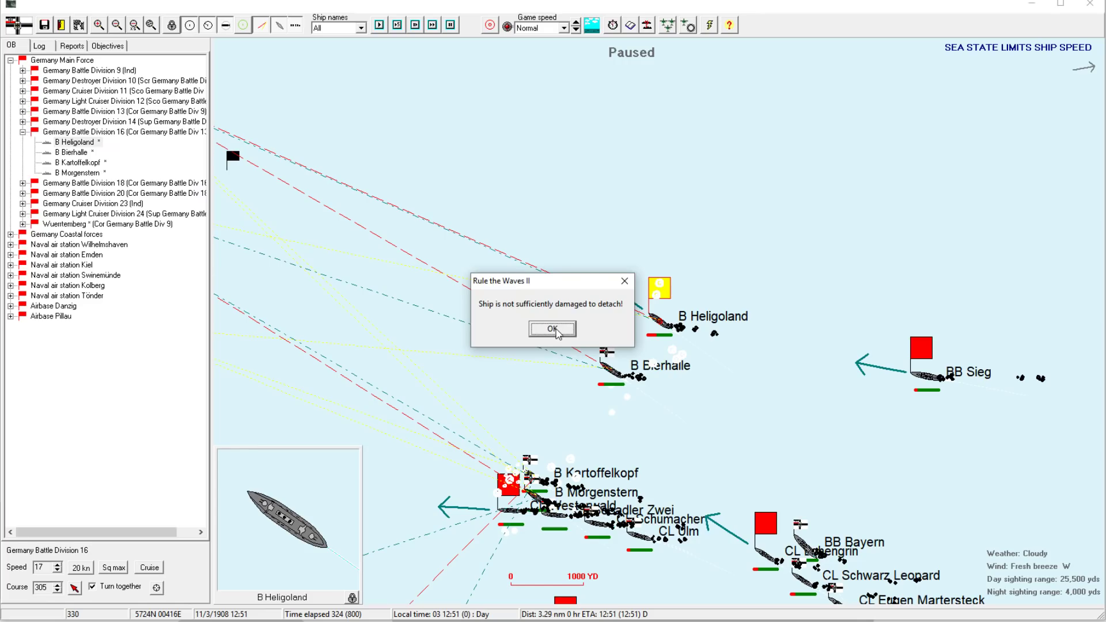
click(552, 329)
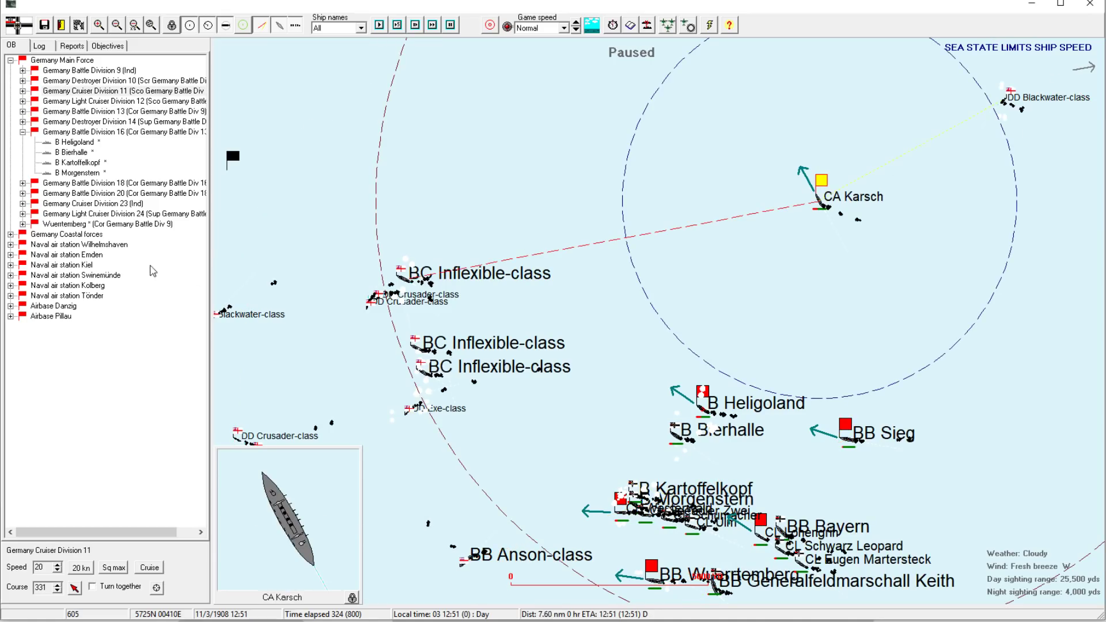
- Return to the Log tab and select Battle Division 20, then Cruiser Division 23's CA Balmung
click(40, 45)
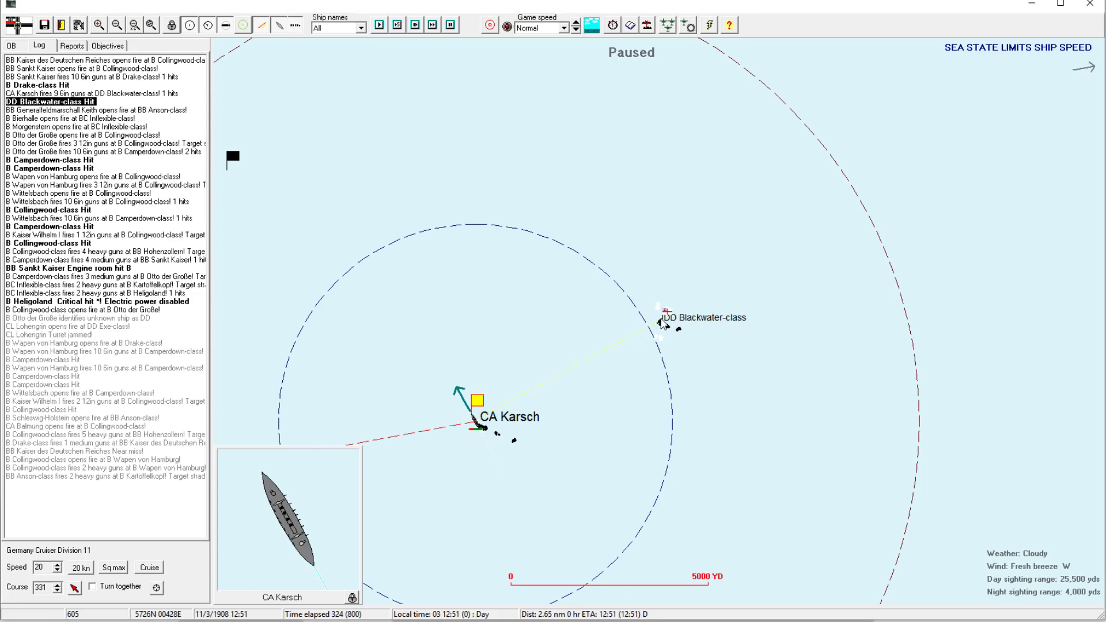
click(667, 322)
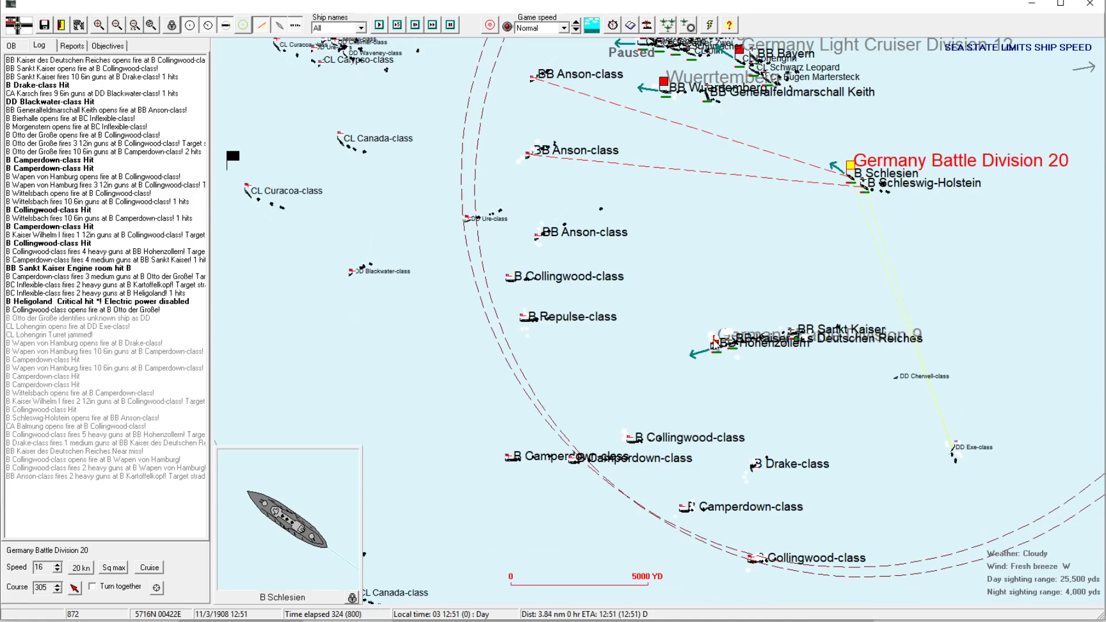
click(720, 344)
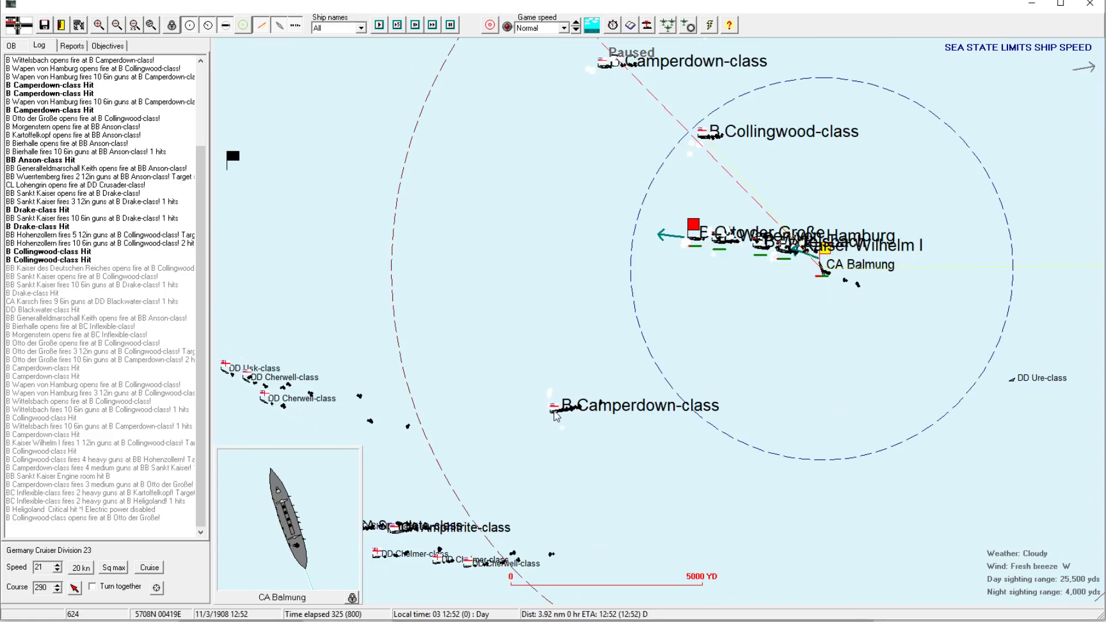
mouse_move(556, 418)
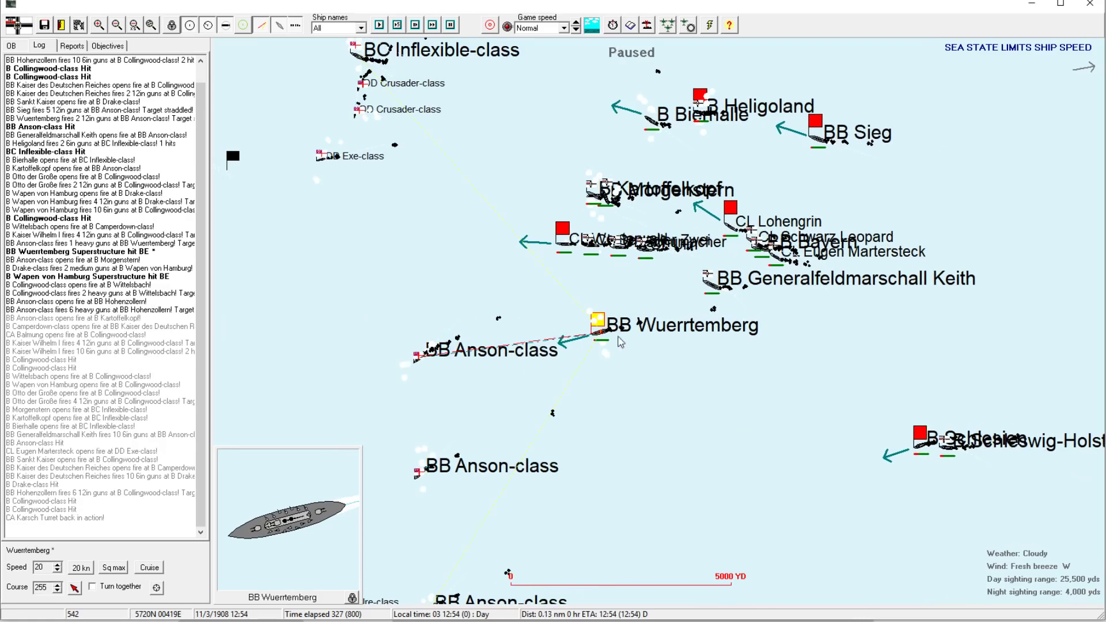
mouse_move(587, 308)
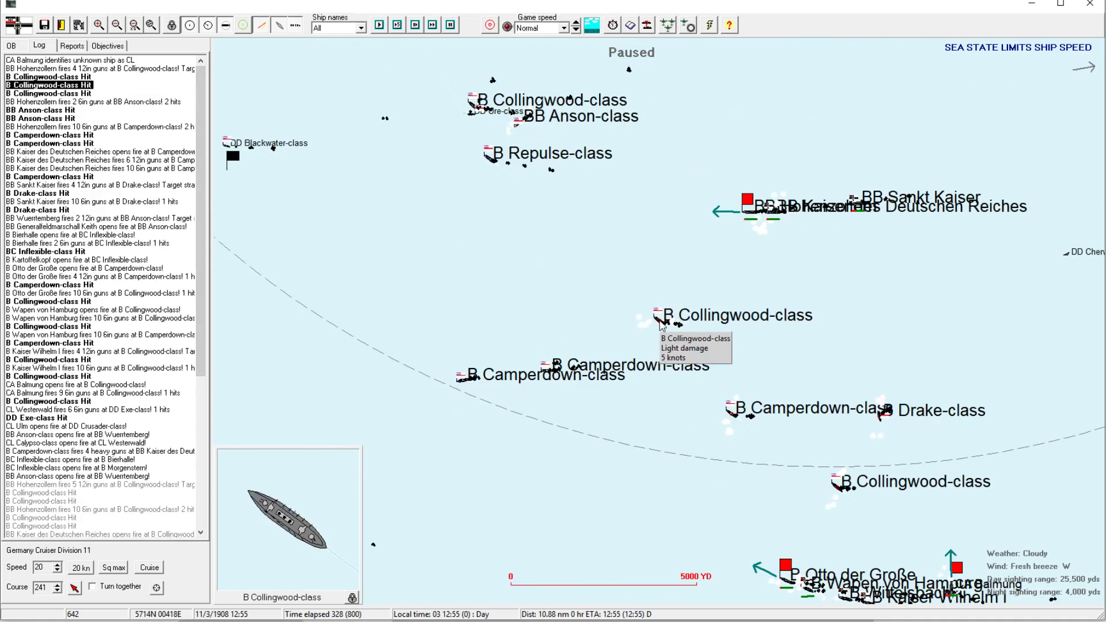
mouse_move(662, 339)
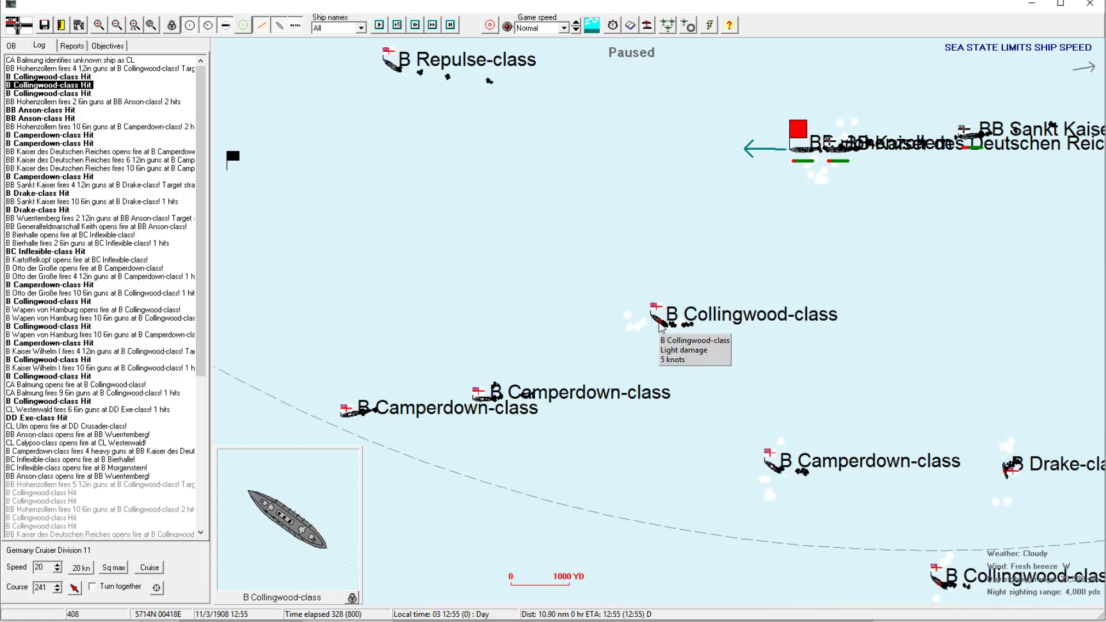
- Open and close the Collingwood-class battleship's specification sheet
click(663, 321)
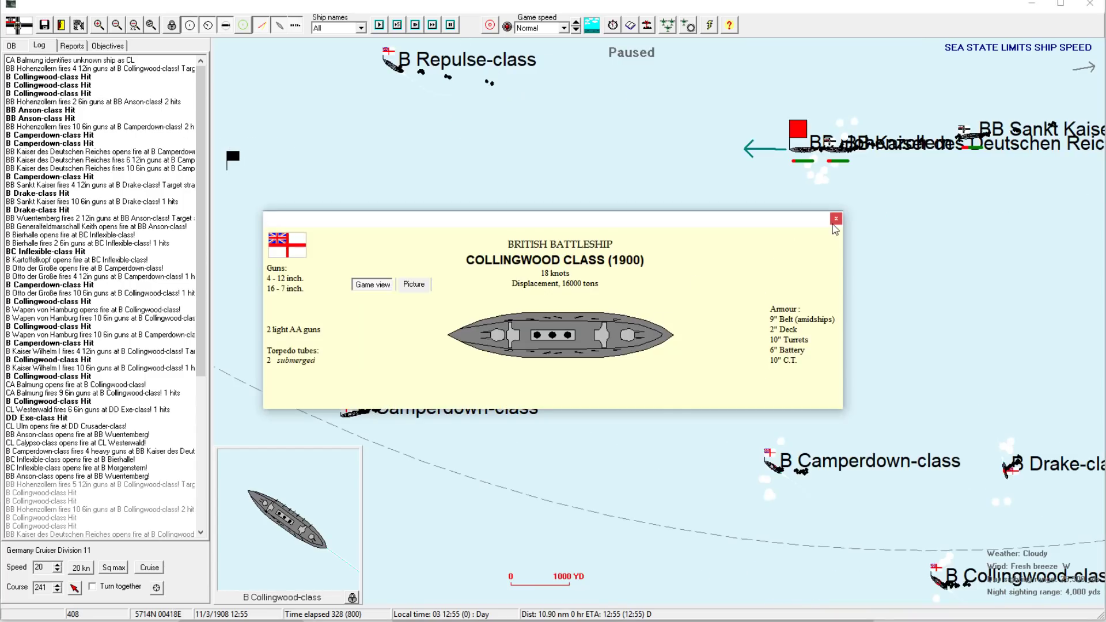
click(836, 217)
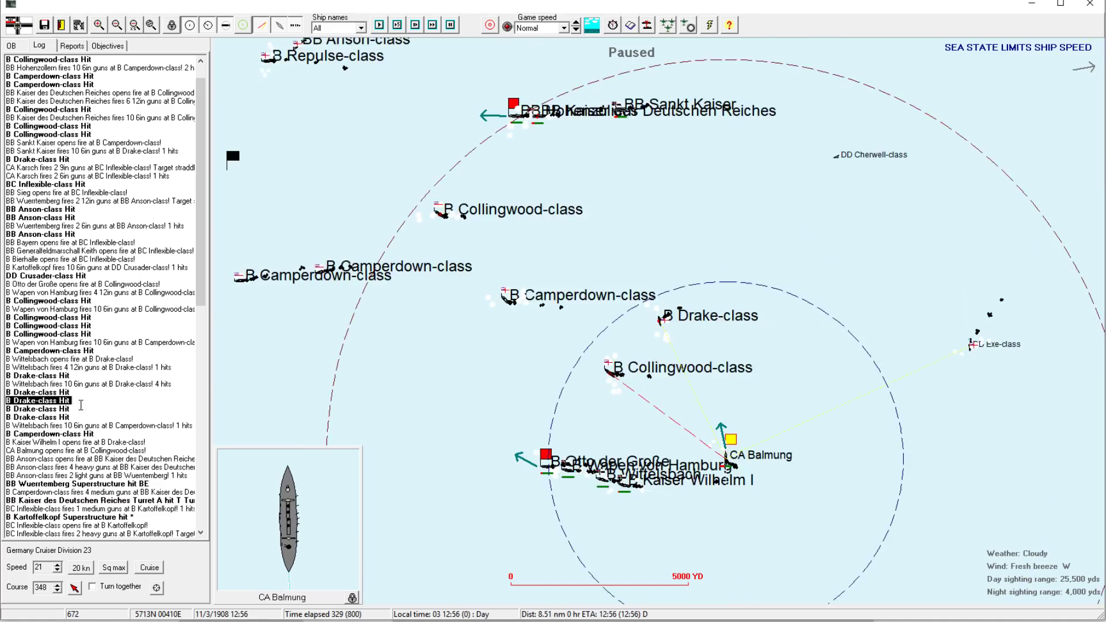
- Zoom to the Drake-class battleship, check its specifications, then pan to the Anson-class pair
click(98, 24)
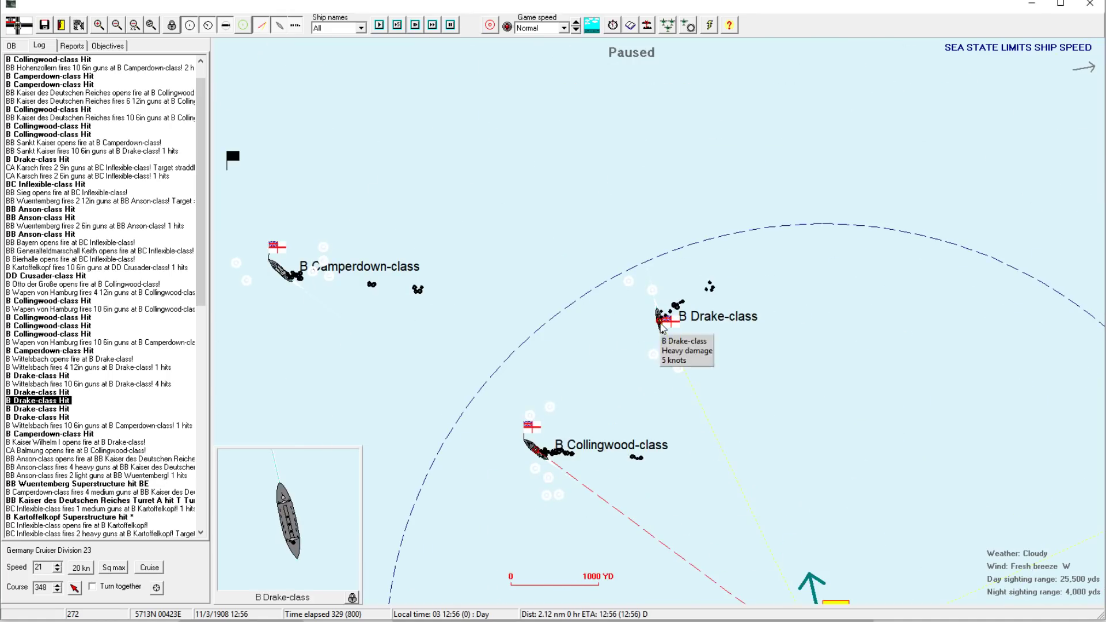
click(659, 314)
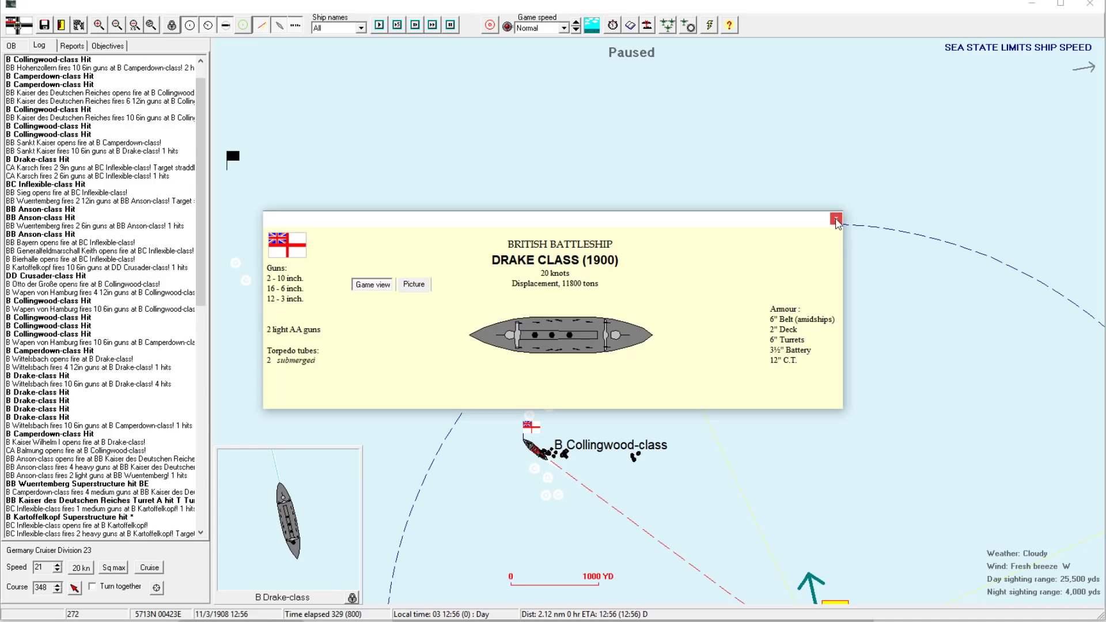
click(835, 220)
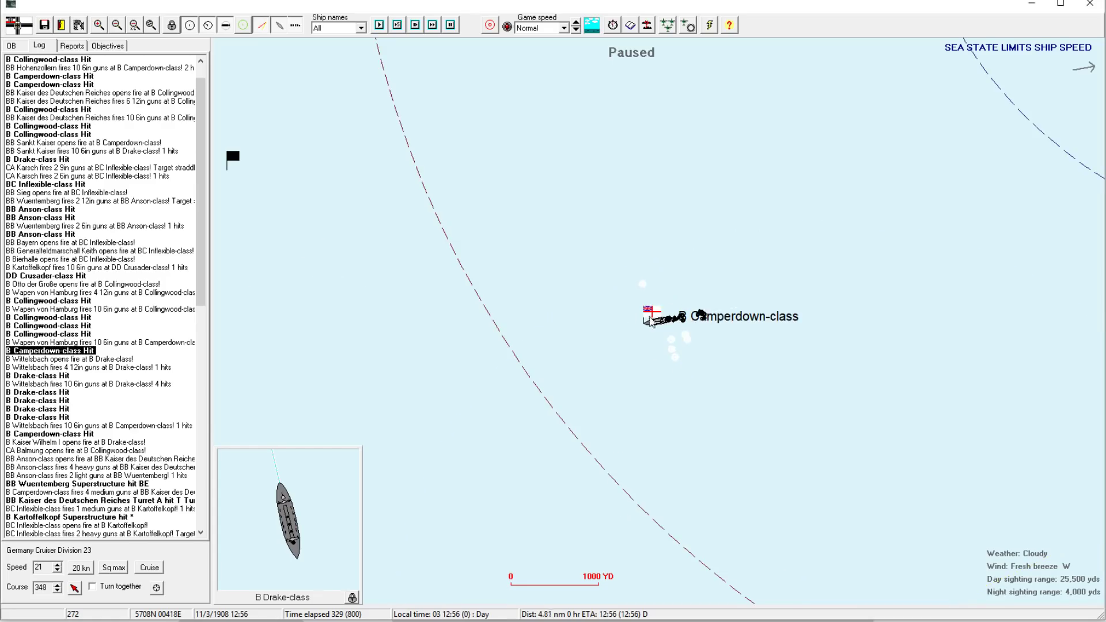
click(116, 25)
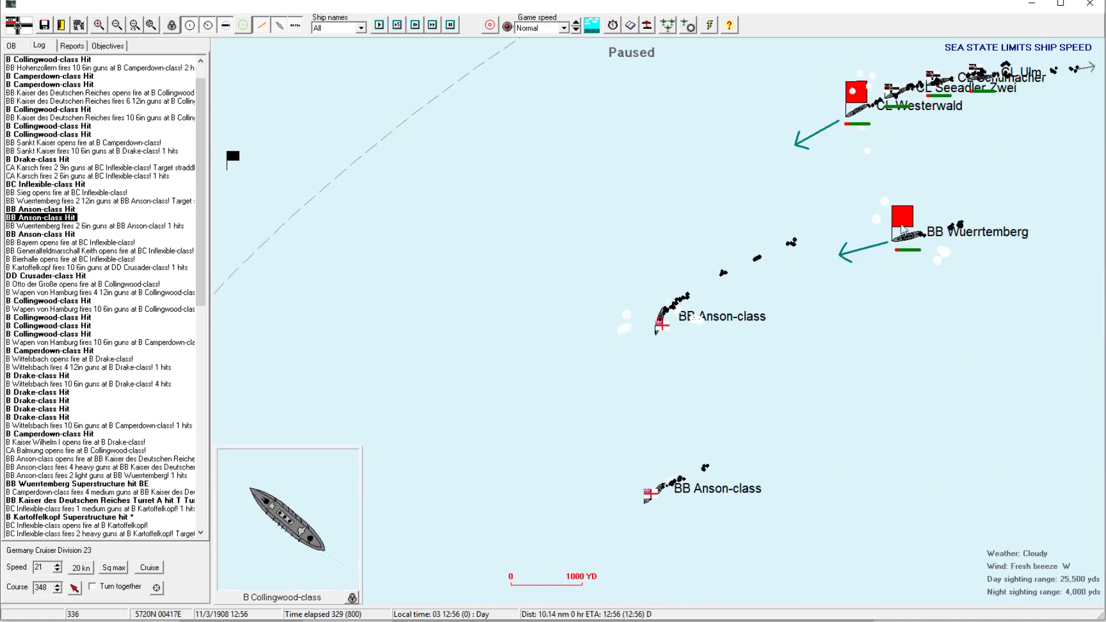
- Select Cruiser Division 11, Battle Division 9 and Battle Division 16 until Sankt Kaiser's low-ammo warning
click(902, 219)
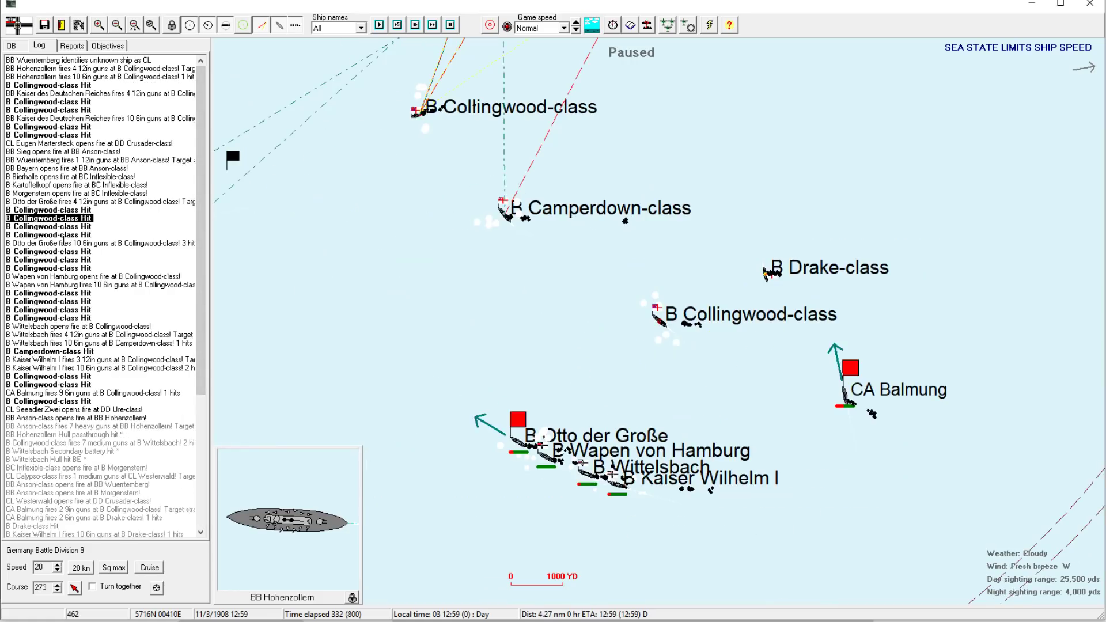
mouse_move(655, 319)
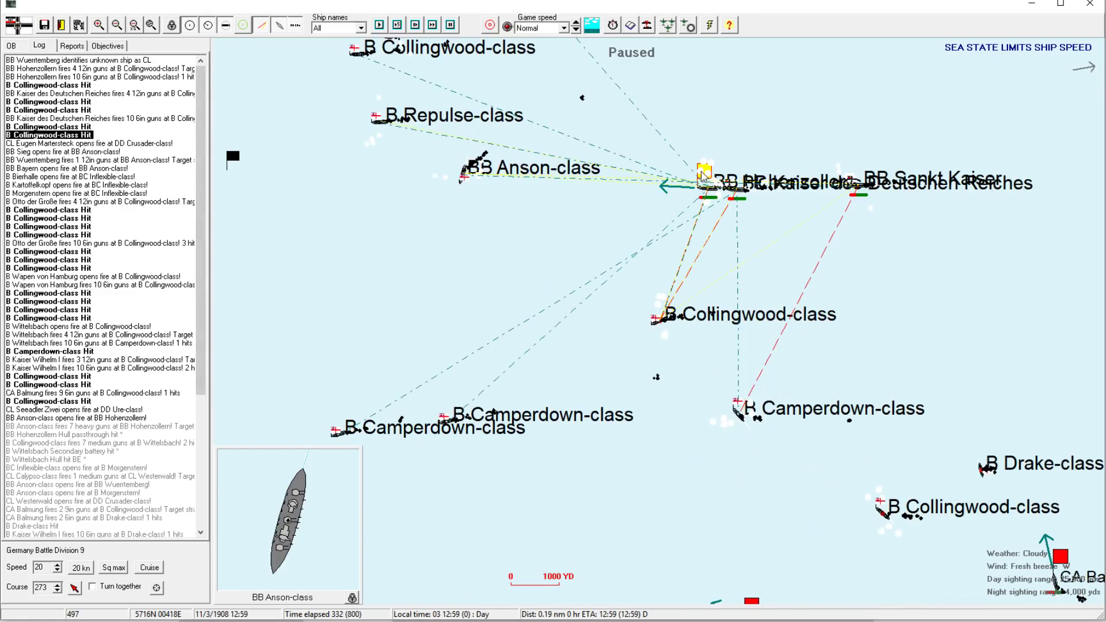
mouse_move(660, 324)
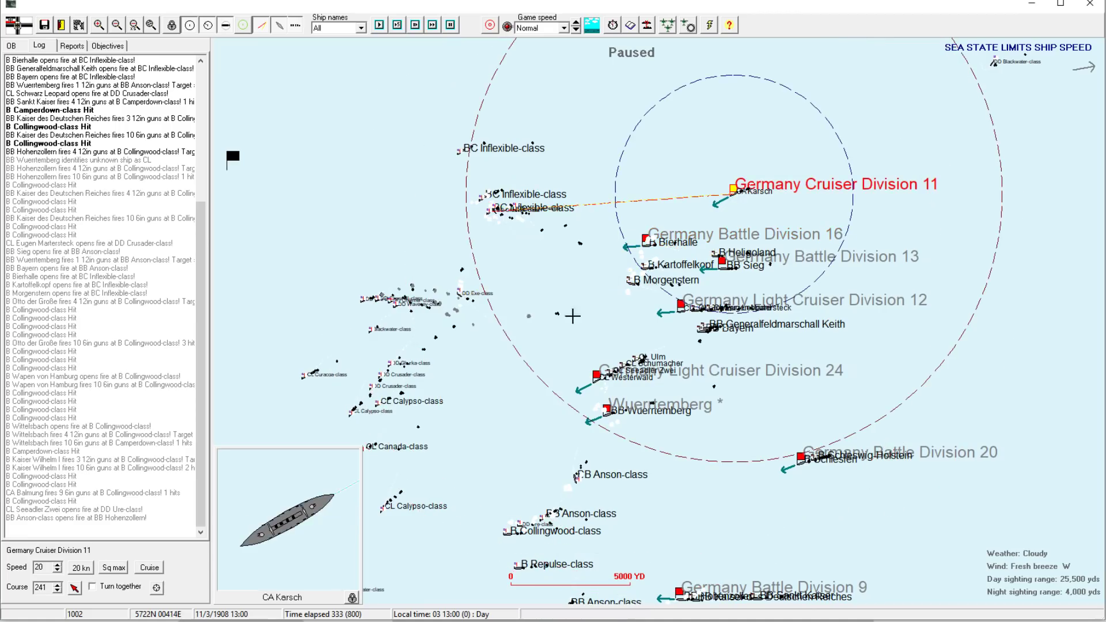
click(681, 305)
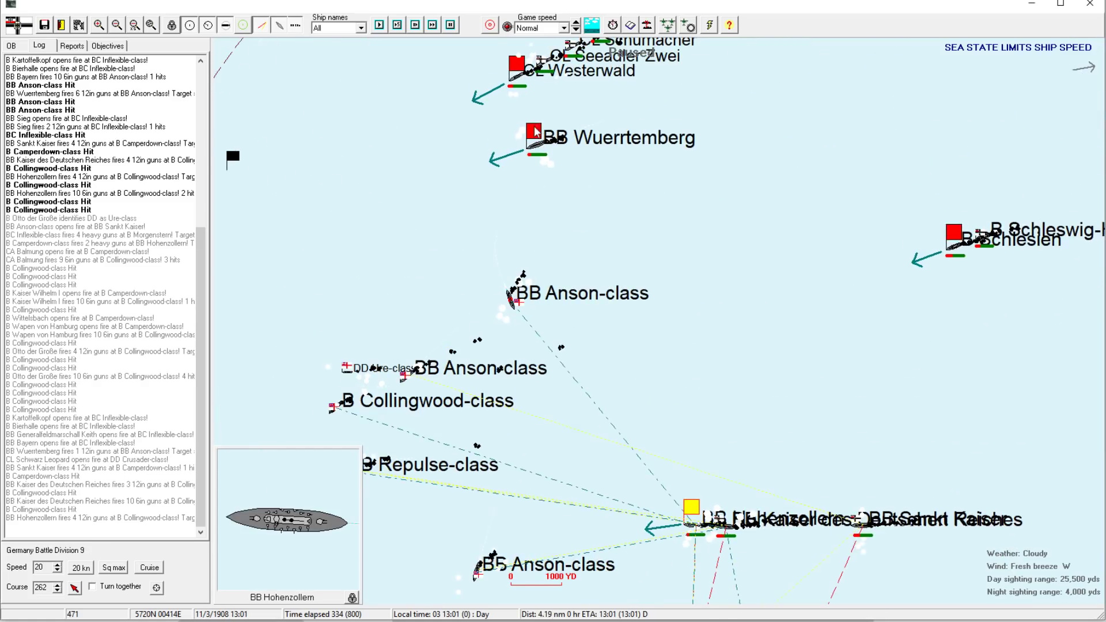
click(531, 138)
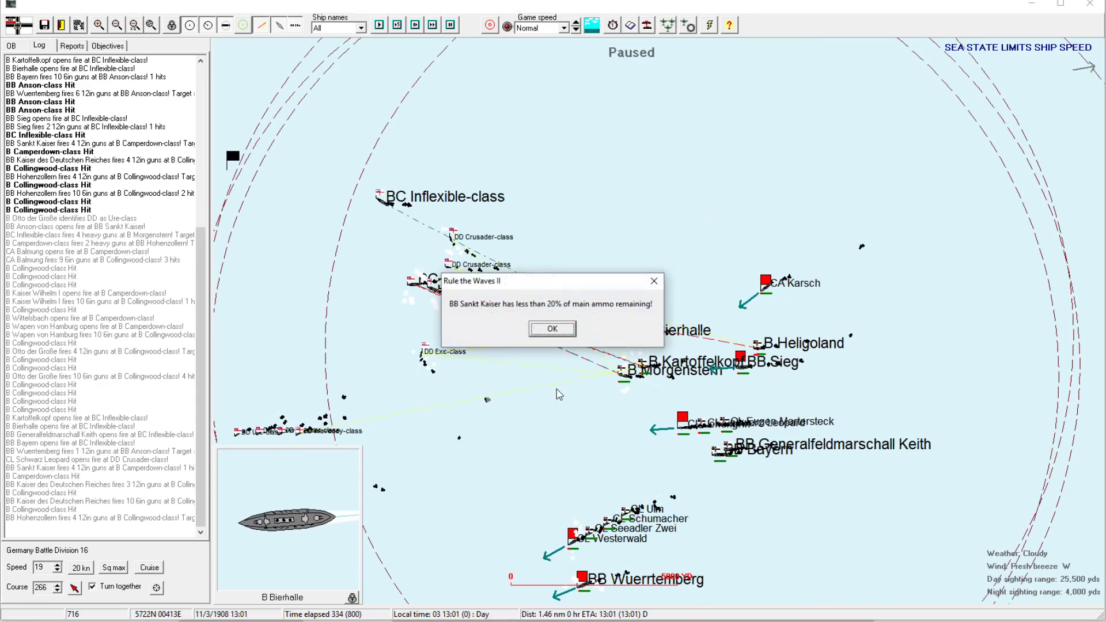
- Dismiss the Sankt Kaiser ammo warning and close CL Westerwald's ship details
click(552, 329)
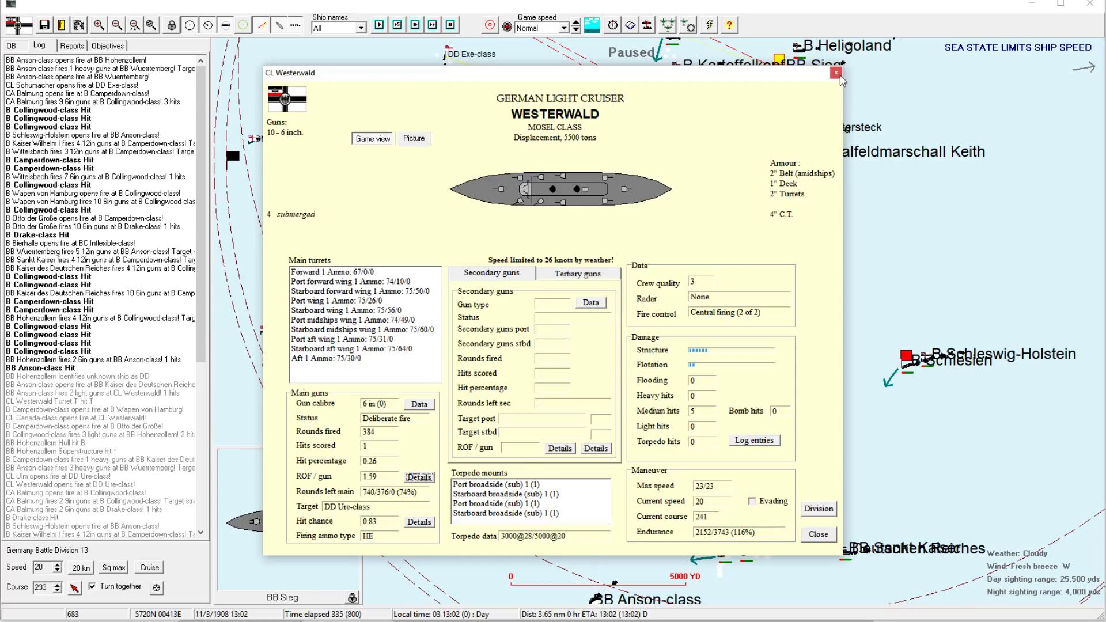
click(836, 73)
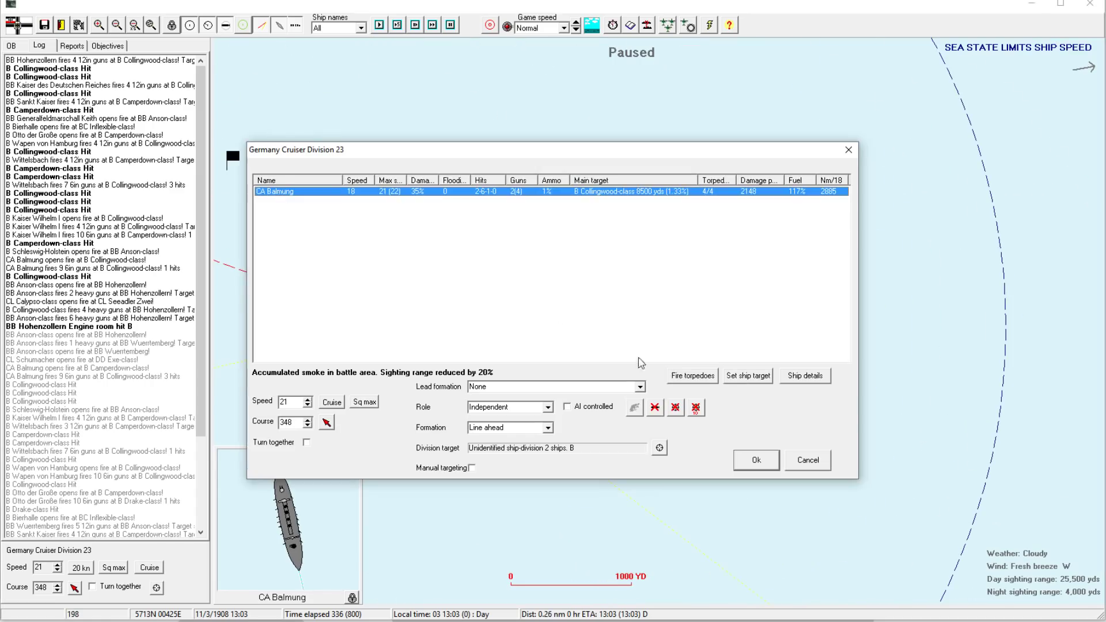
- Have CA Balmung fire torpedoes at a target chosen from the Targets list
click(691, 375)
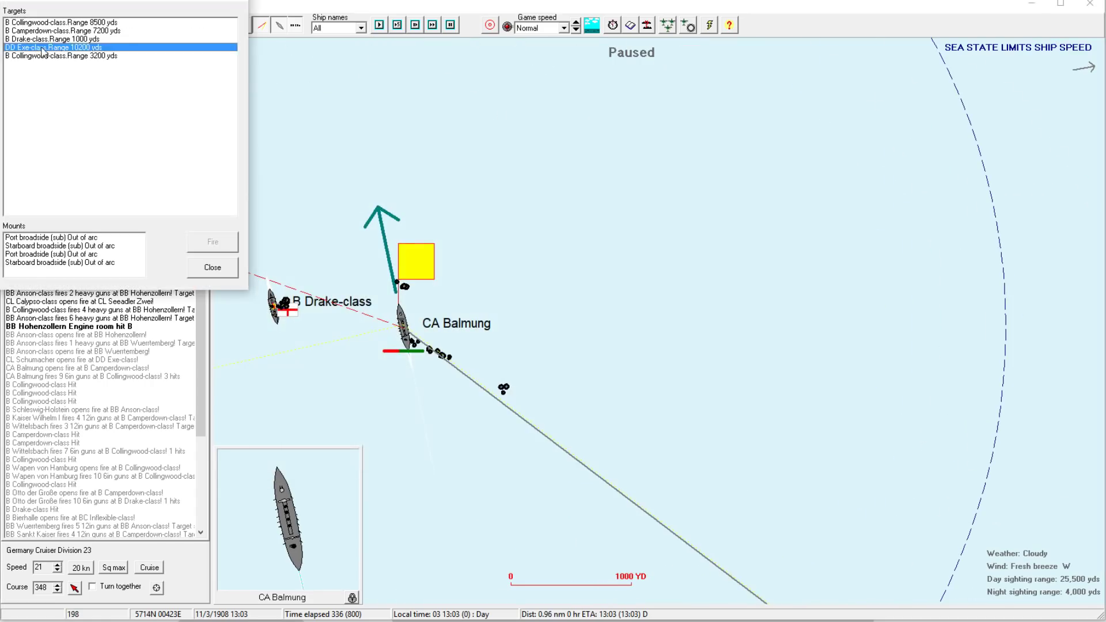
click(64, 39)
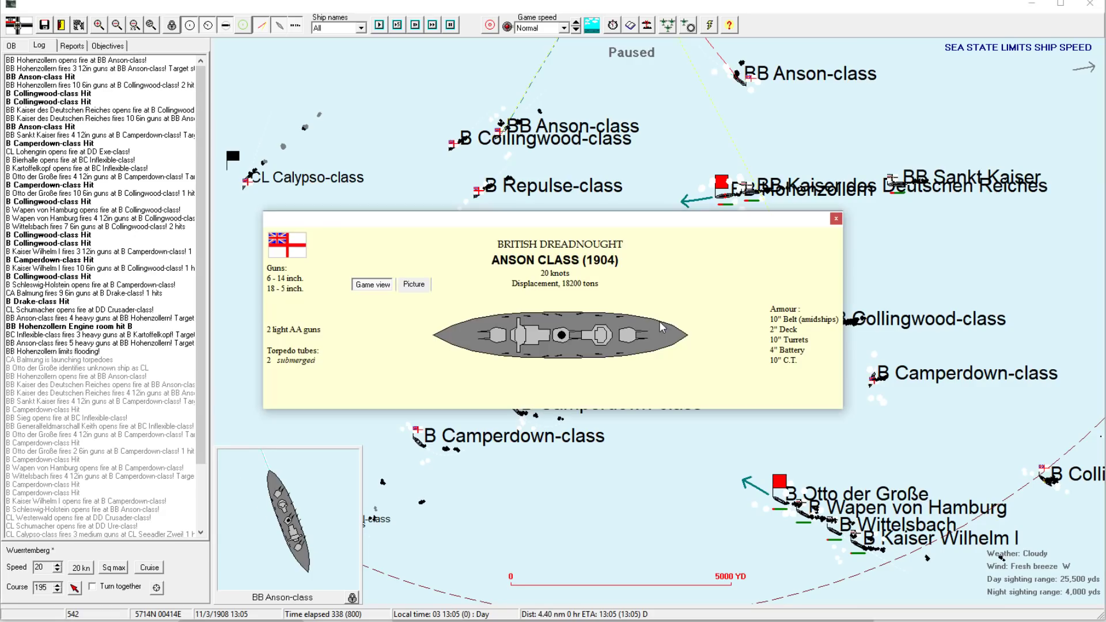
- Close the Anson-class profile and select Cruiser Division 23 as the battle runs to 13:07
click(835, 219)
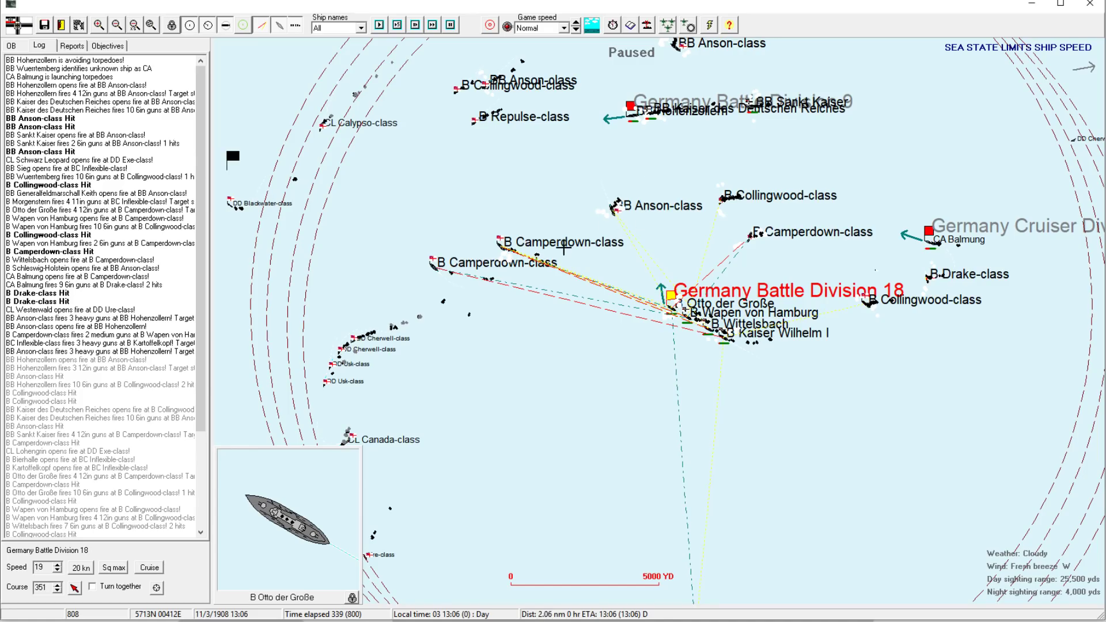
click(944, 239)
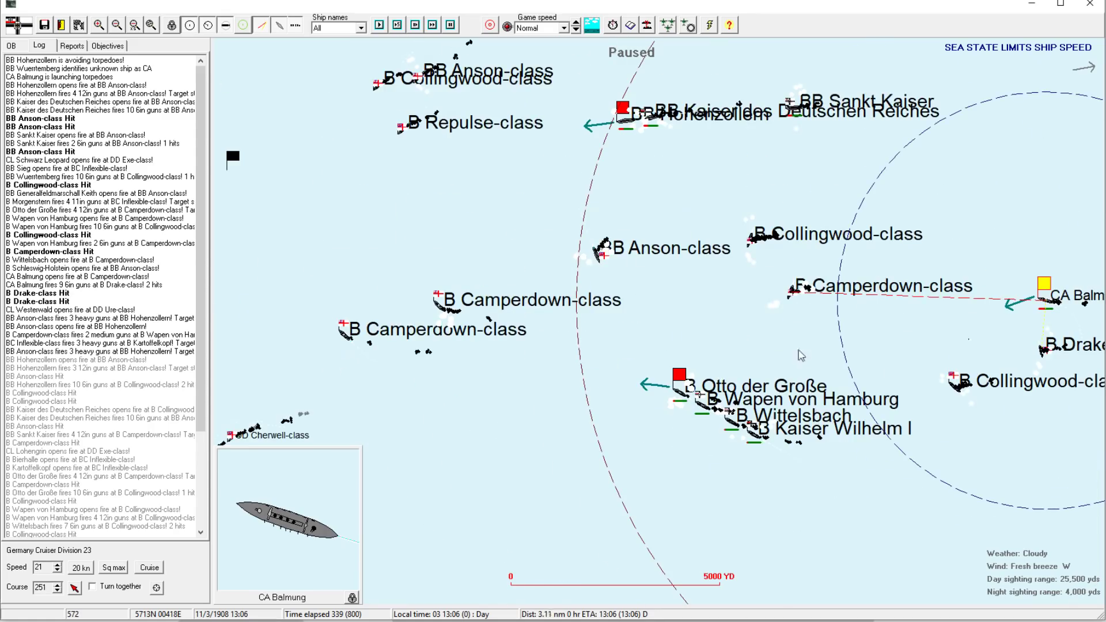
click(676, 386)
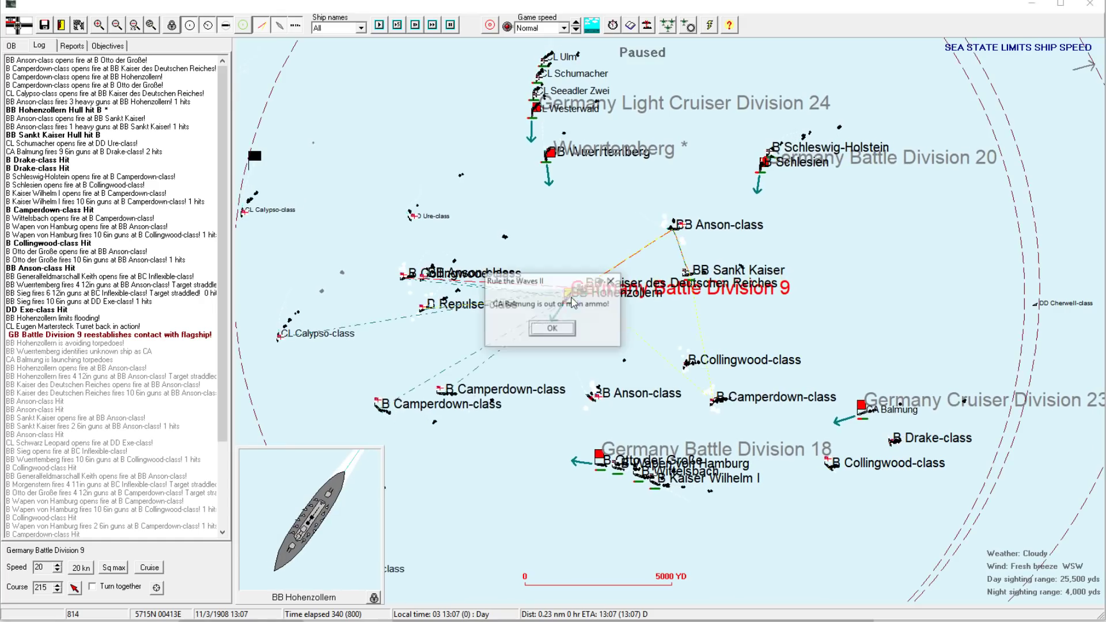
- Dismiss the Balmung out-of-ammo warning and the Drake-class torpedo hit notice
click(553, 329)
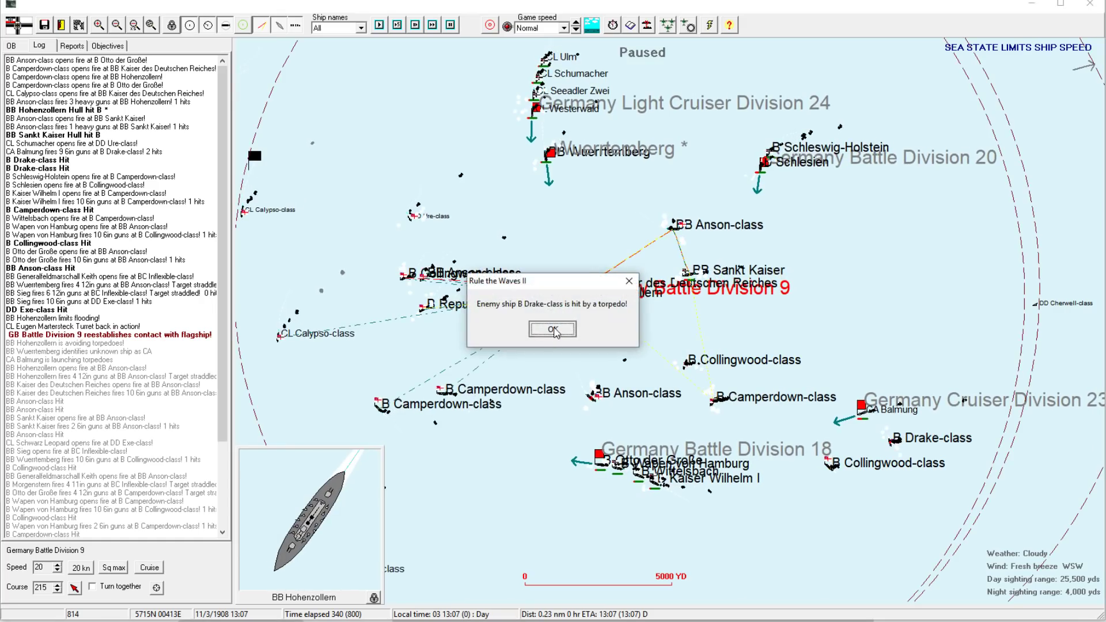
click(553, 330)
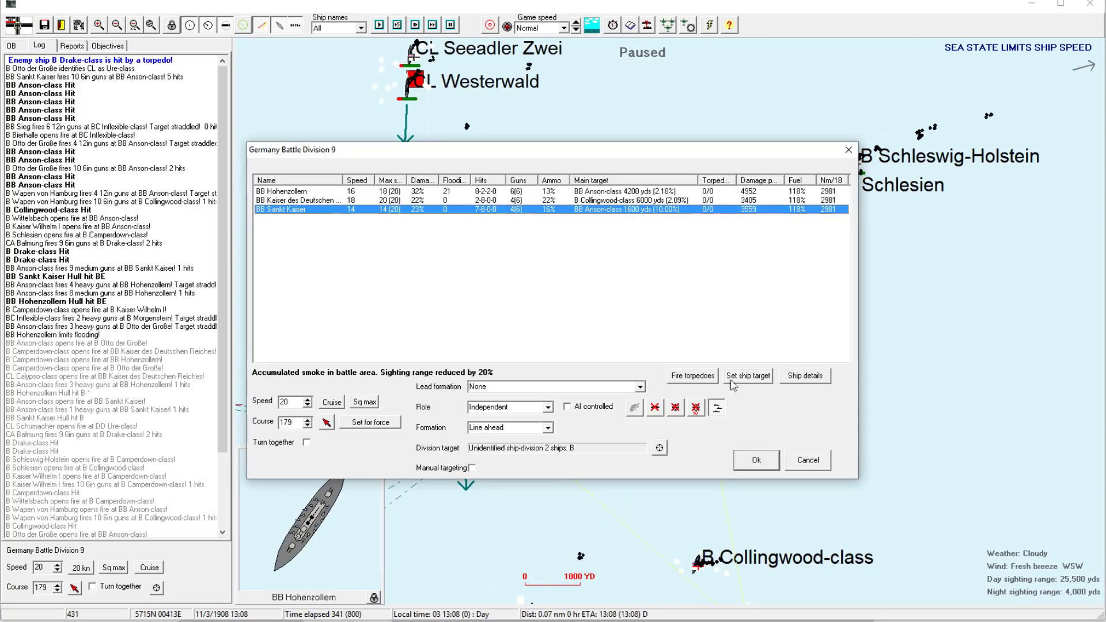
- Target the BB Anson-class at 1600 yds with Battle Division 9 and close its window
click(747, 375)
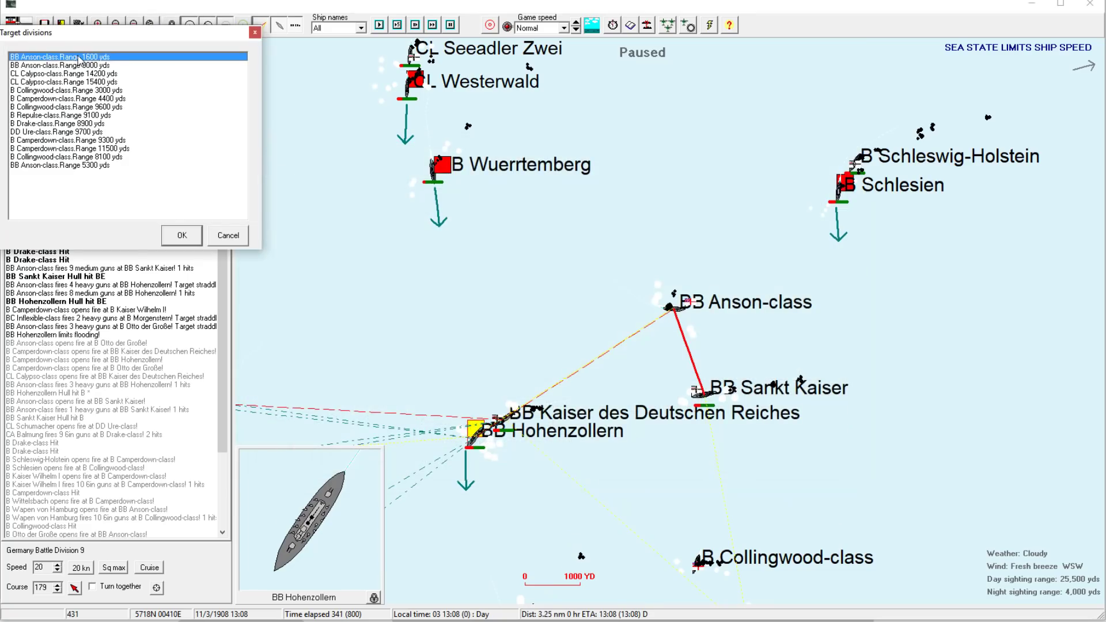
click(181, 235)
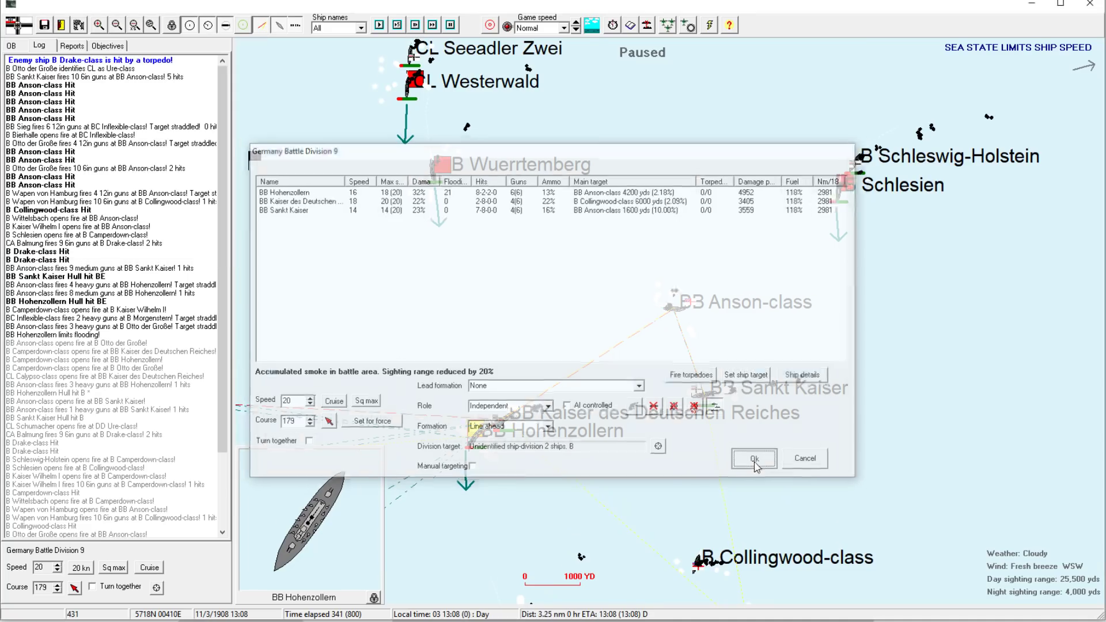
click(752, 458)
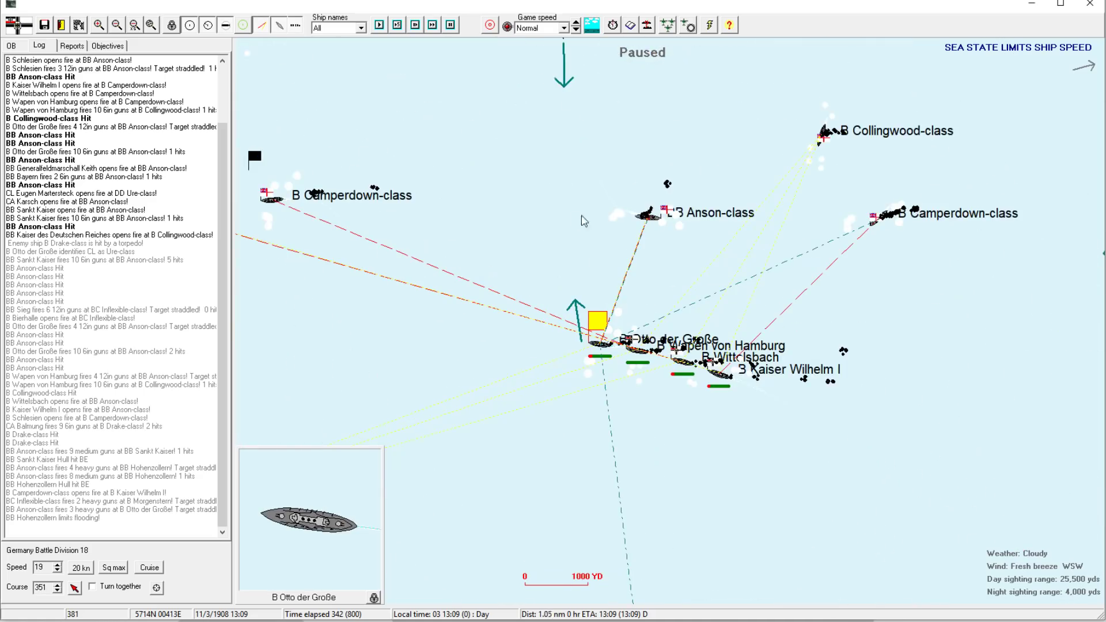
mouse_move(645, 215)
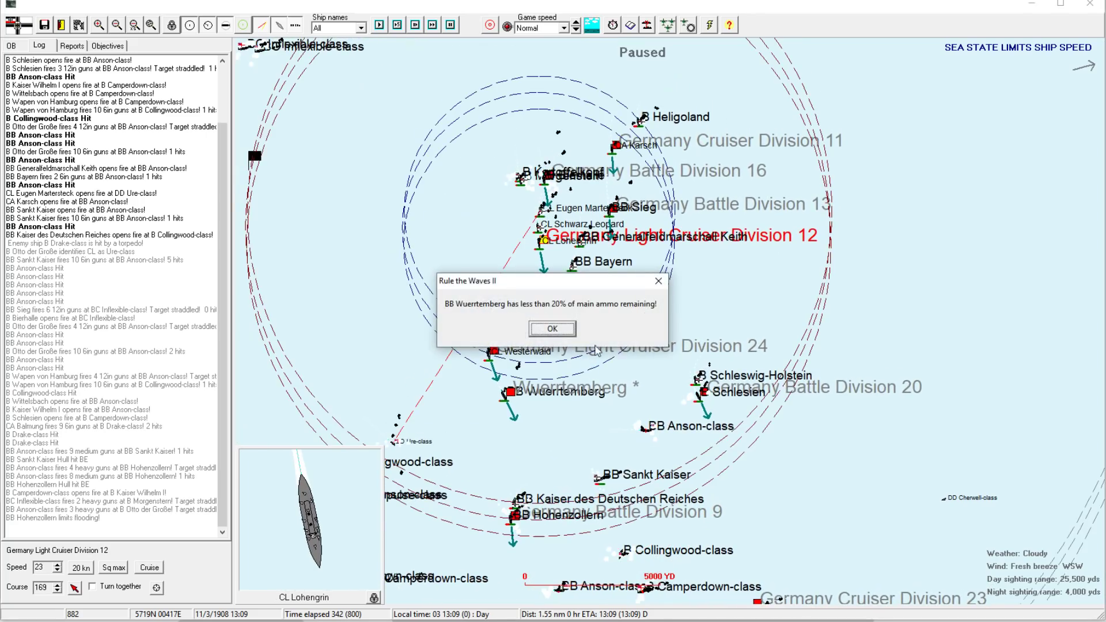
- Acknowledge the 'BB Wuerttemberg has less than 20% of main ammo' message
click(552, 329)
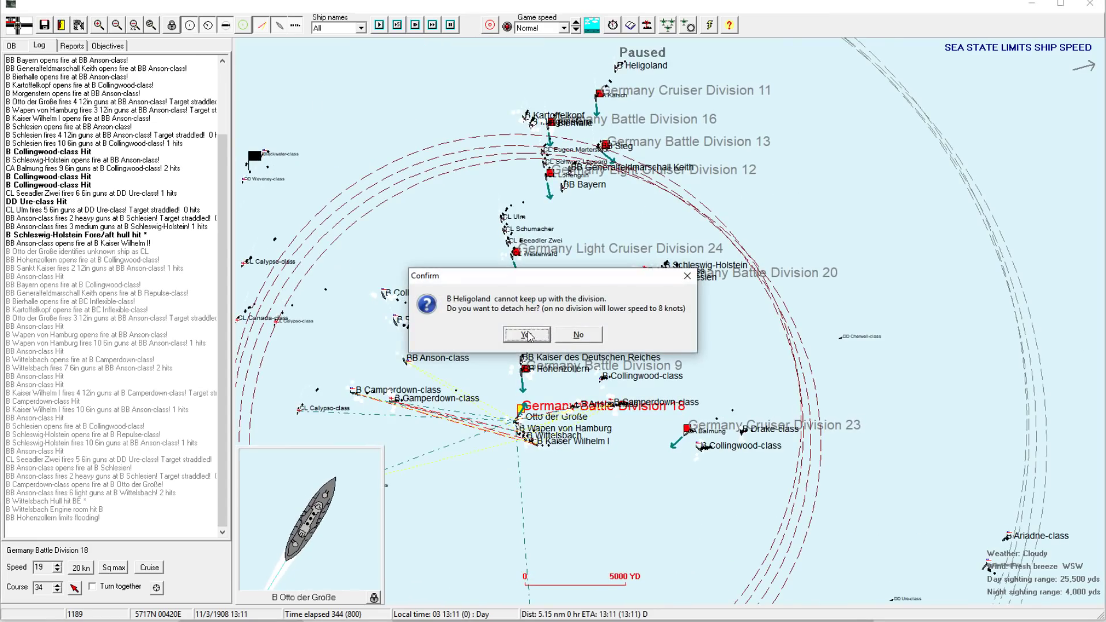
- Confirm Yes to detach the straggling B Heligoland
click(525, 333)
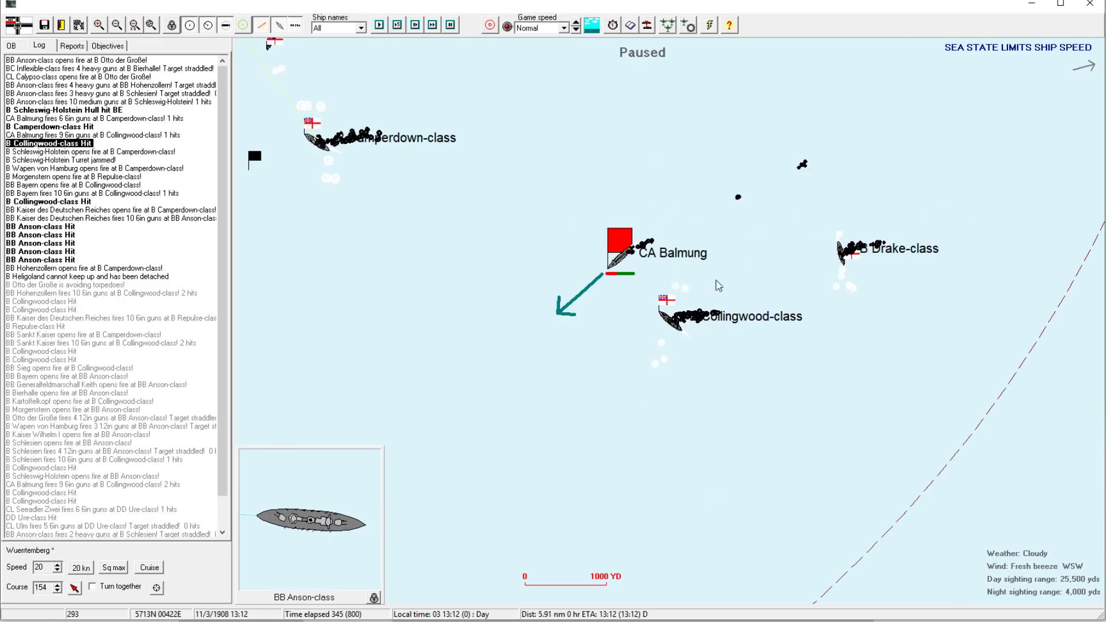
- Select CA Balmung's Cruiser Division 23 and resume the battle until BB Sieg's ammo warning
click(618, 253)
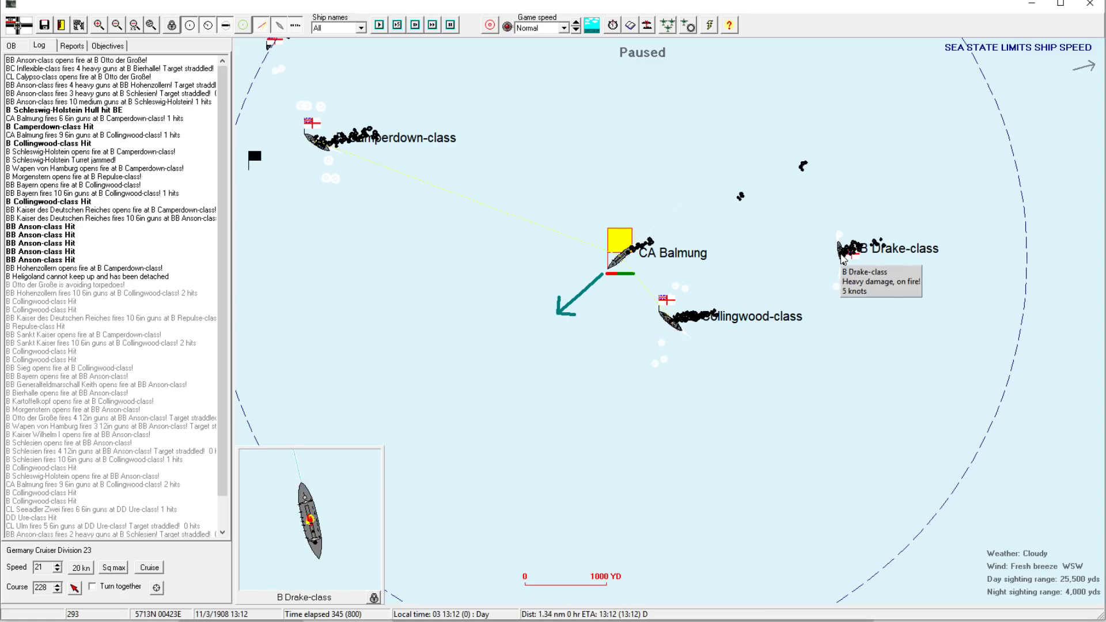
mouse_move(842, 259)
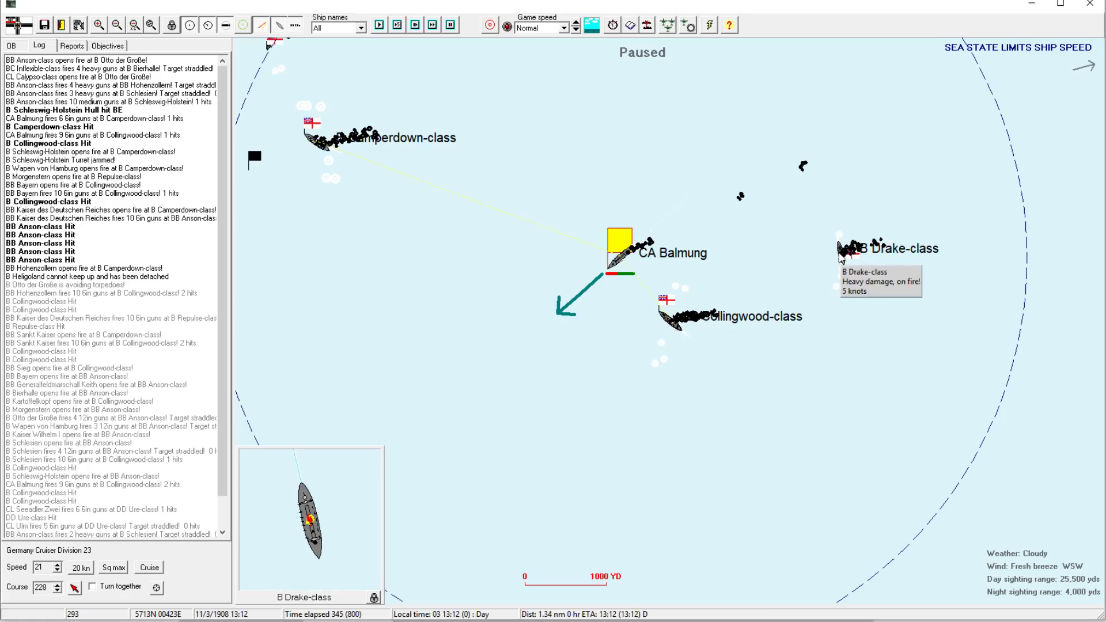
click(116, 24)
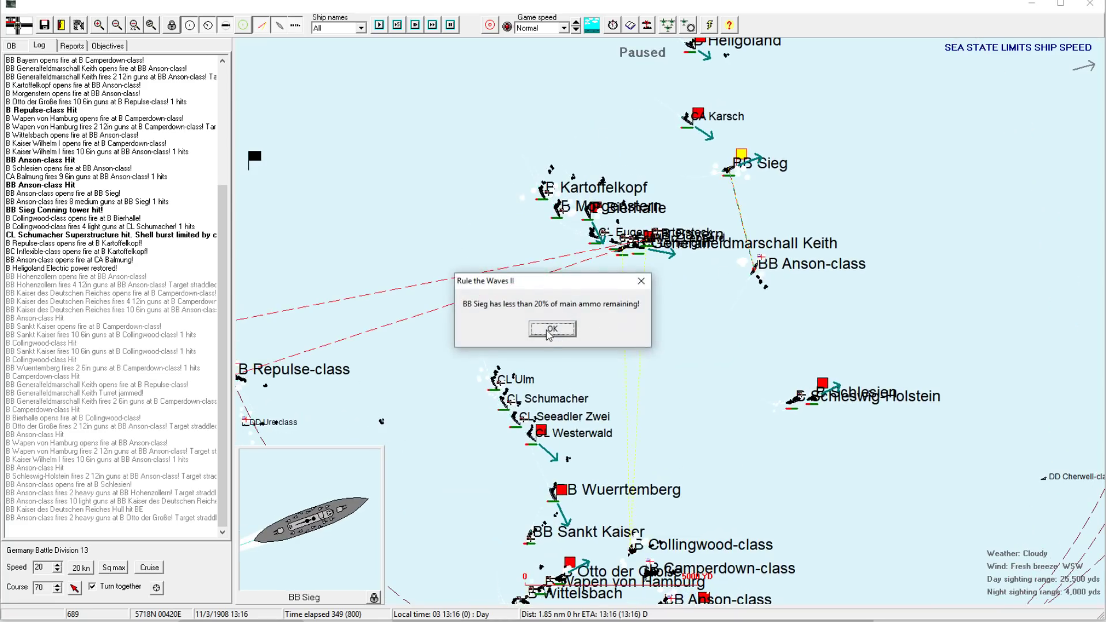
- Dismiss BB Sieg's low-ammo warning and show CA Balmung's torpedo target list
click(552, 330)
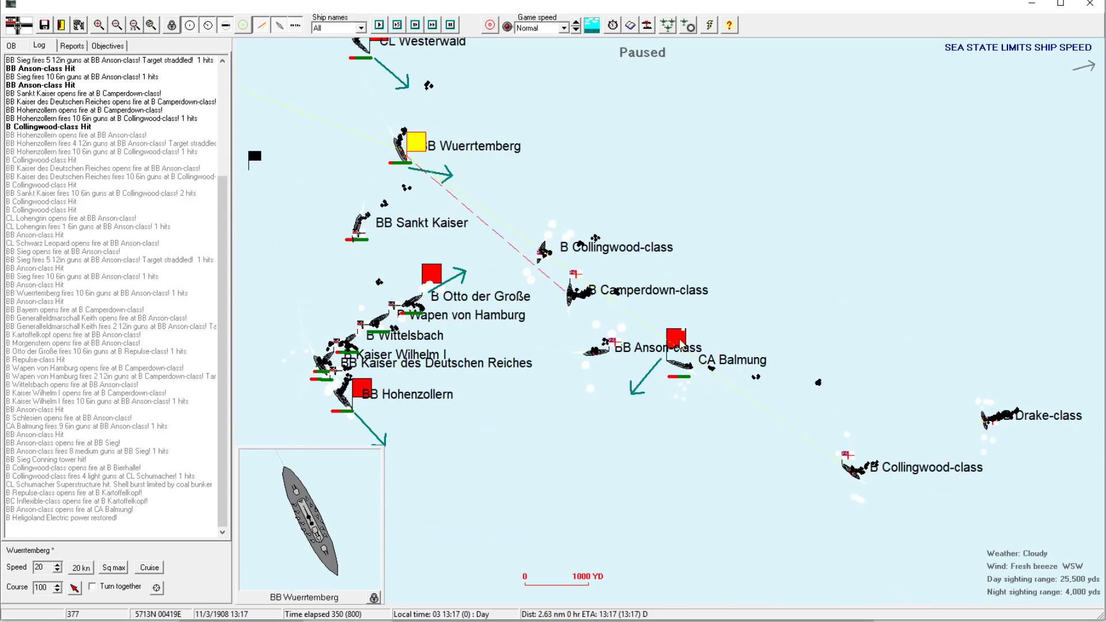
click(678, 345)
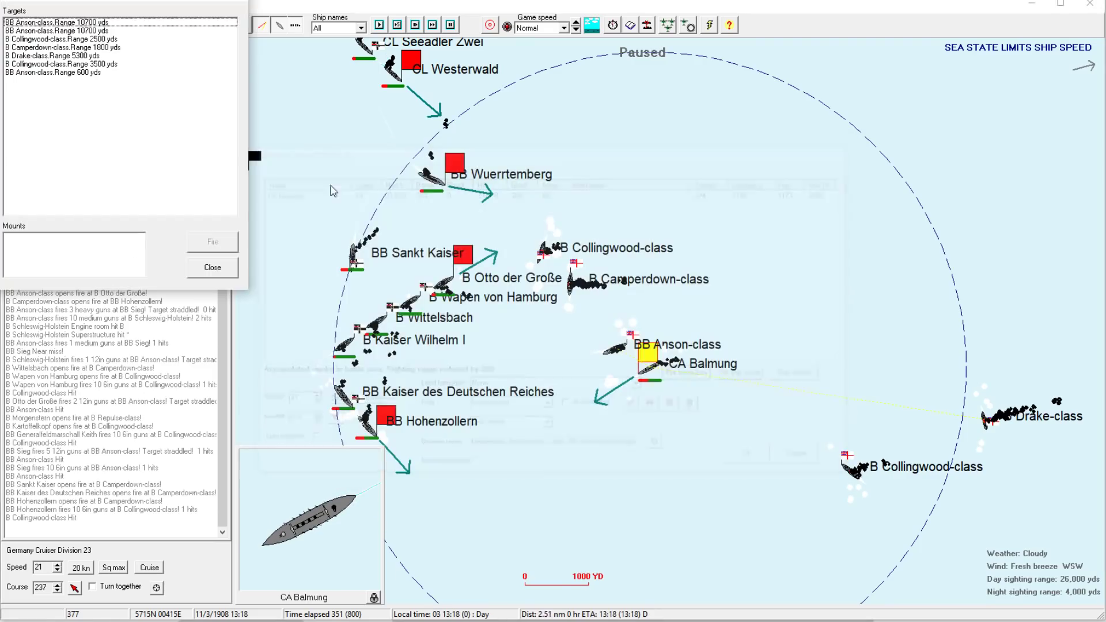
- Fire CA Balmung's torpedoes at the BB Anson-class at 600 yds
click(55, 31)
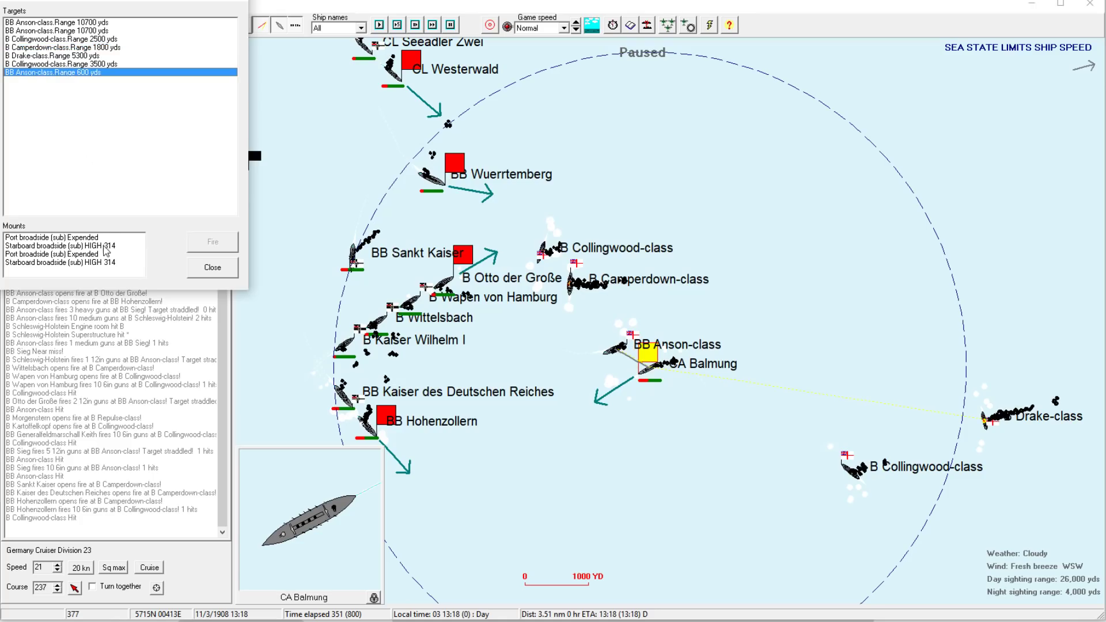
click(71, 245)
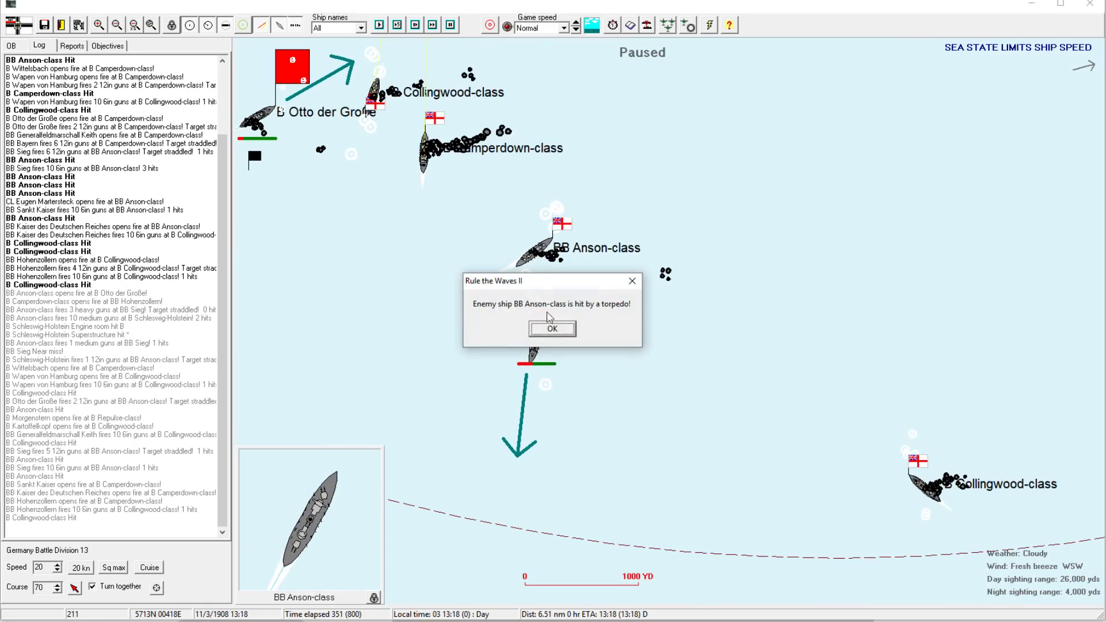
- Dismiss the Anson-class torpedo hit notice and let the battle continue
click(553, 329)
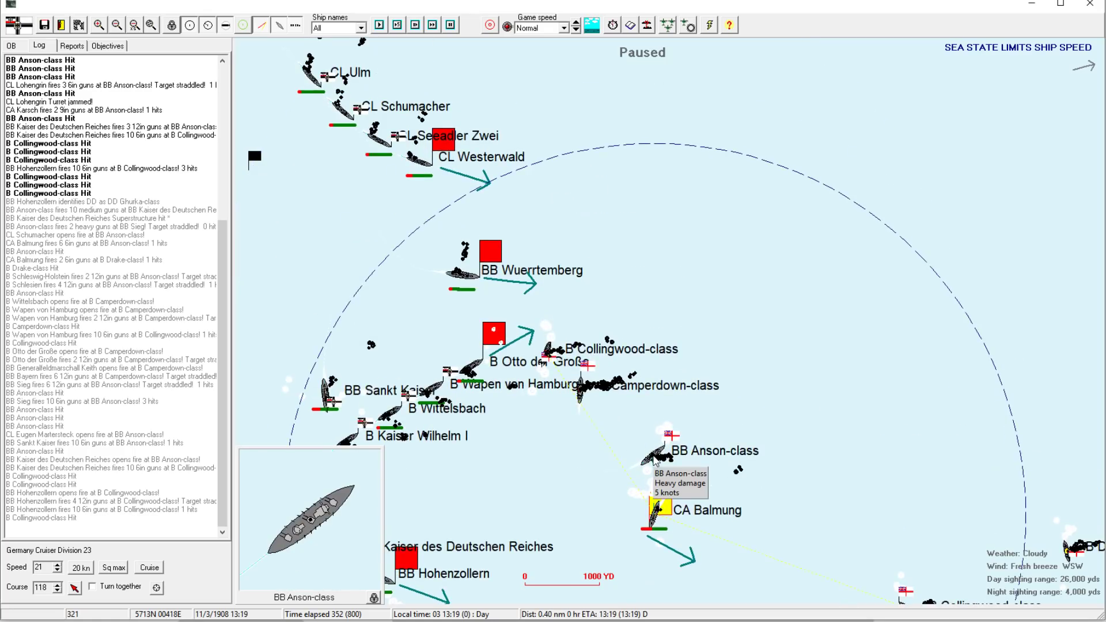
mouse_move(578, 406)
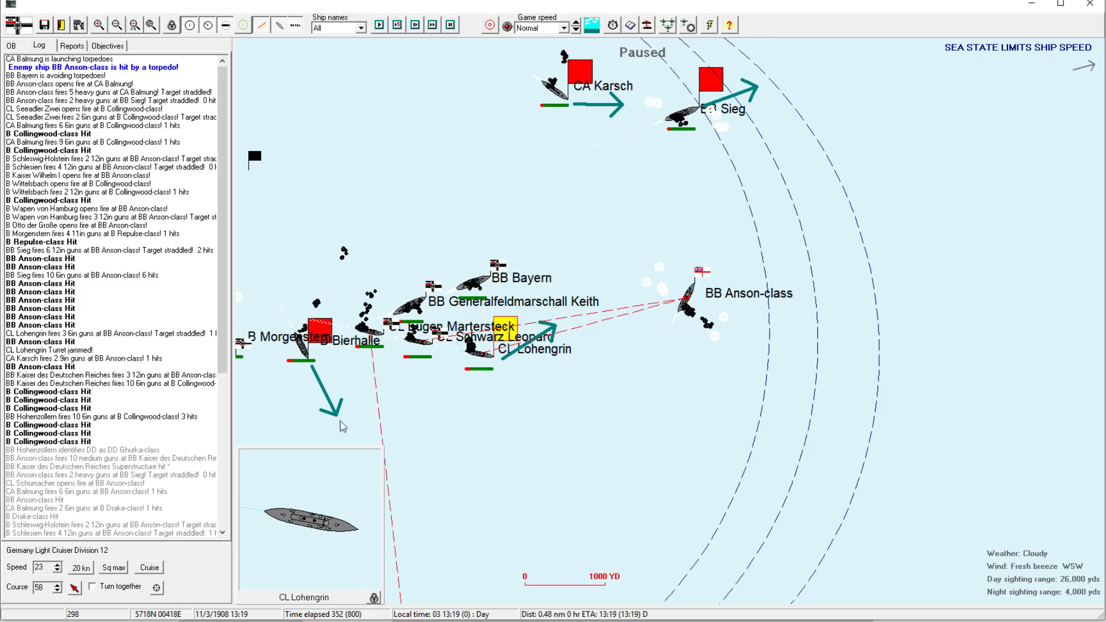
mouse_move(540, 317)
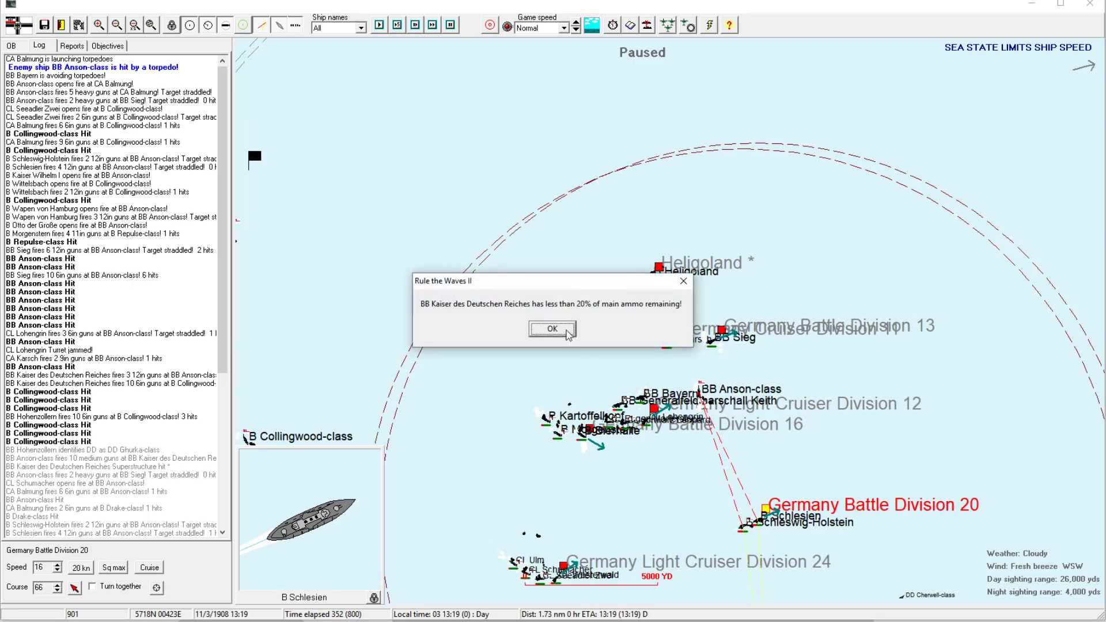
- Dismiss Kaiser des Deutschen Reiches's ammo warning, then review and close Schleswig-Holstein's status sheet
click(552, 329)
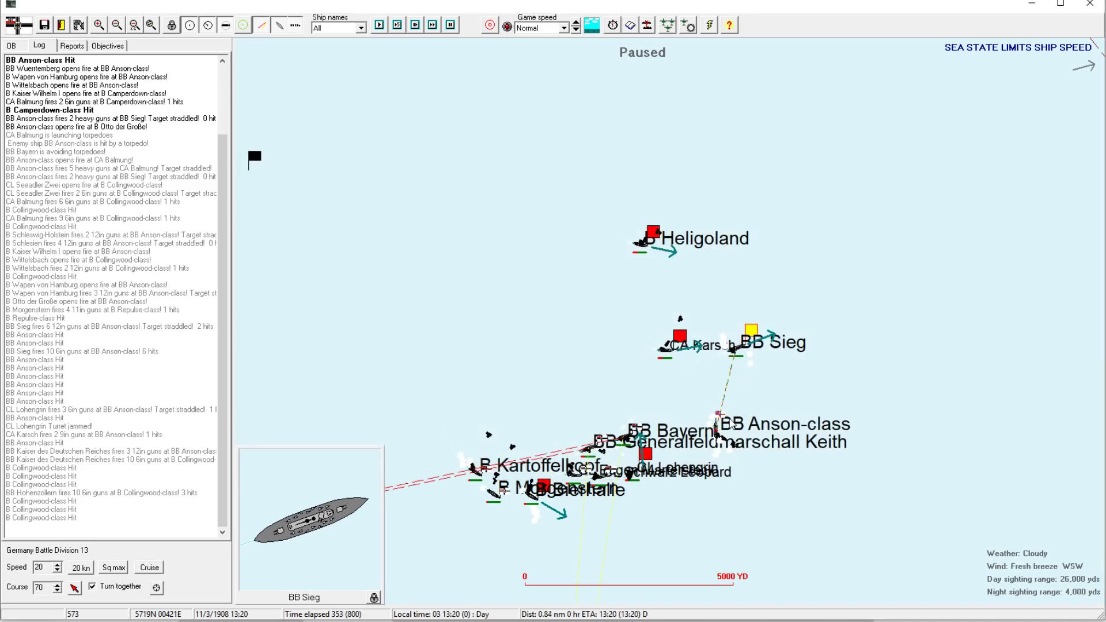
mouse_move(753, 333)
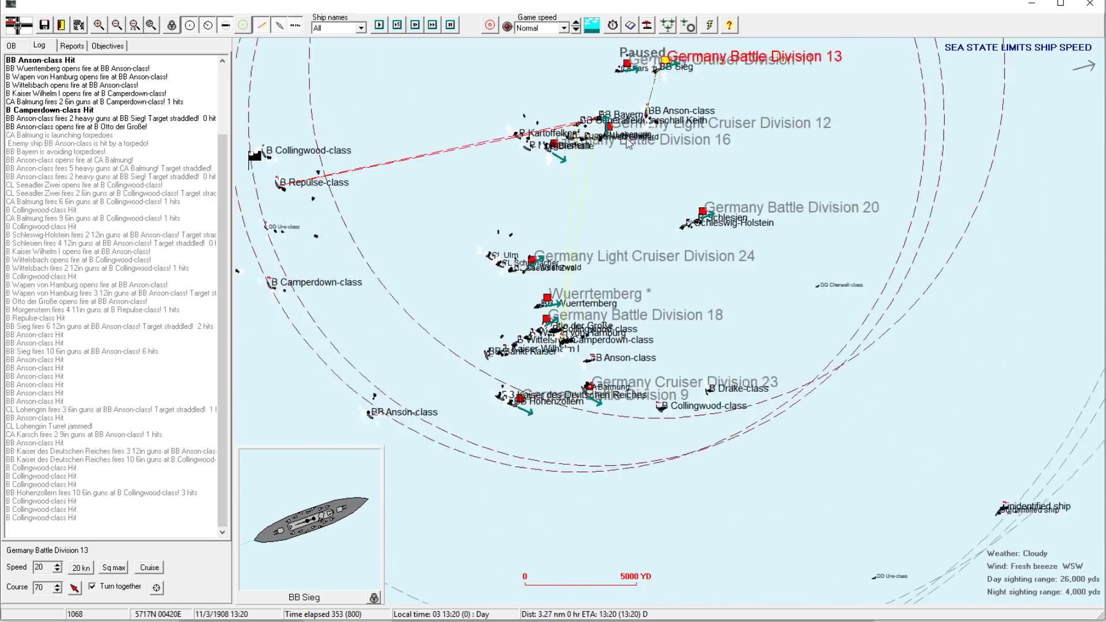
click(117, 25)
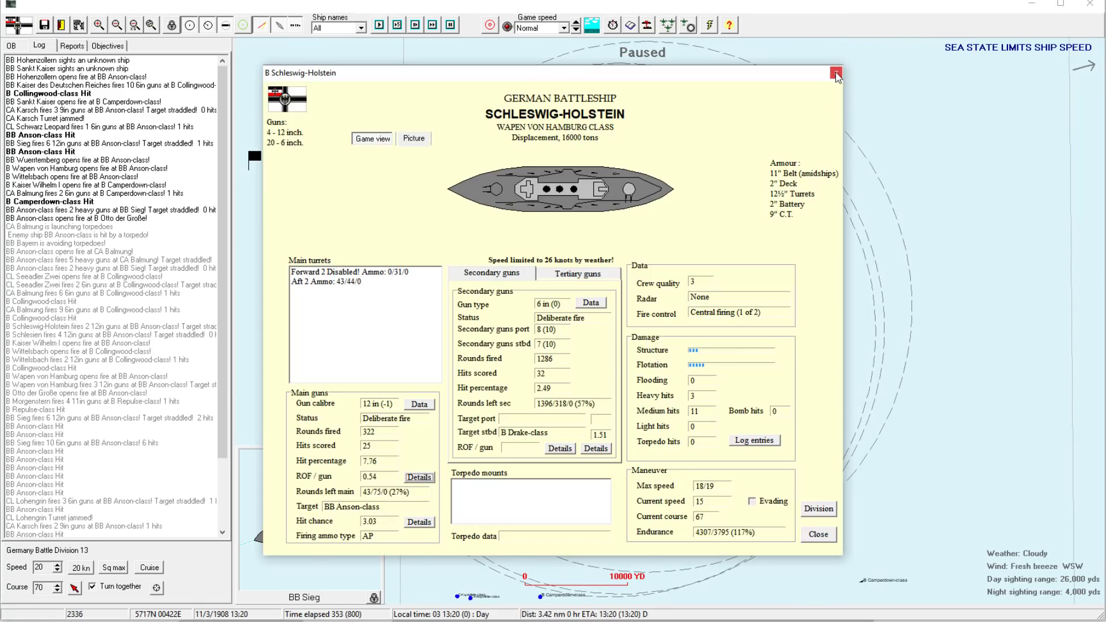
click(836, 73)
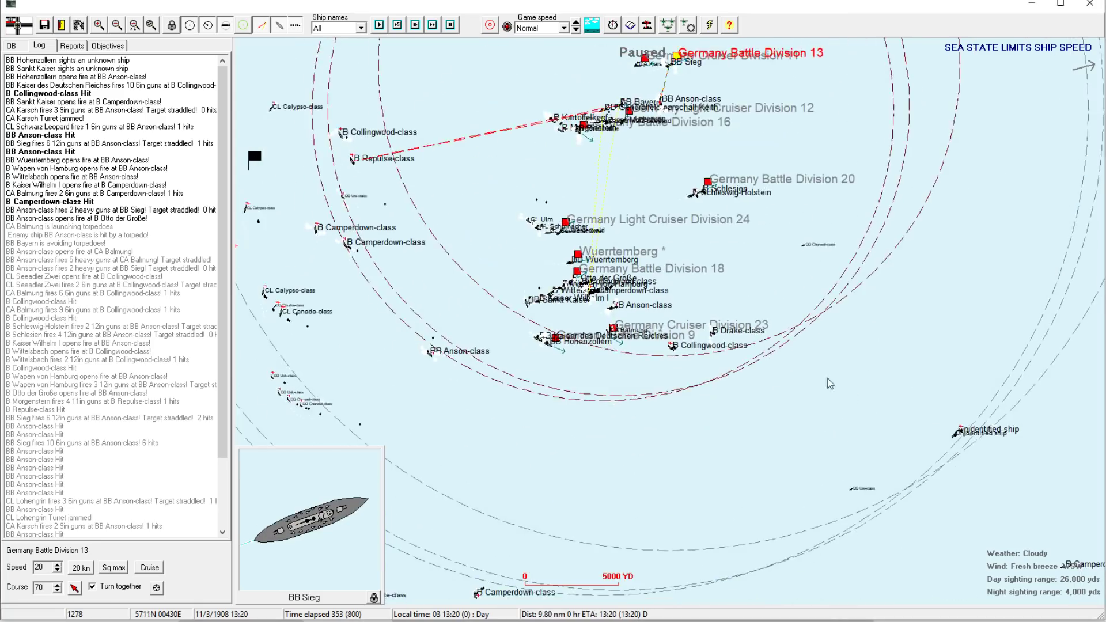